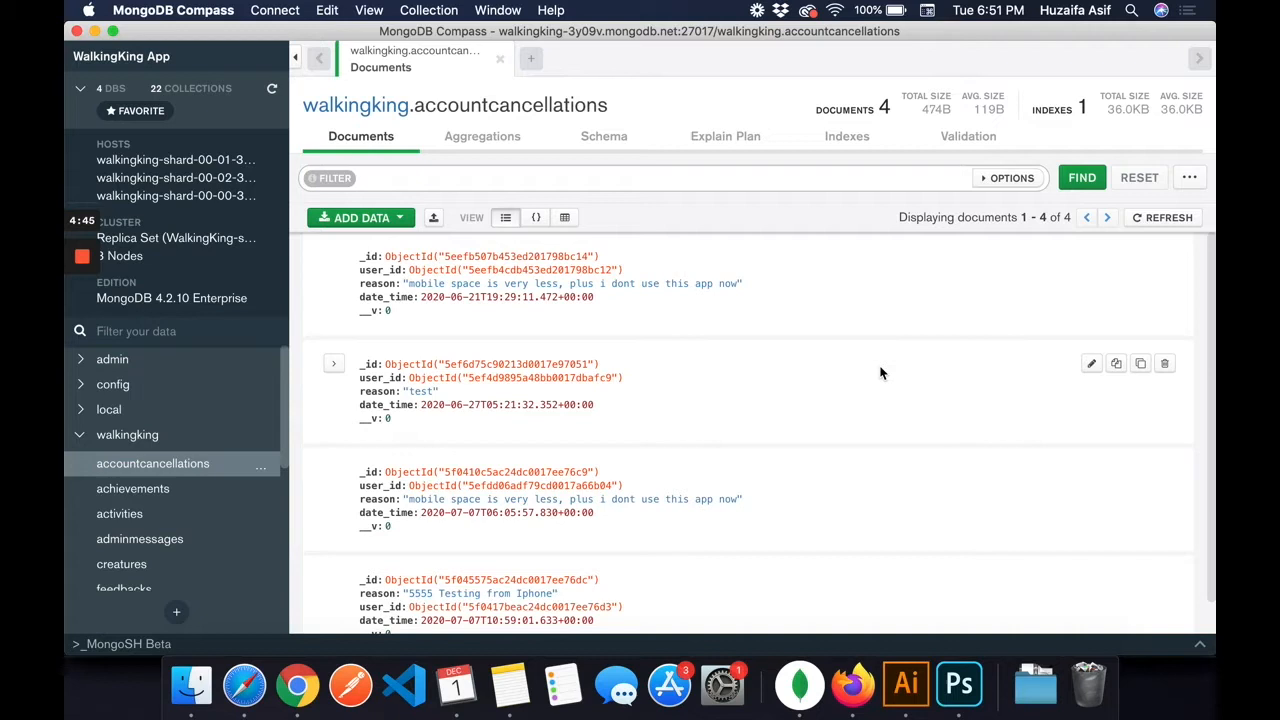
mouse_move(753, 338)
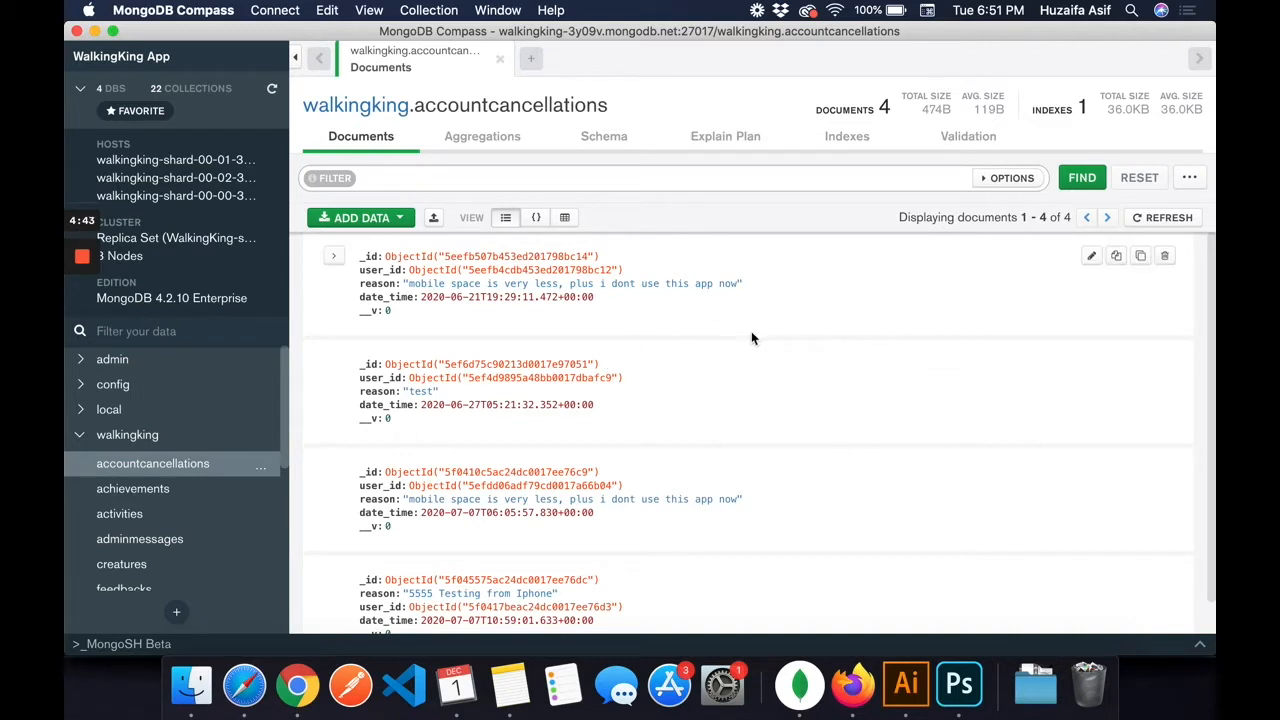
mouse_move(718, 377)
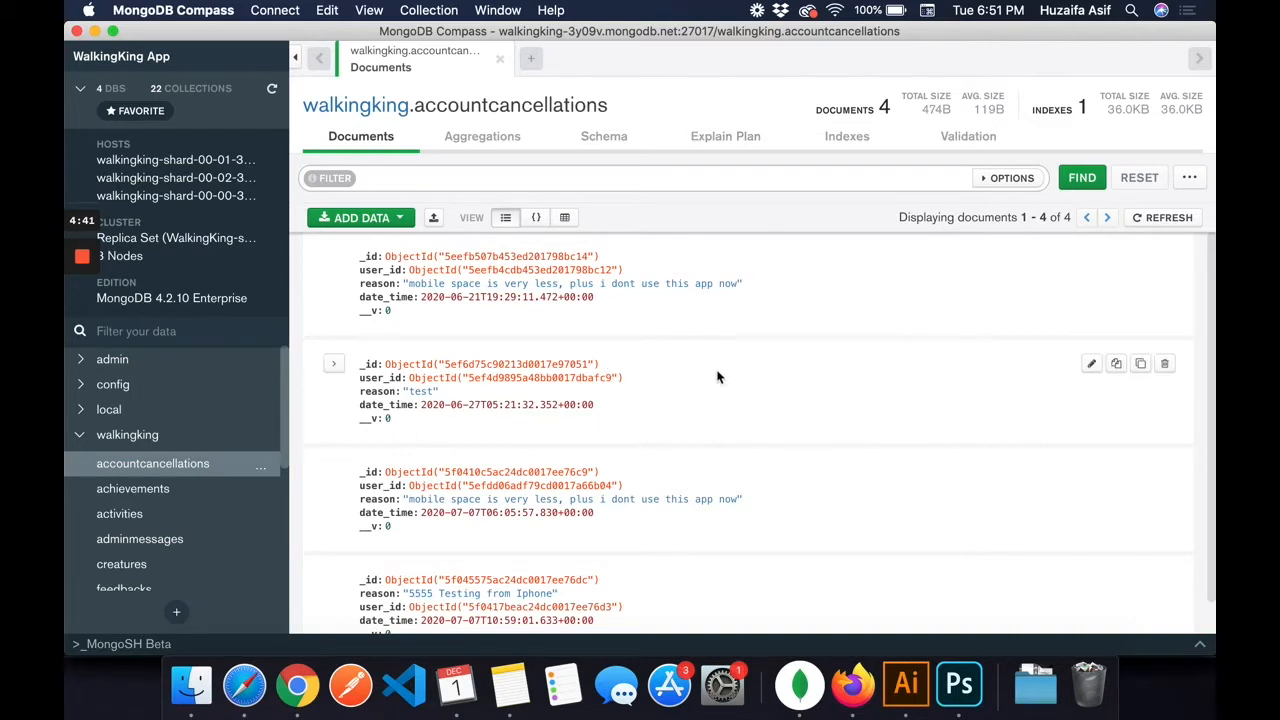
Step: Set up a full-collection export of accountcancellations with all five fields, as JSON
scroll("down", 3)
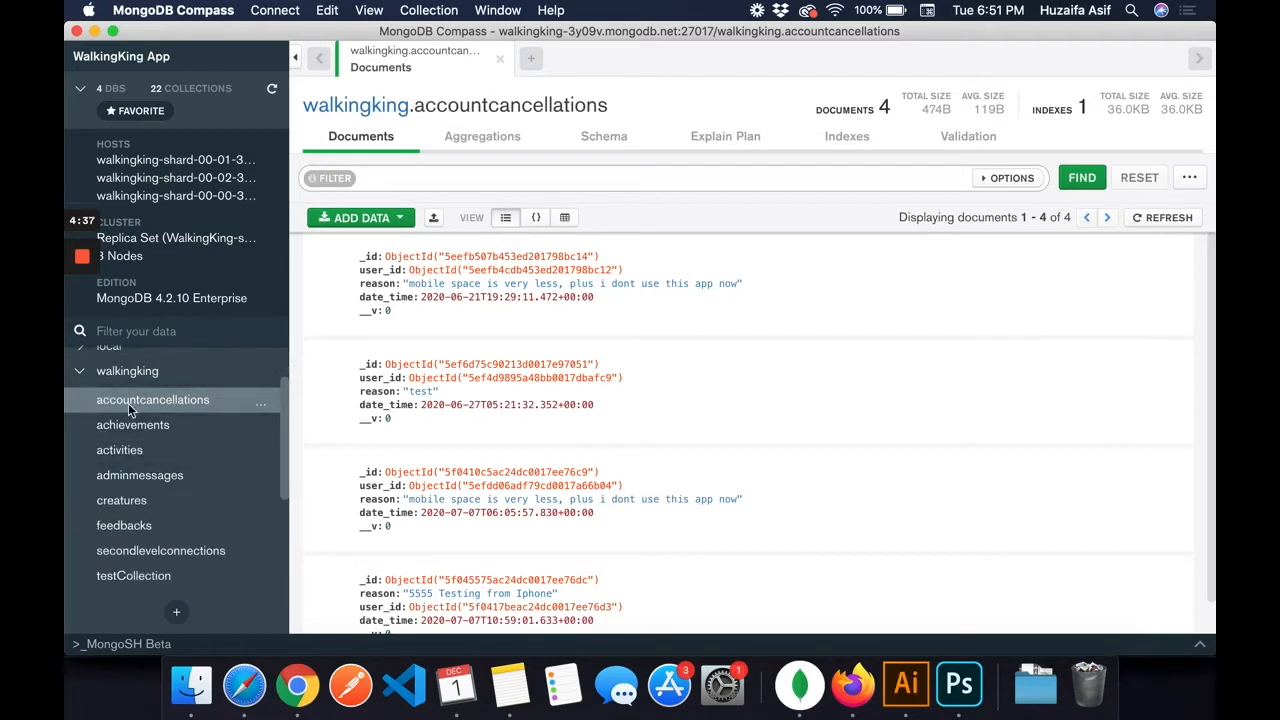
mouse_move(172, 410)
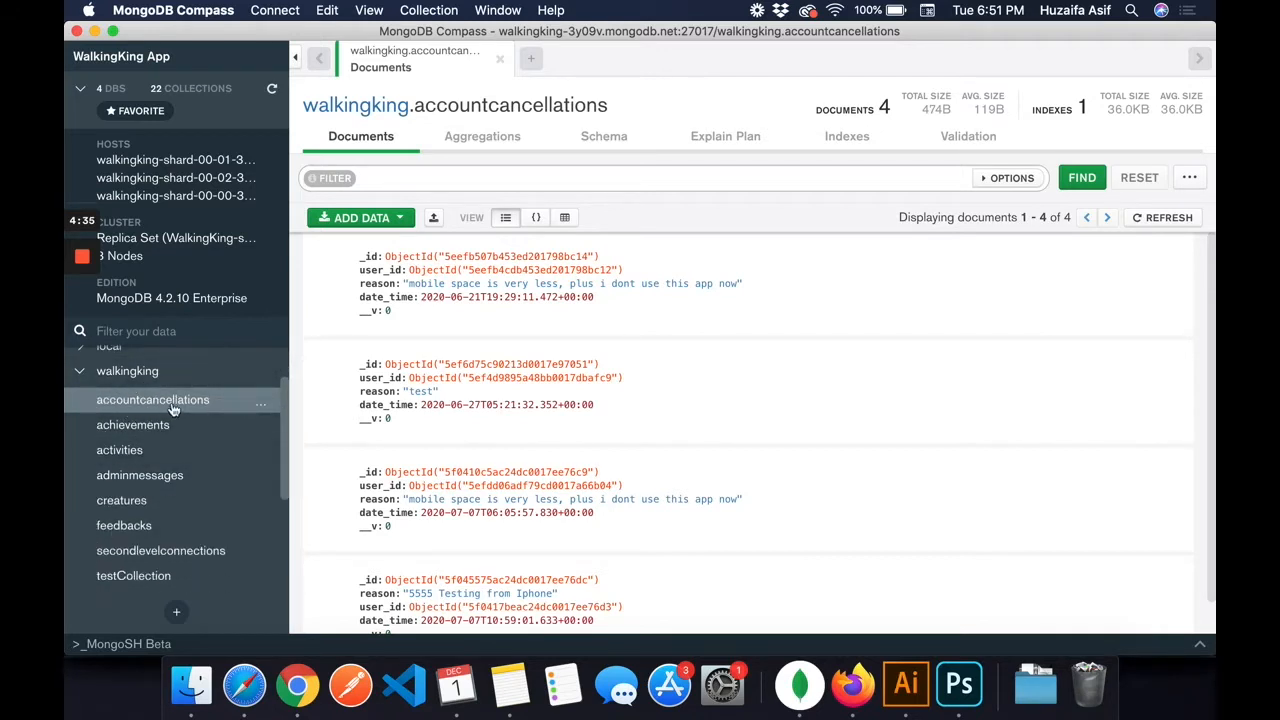
mouse_move(590, 395)
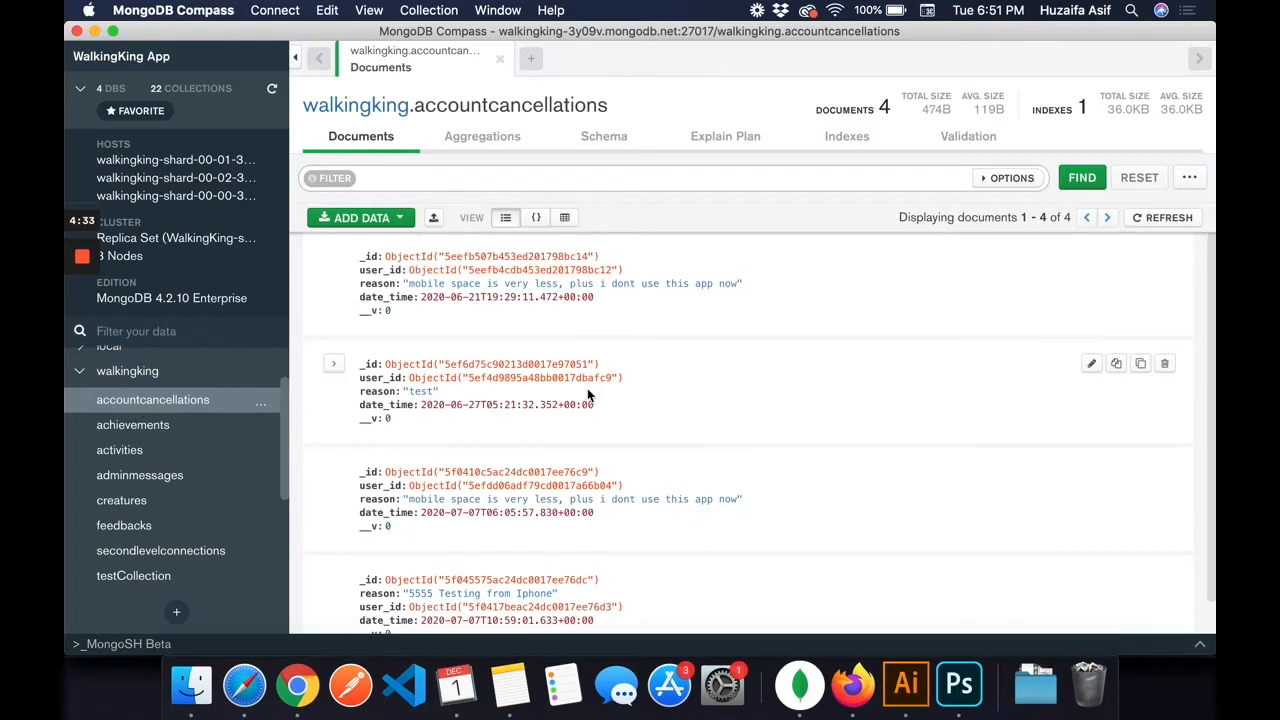
mouse_move(513, 8)
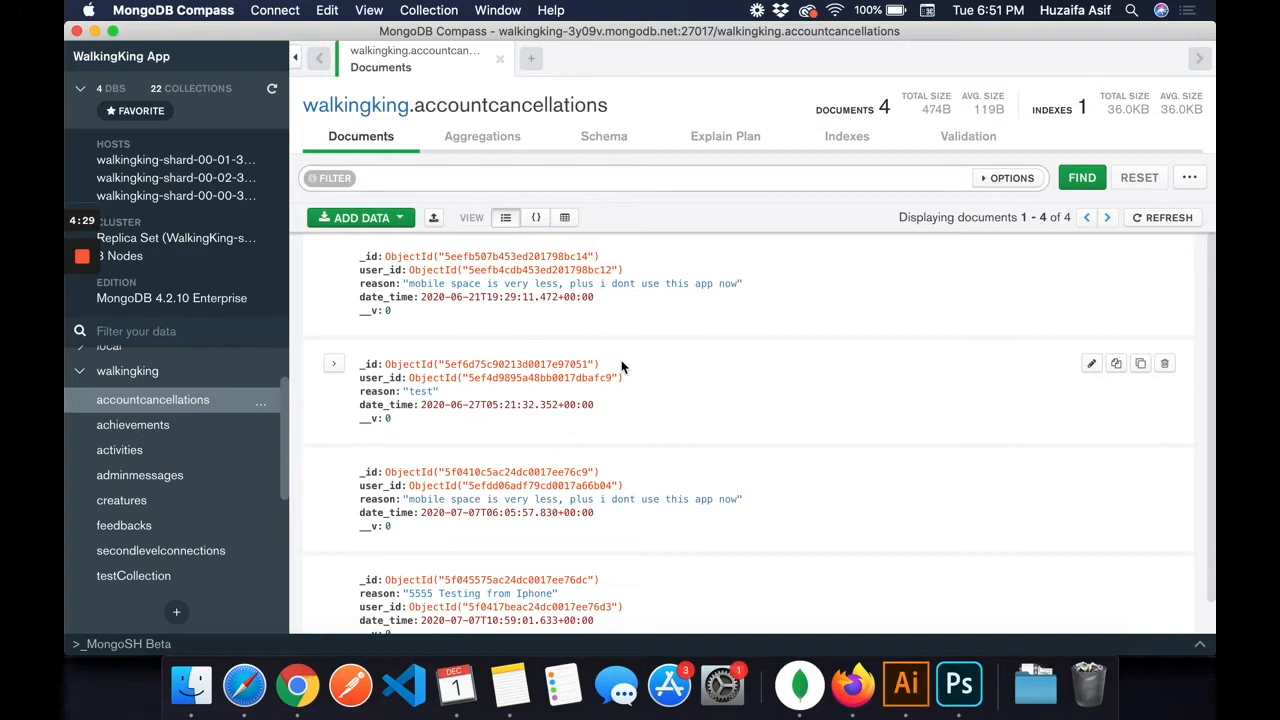
left_click(429, 10)
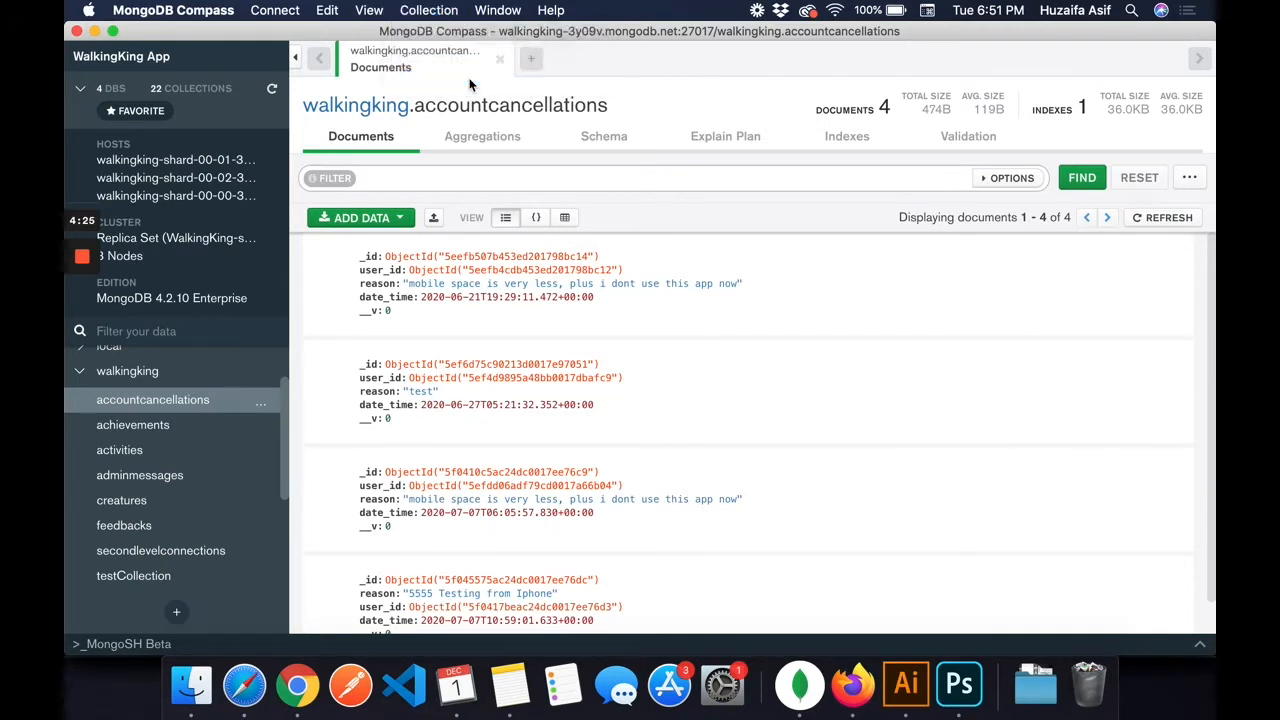
left_click(433, 217)
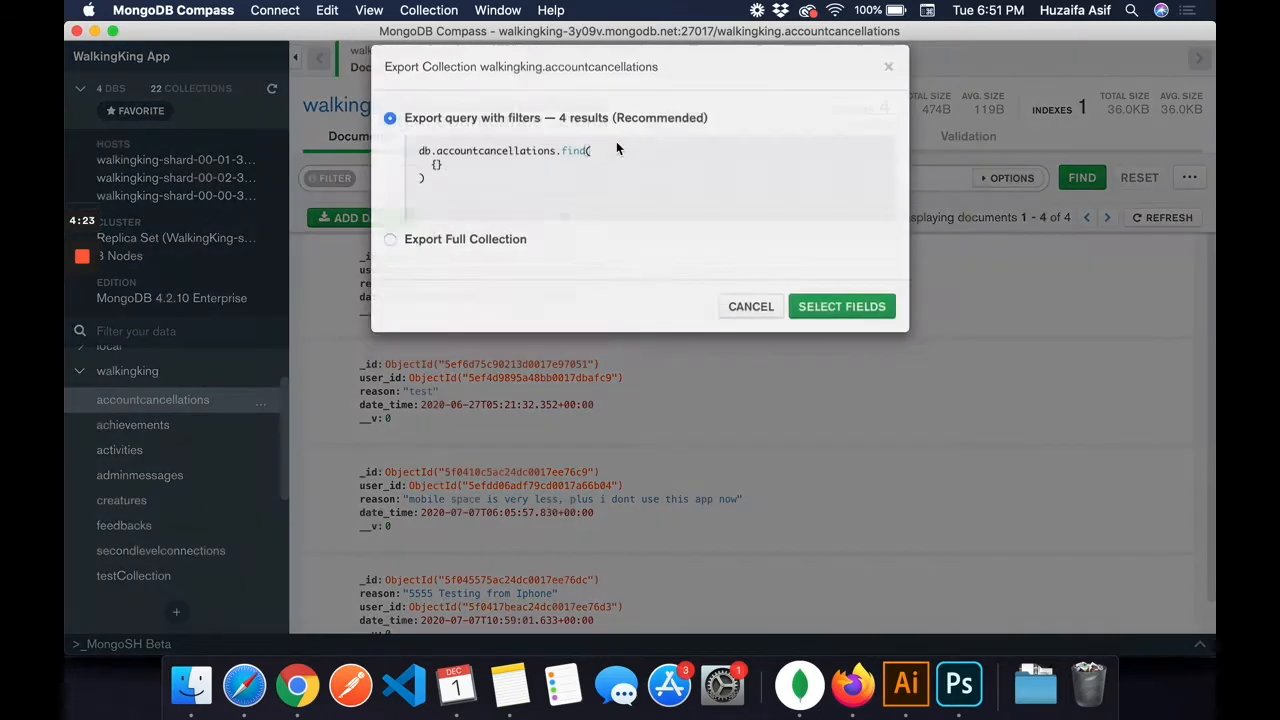
left_click(390, 262)
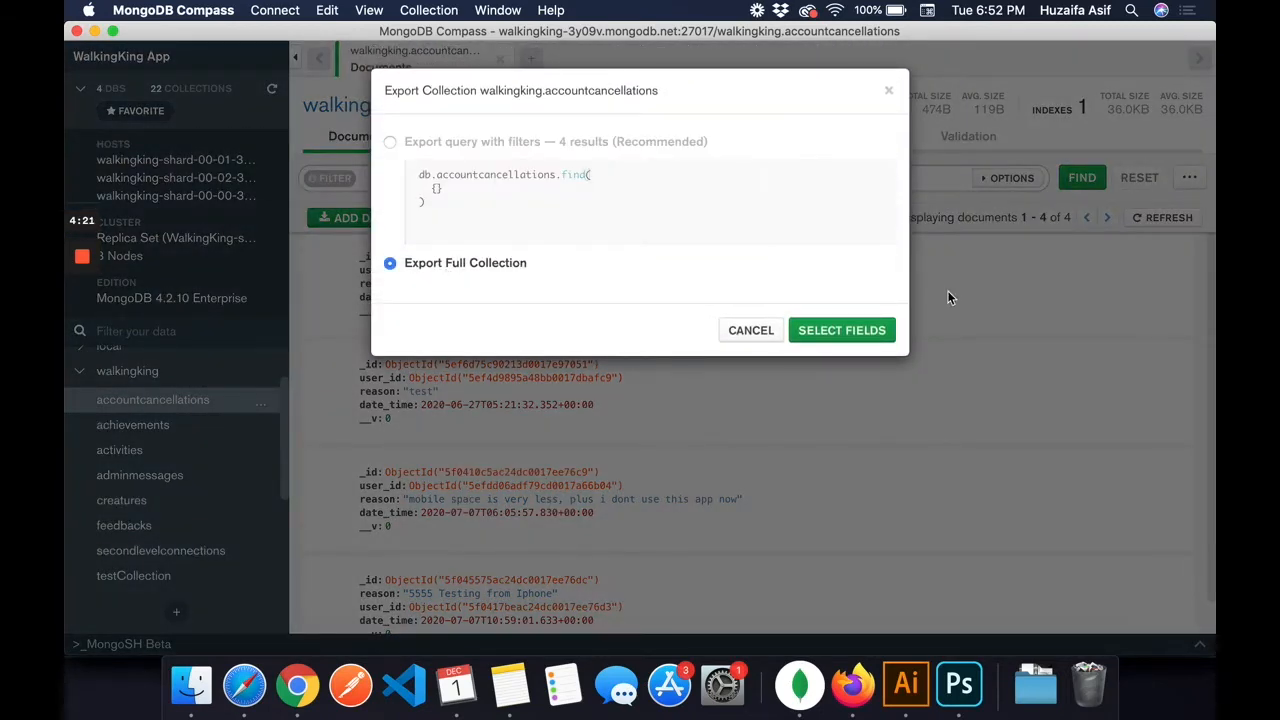
left_click(841, 330)
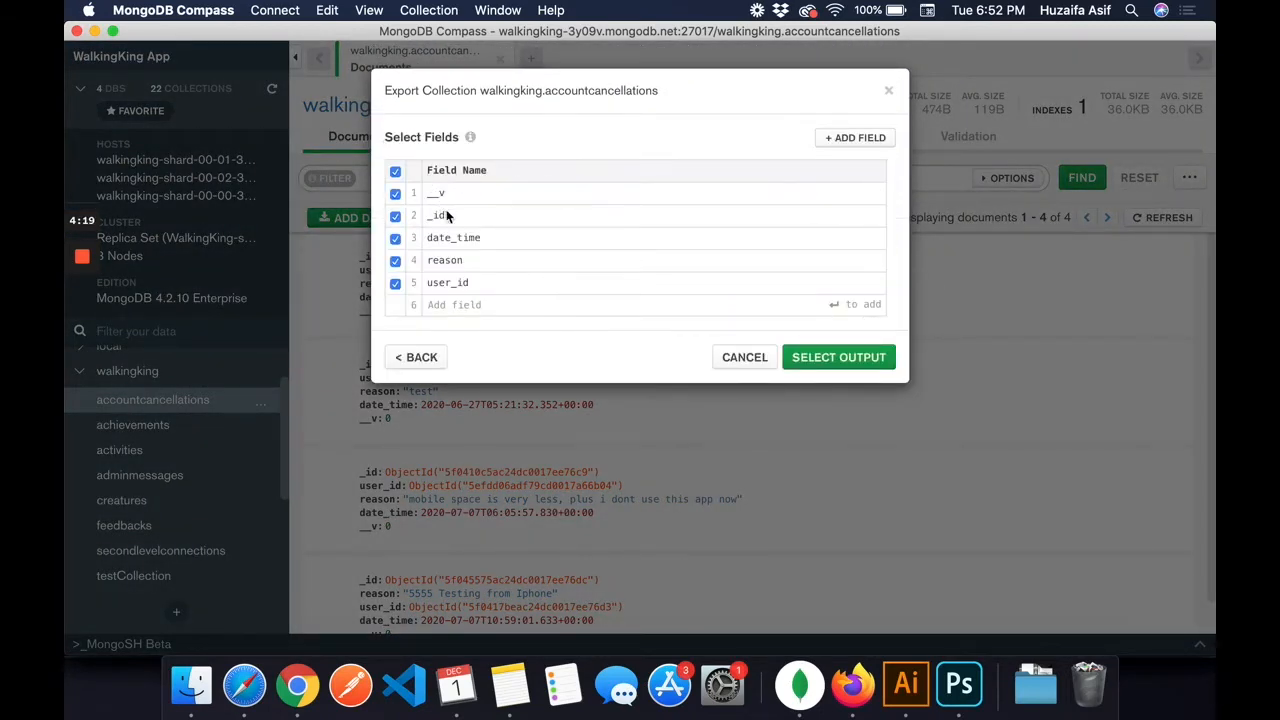
mouse_move(525, 197)
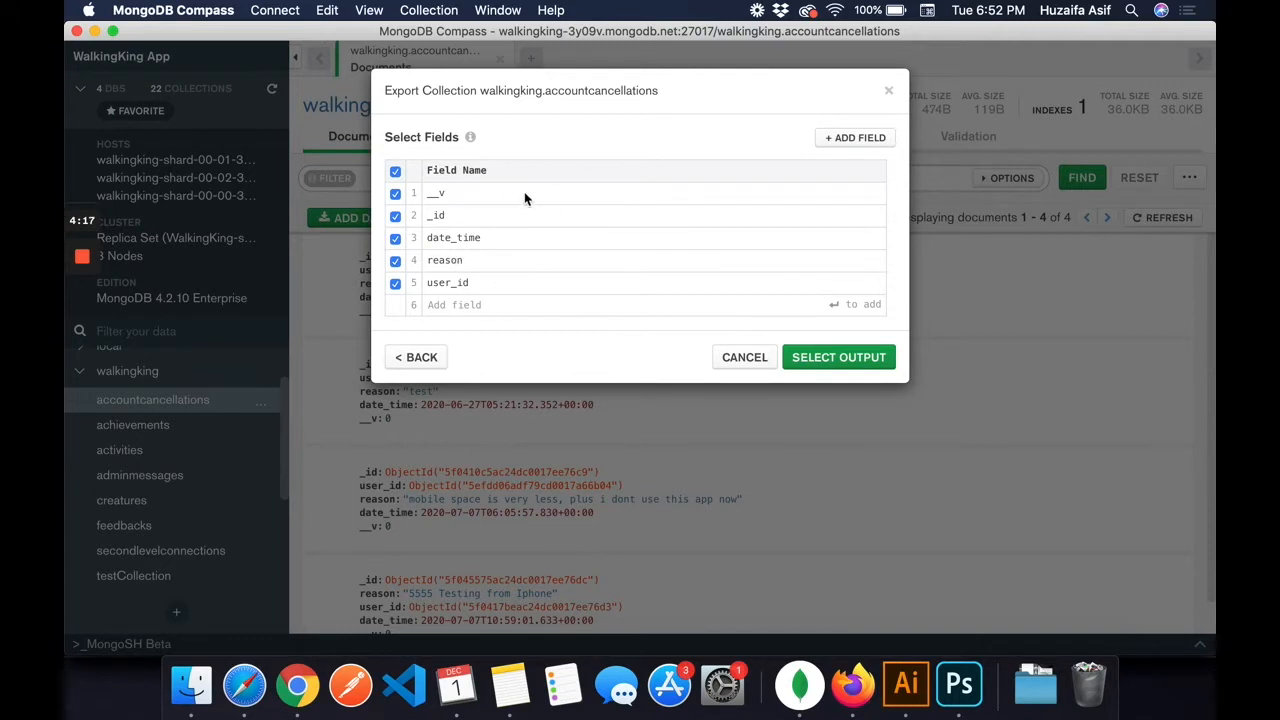
mouse_move(458, 230)
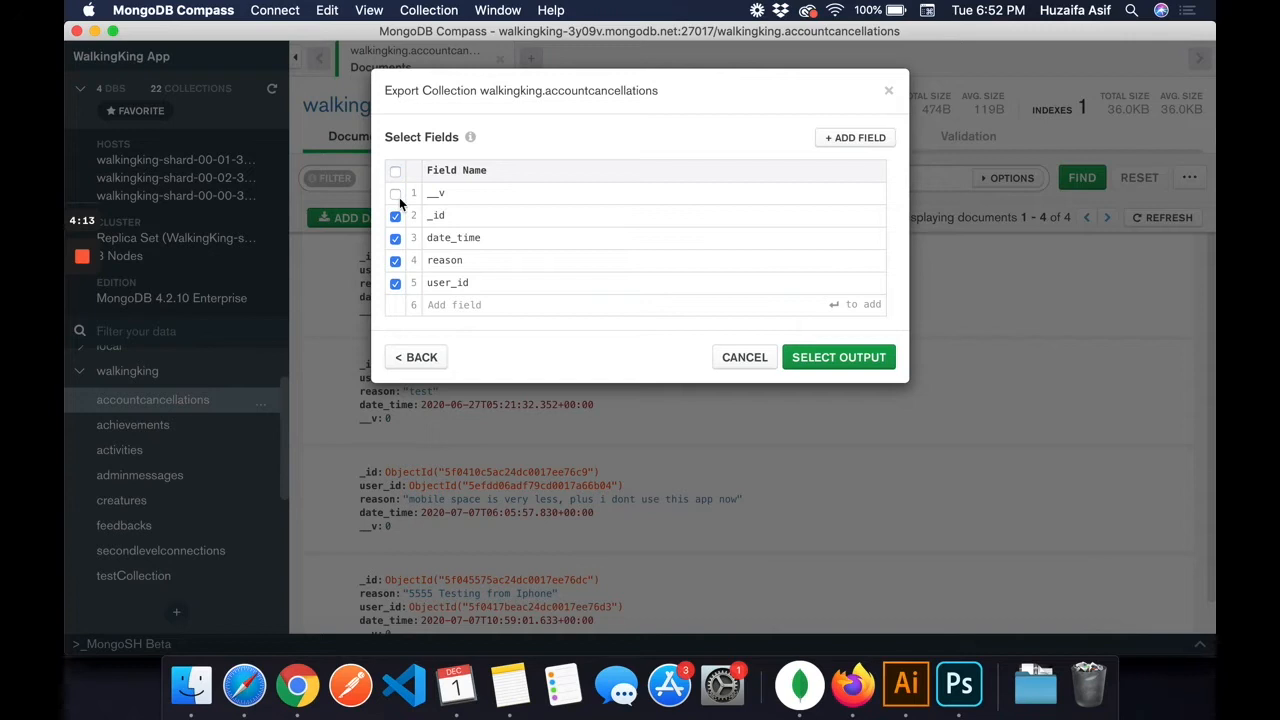
mouse_move(448, 205)
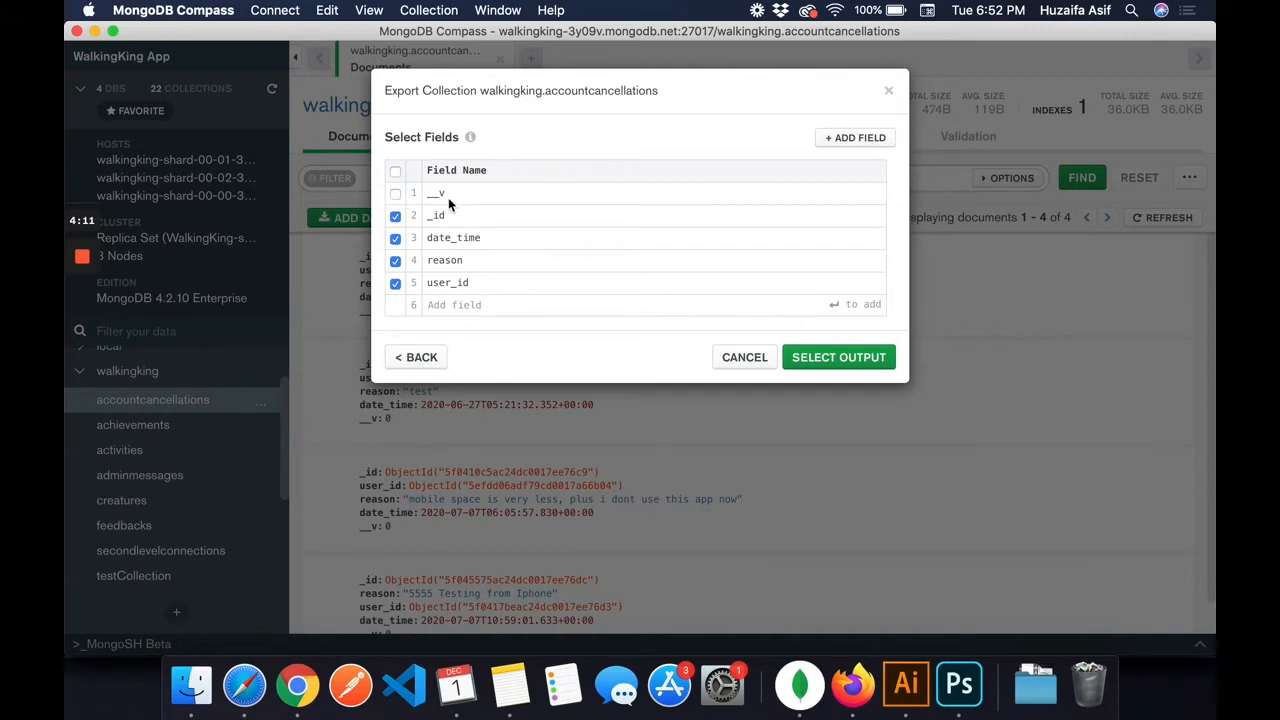
left_click(396, 193)
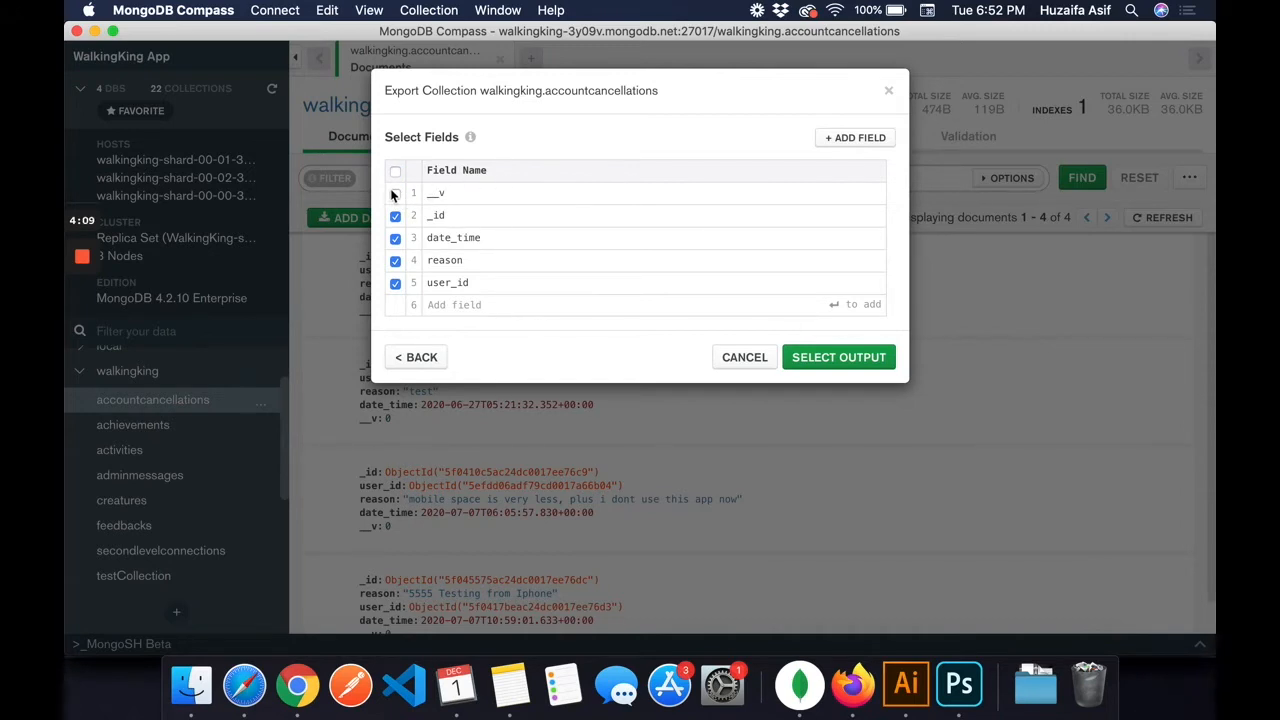
left_click(395, 170)
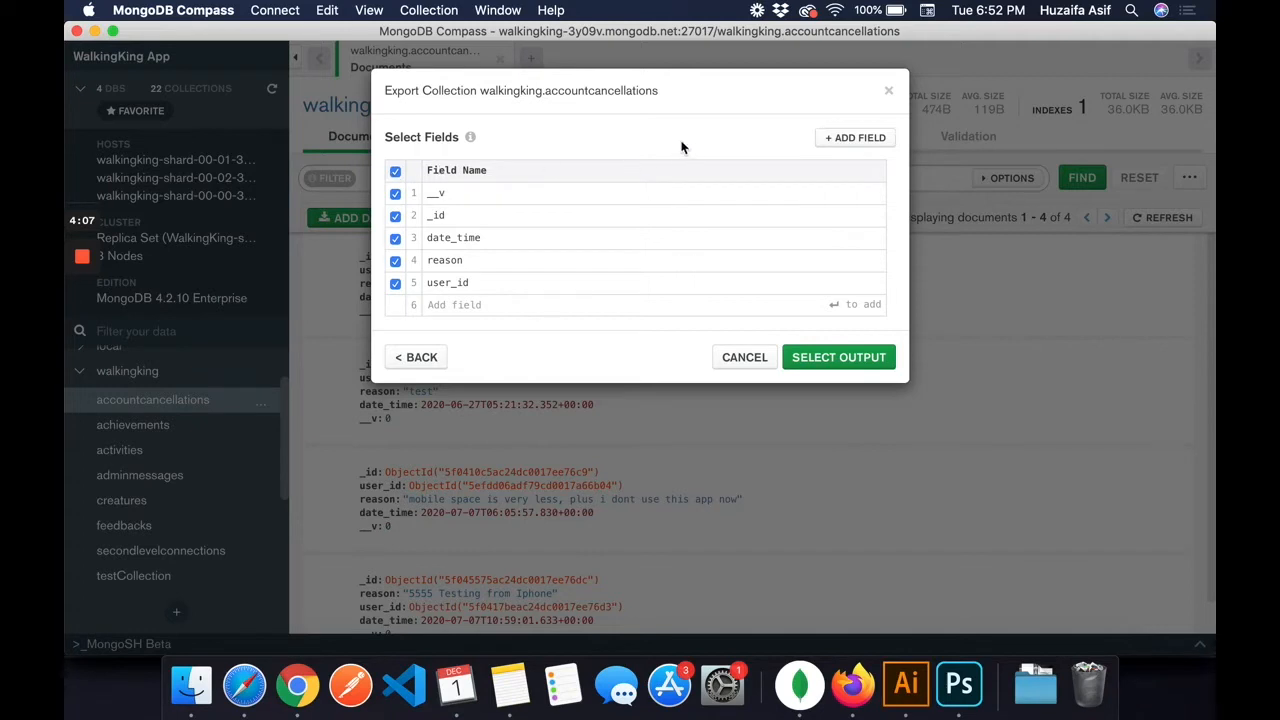
mouse_move(838, 357)
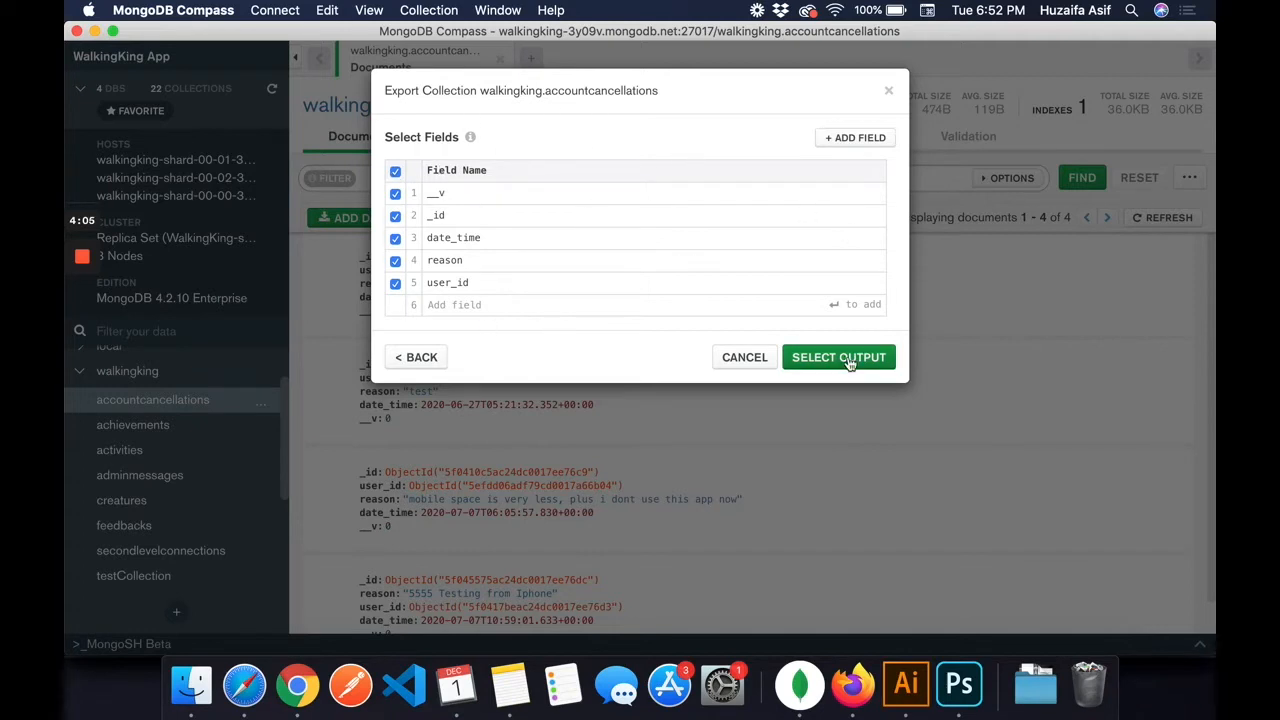
left_click(838, 357)
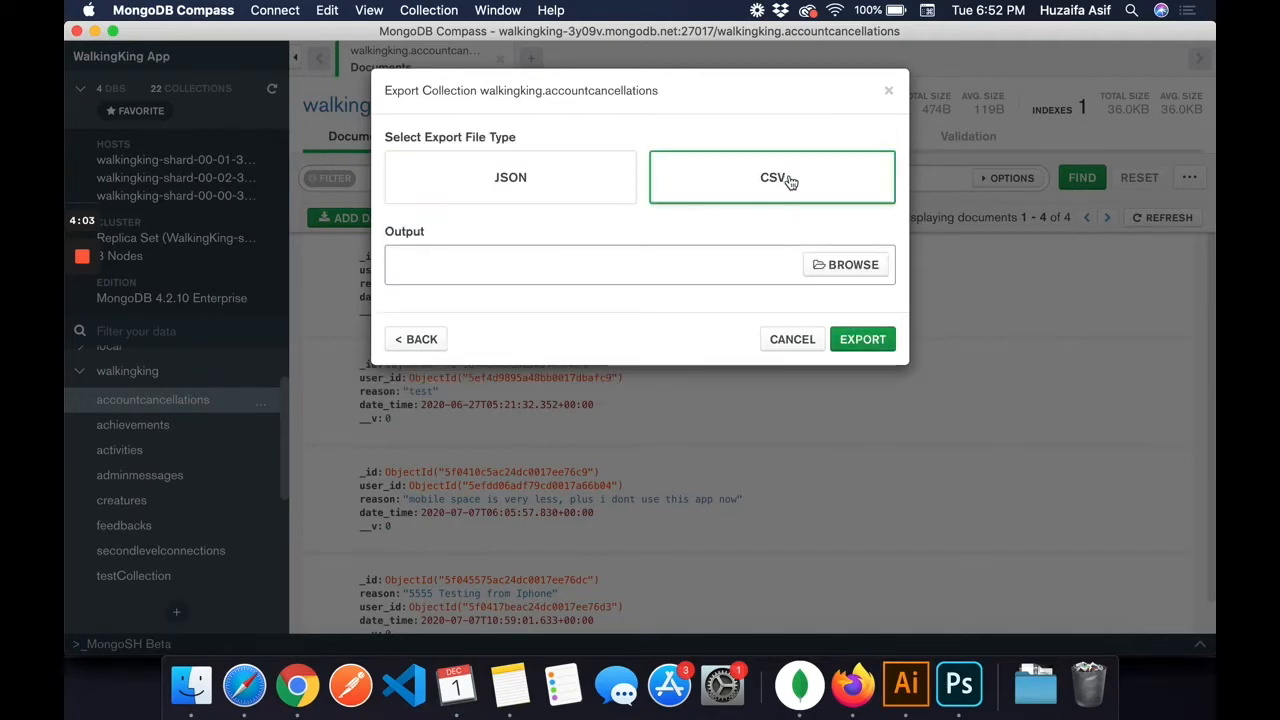
left_click(510, 177)
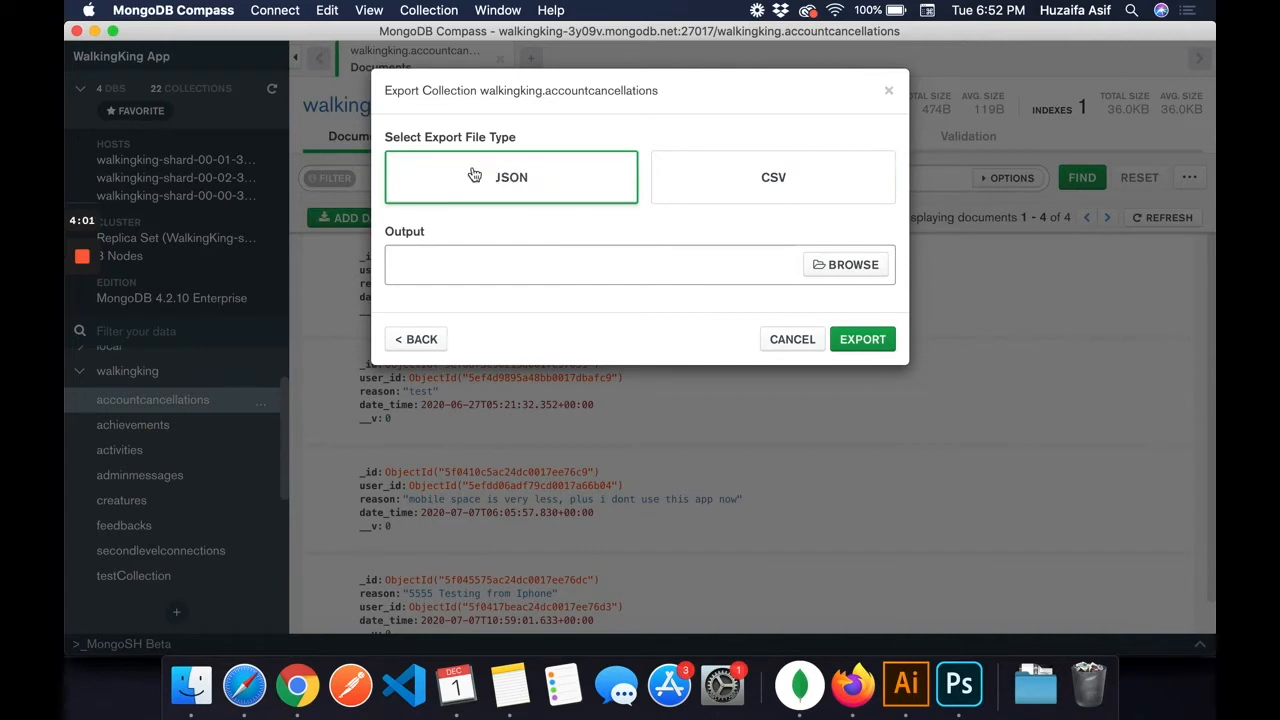
mouse_move(562, 202)
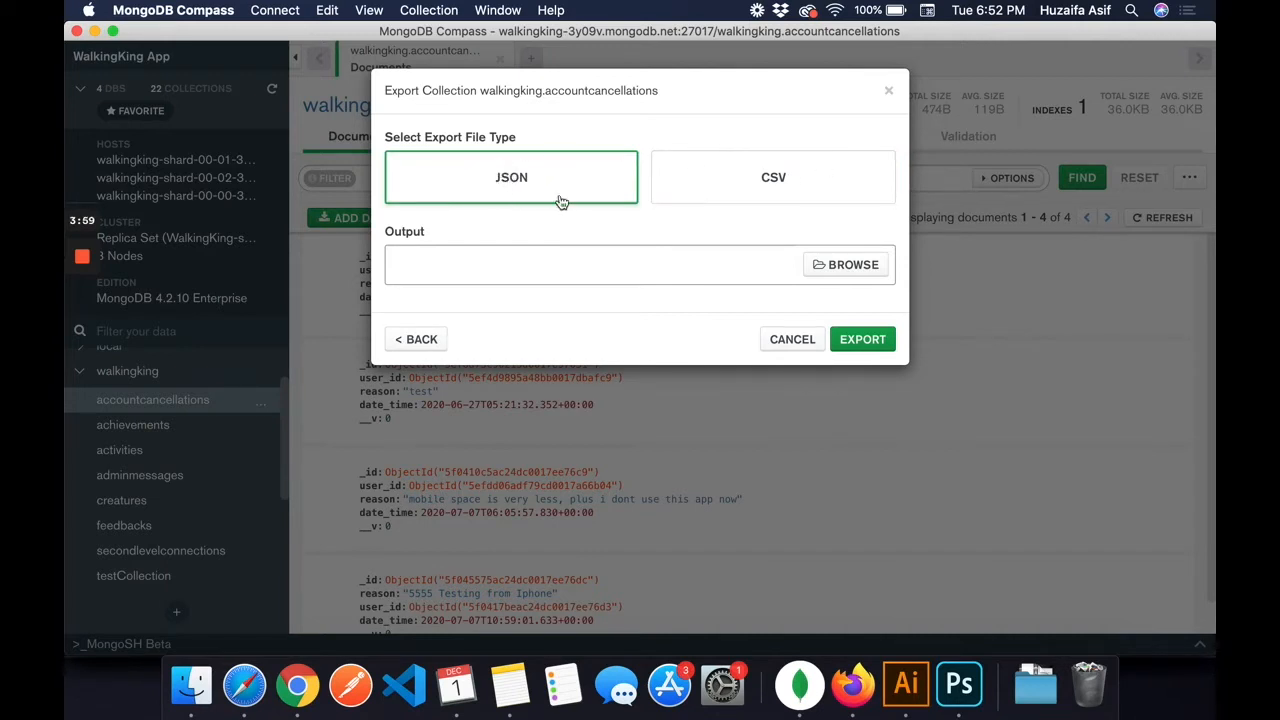
Step: Save the export to Downloads as testFile.json, run it, and close when done
left_click(845, 264)
type("testFile.json")
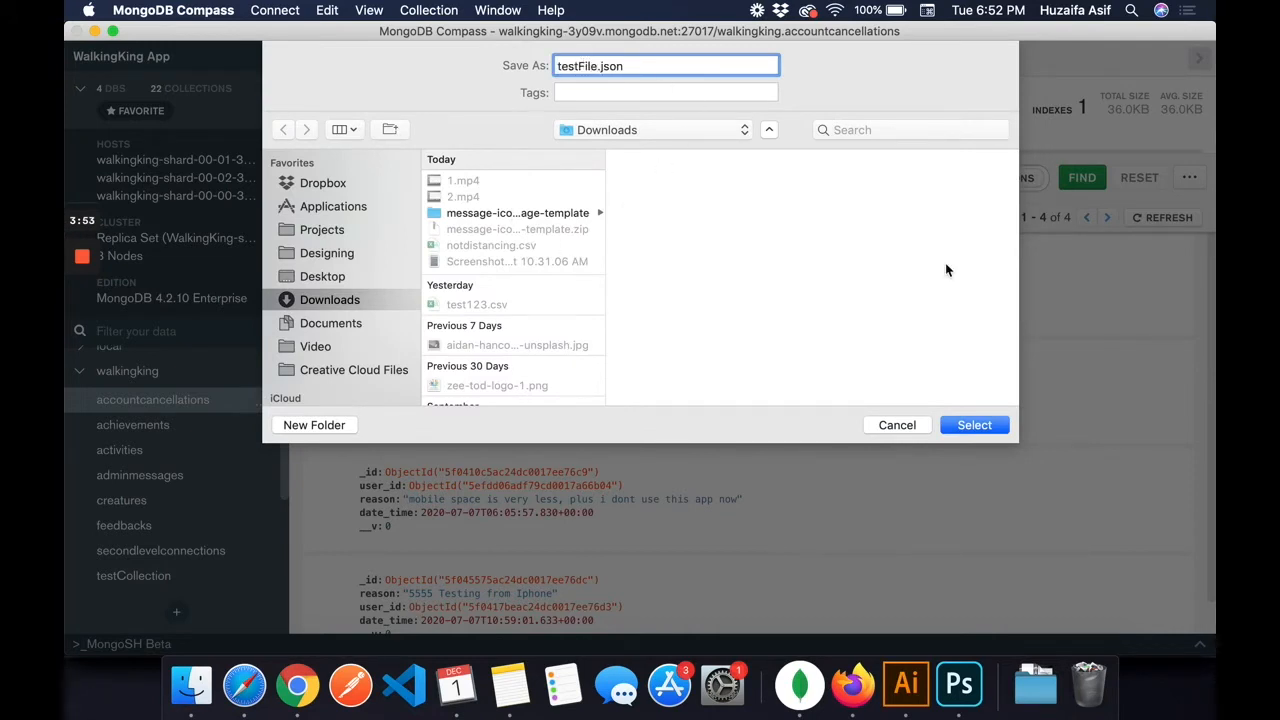
left_click(974, 425)
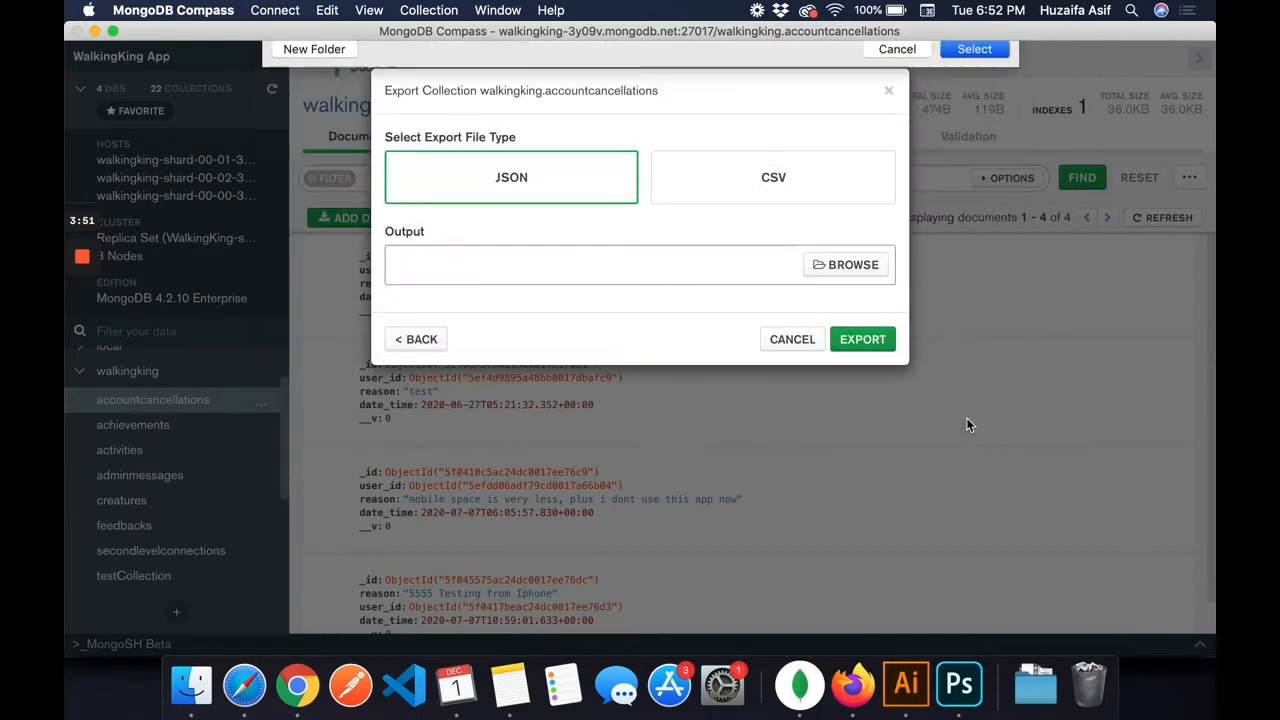
left_click(973, 49)
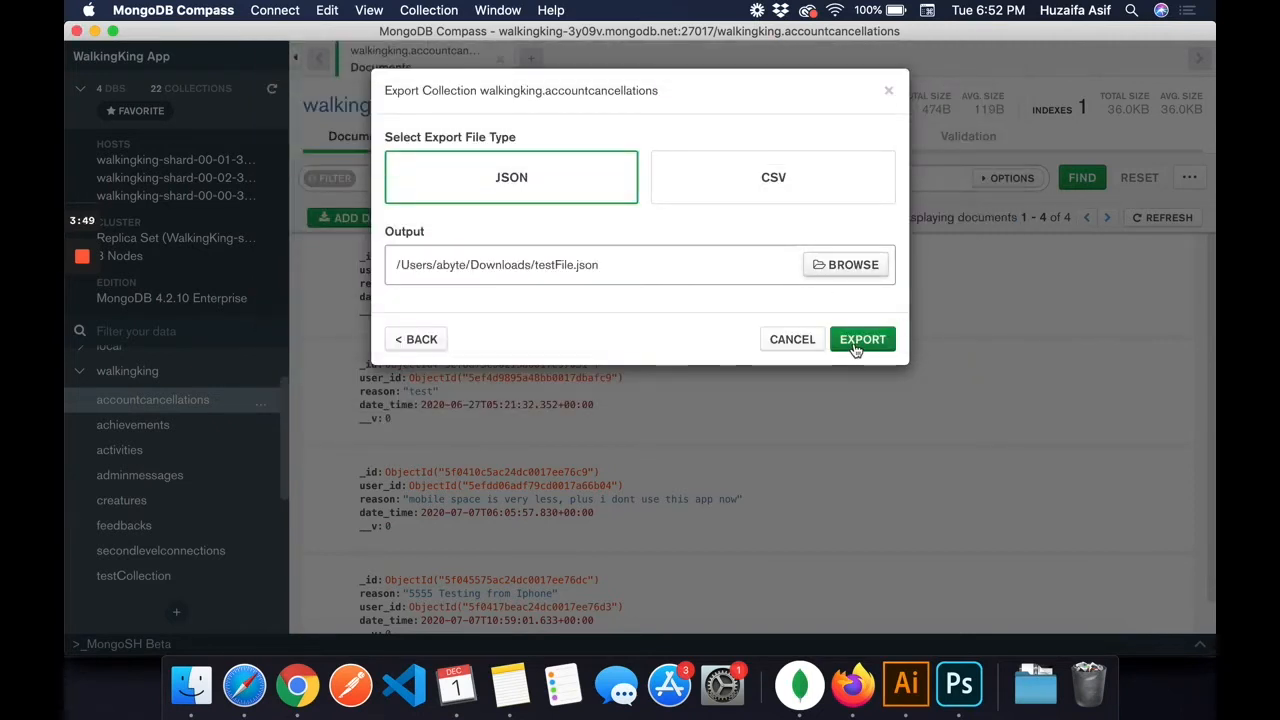
left_click(861, 339)
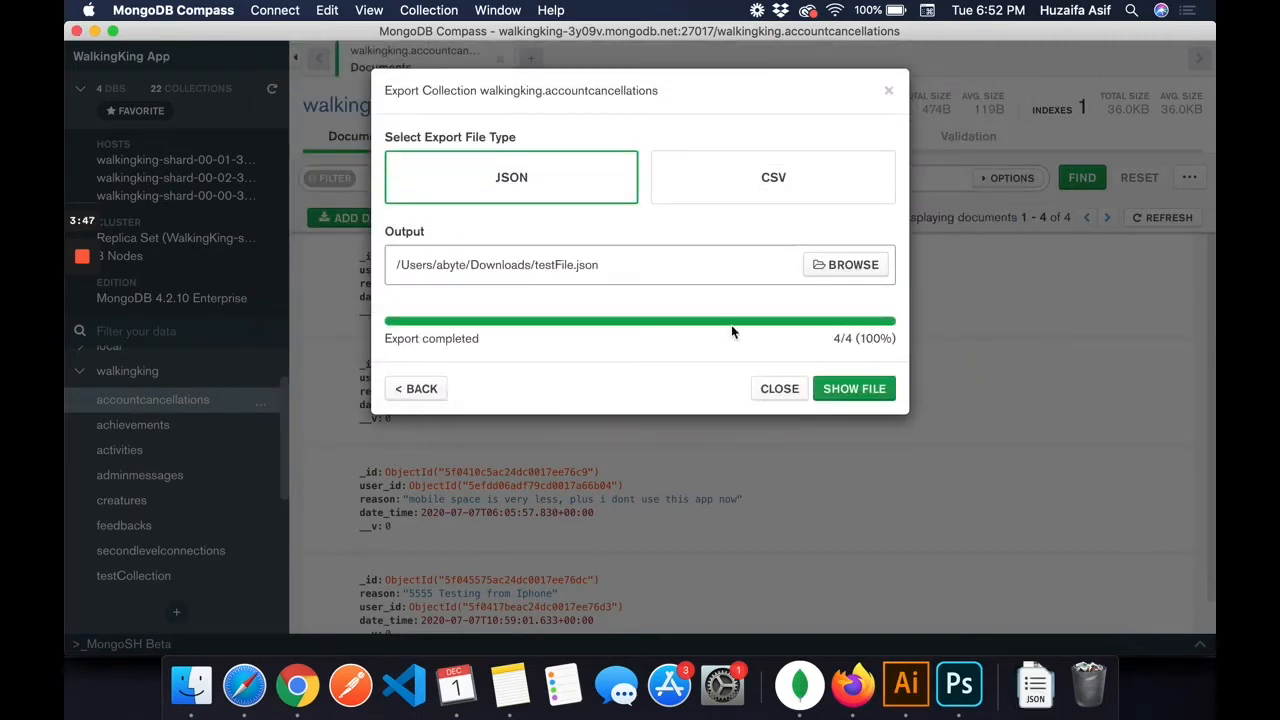
left_click(779, 388)
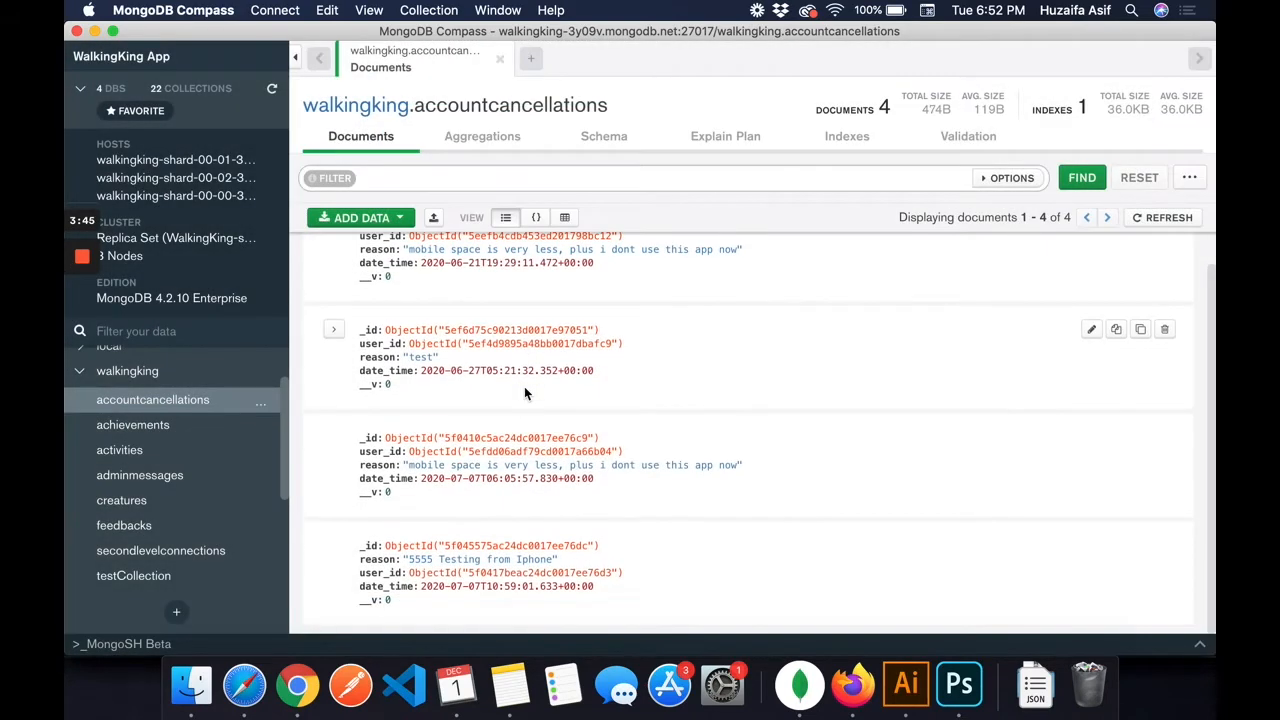
Step: Create a collection named testCollection2 in walkingking, since testCollection already exists
scroll("down", 3)
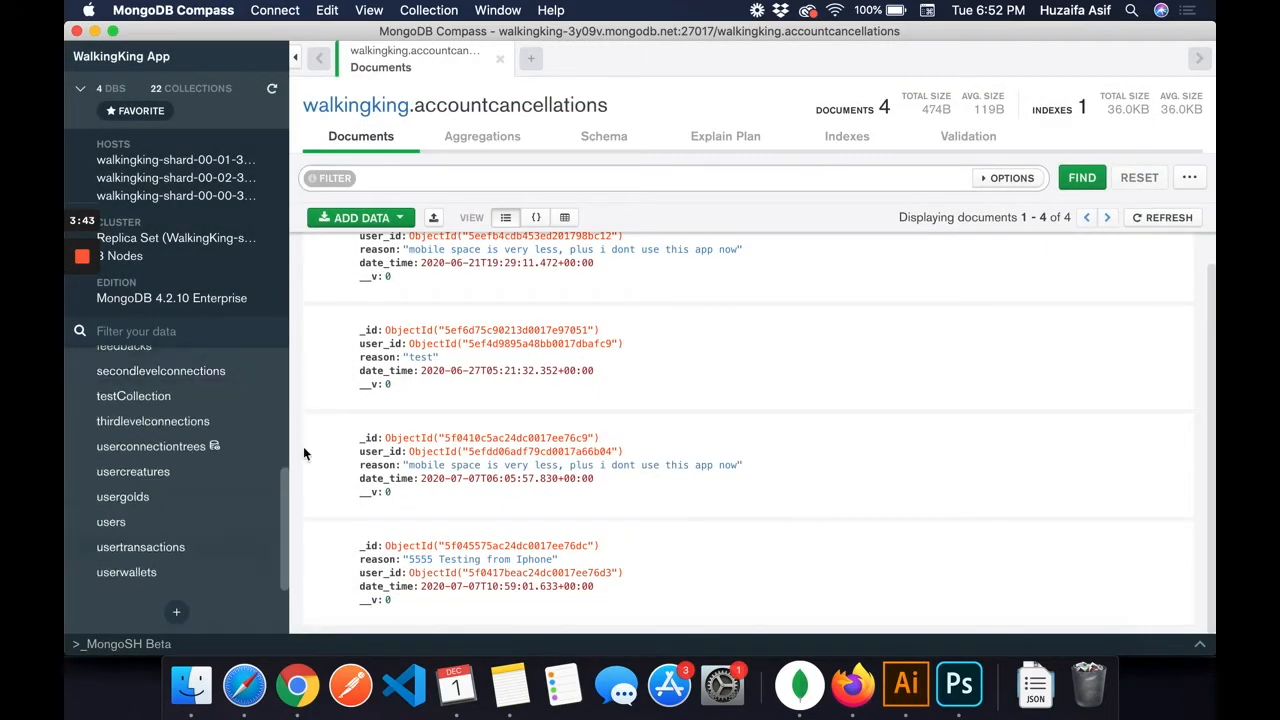
mouse_move(297, 685)
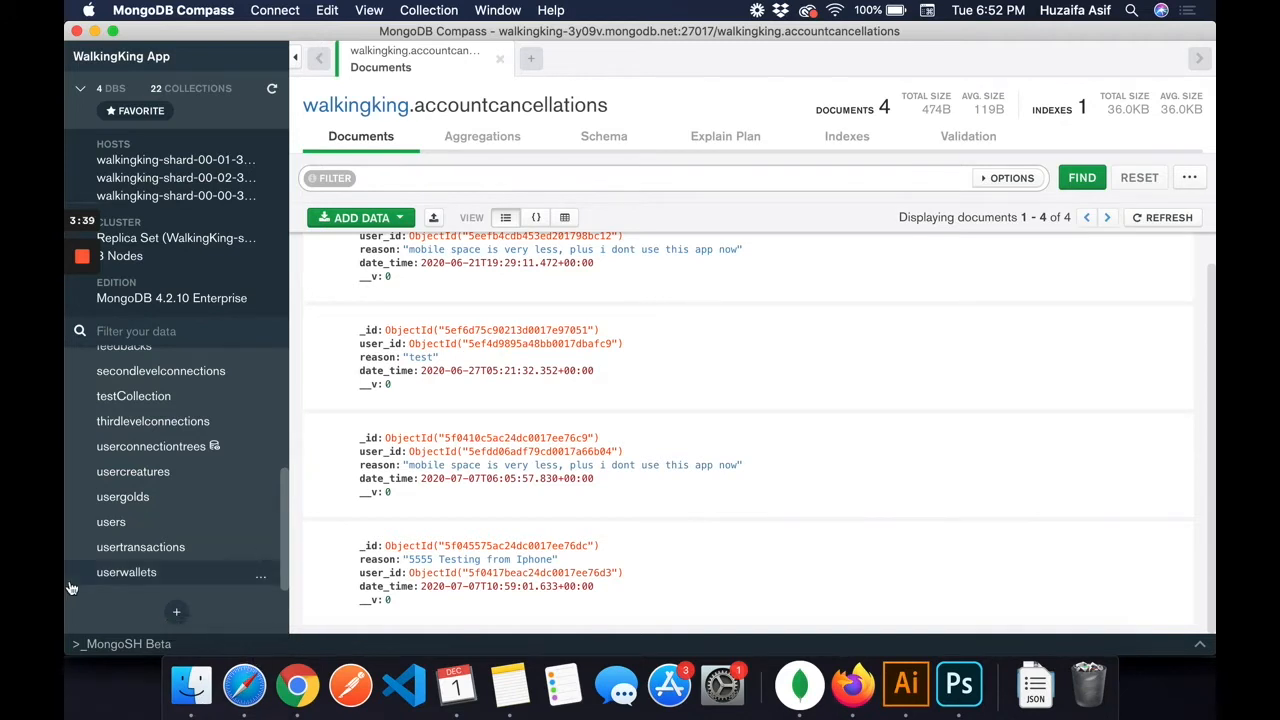
mouse_move(160, 497)
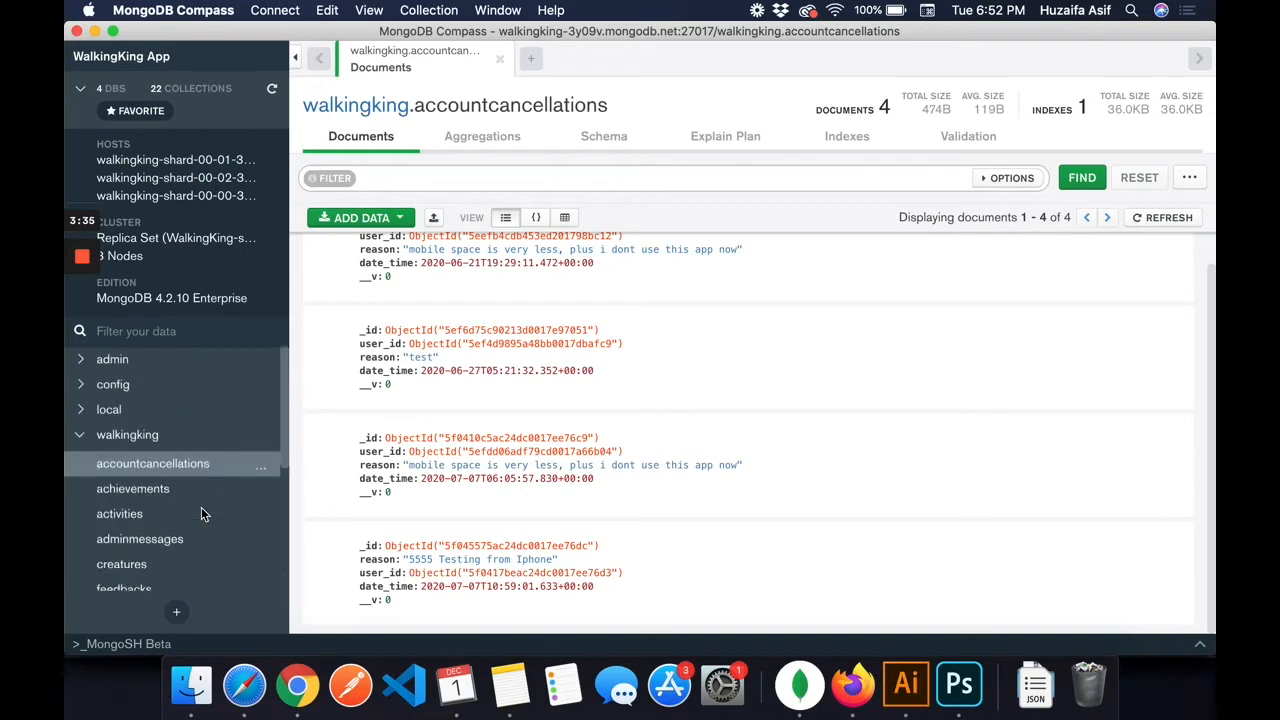
mouse_move(246, 434)
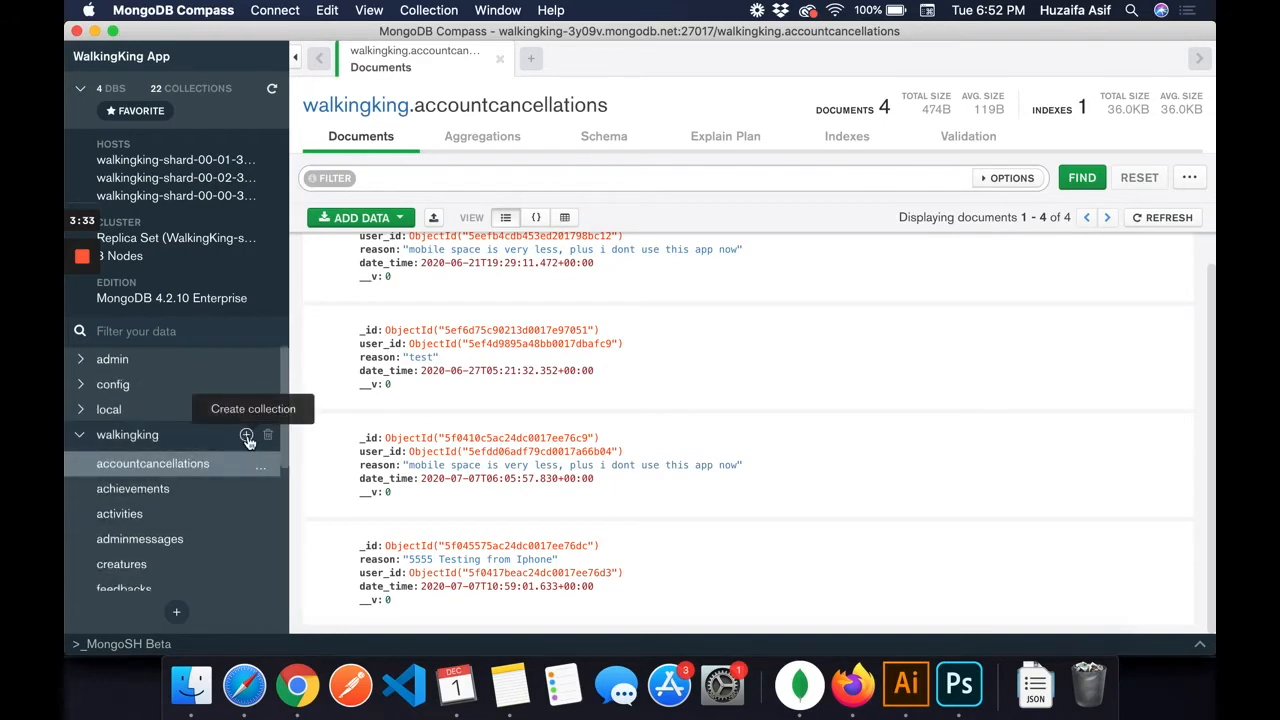
left_click(246, 434)
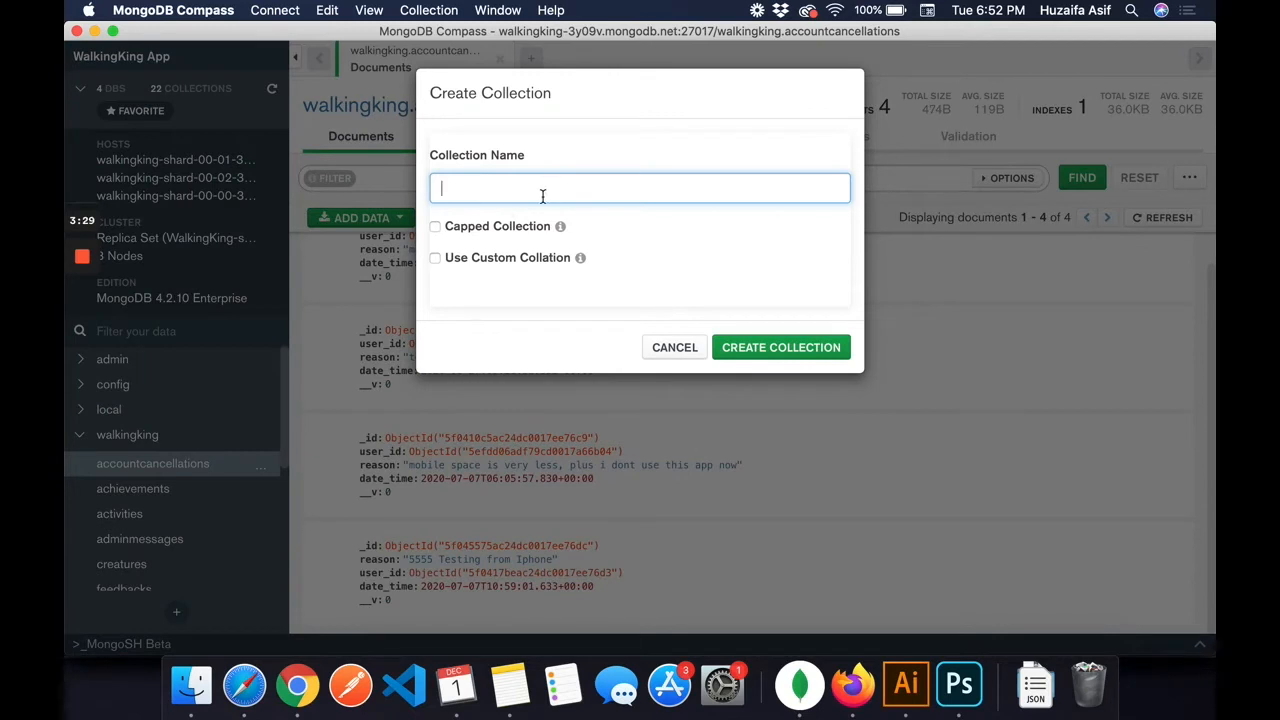
type("test")
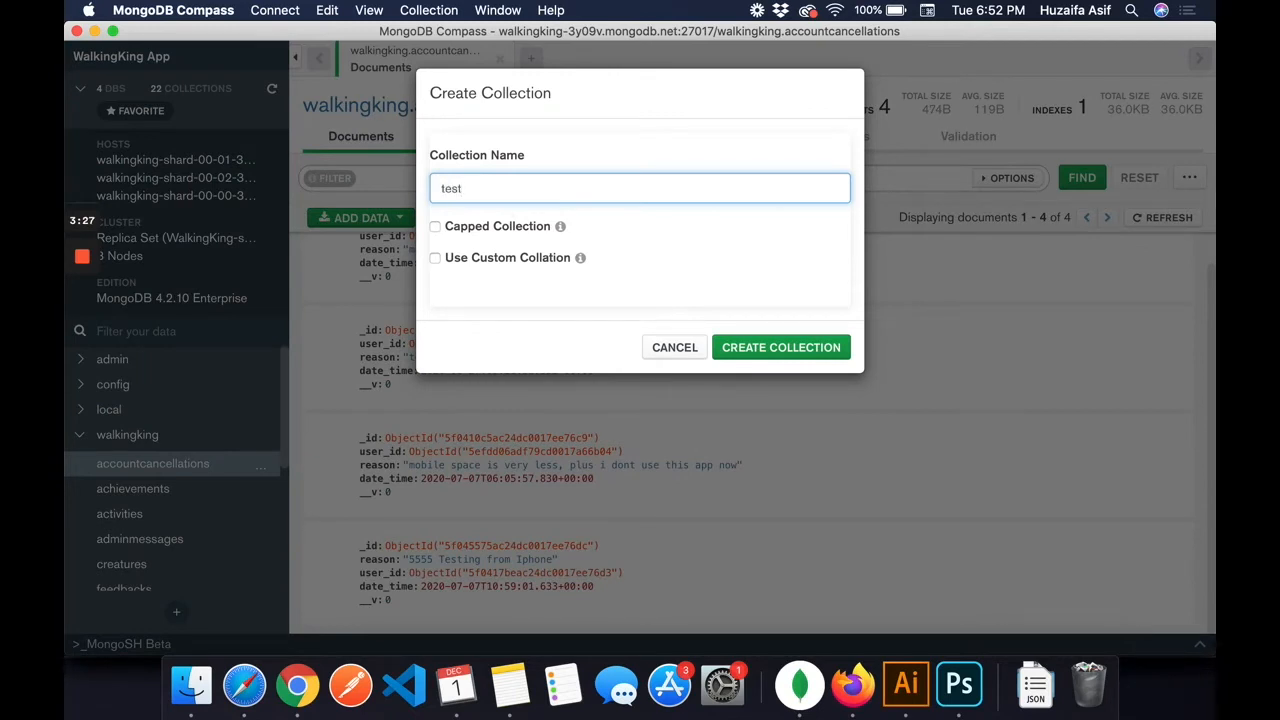
type("Collection")
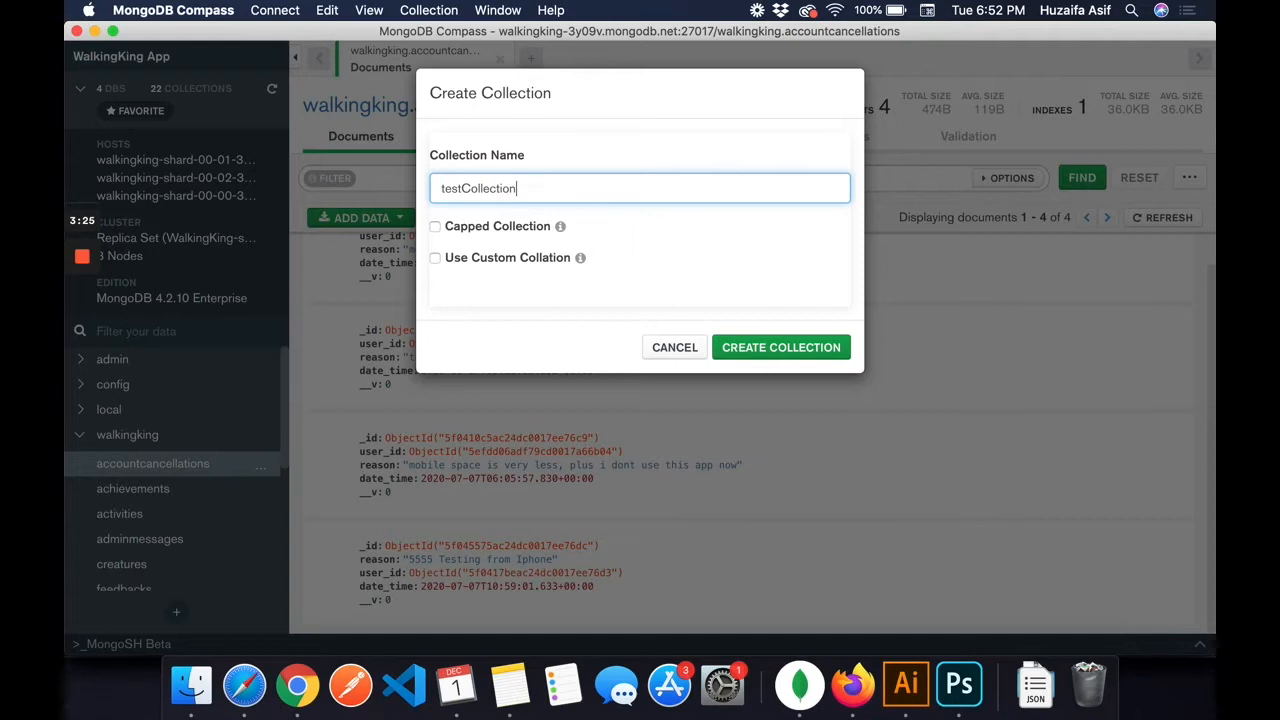
left_click(781, 347)
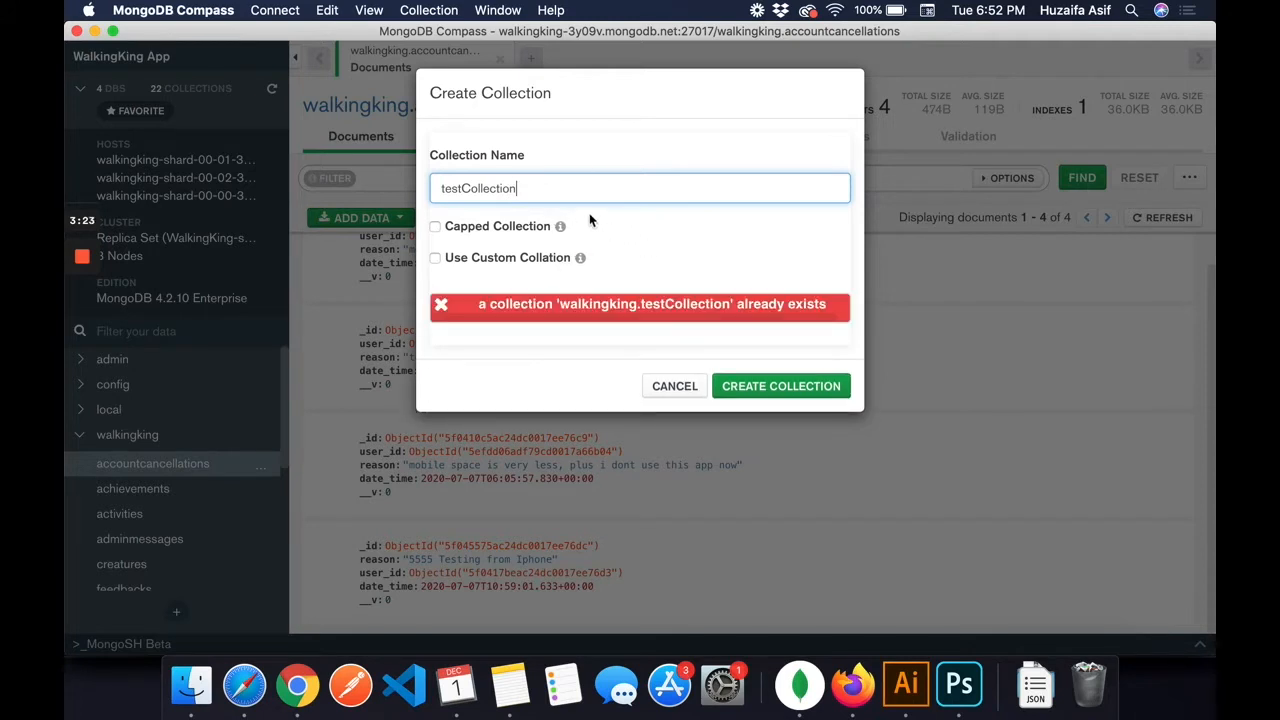
type("2")
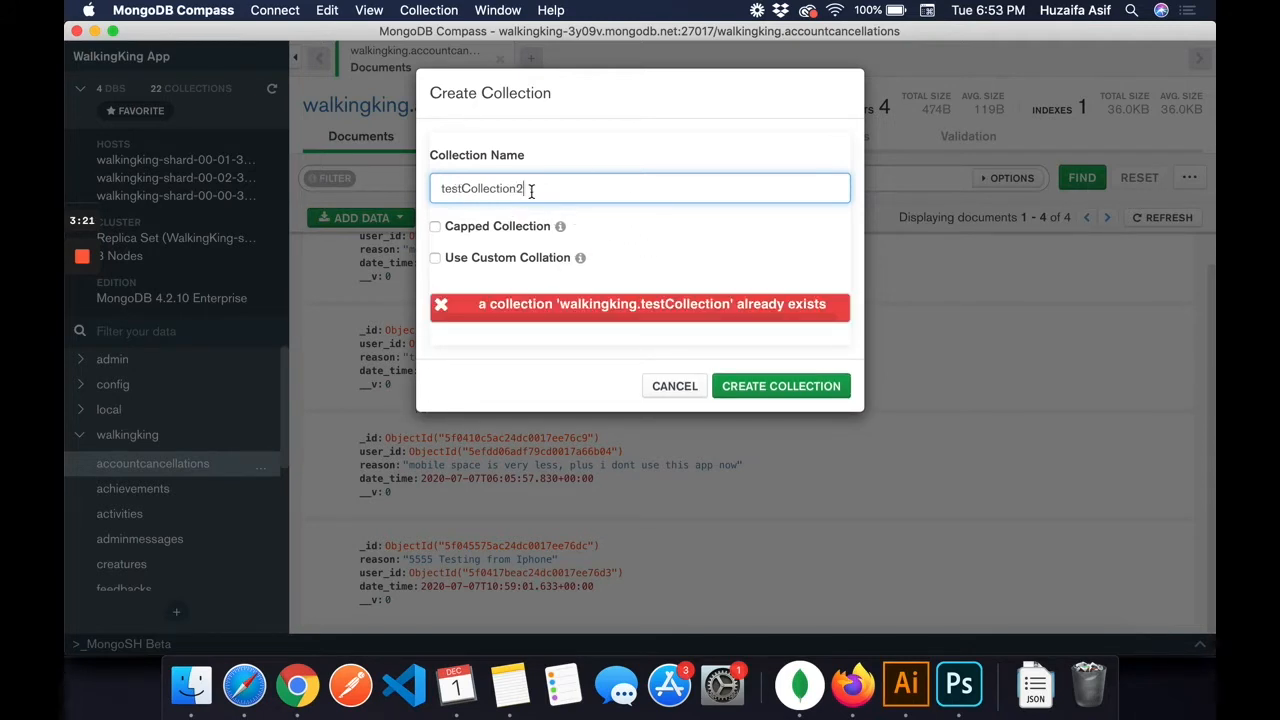
left_click(674, 386)
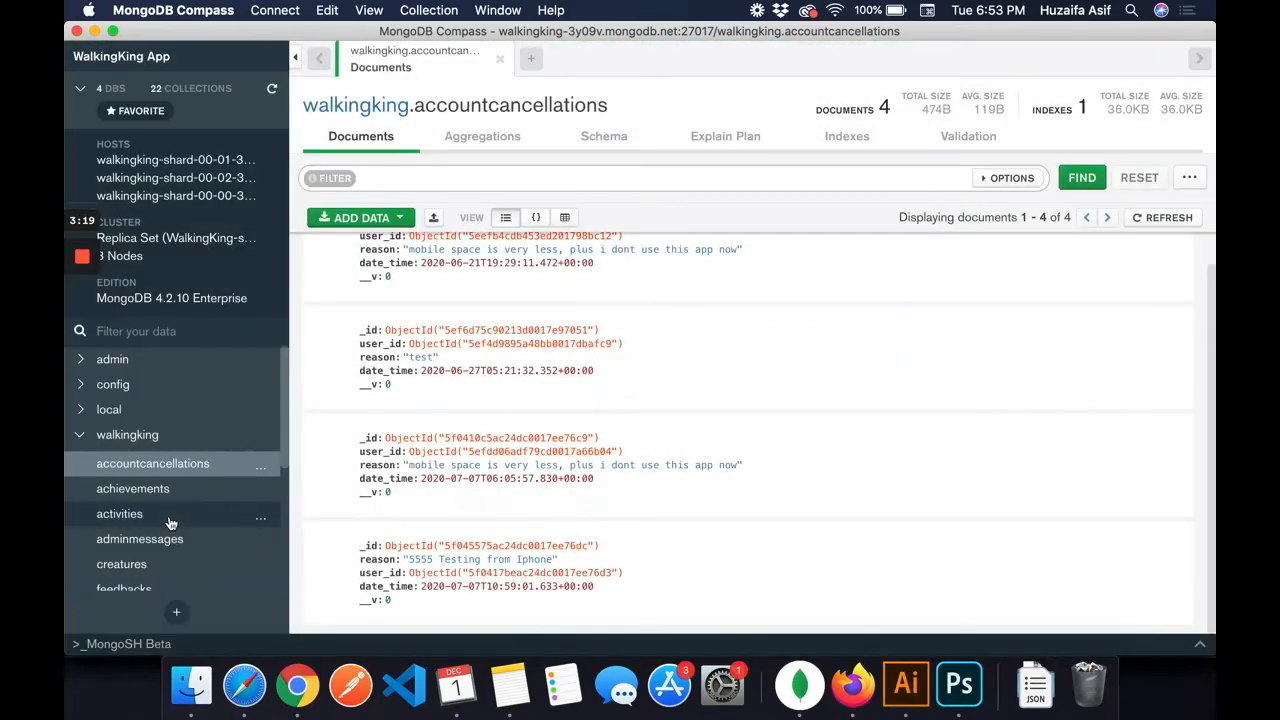
scroll("down", 3)
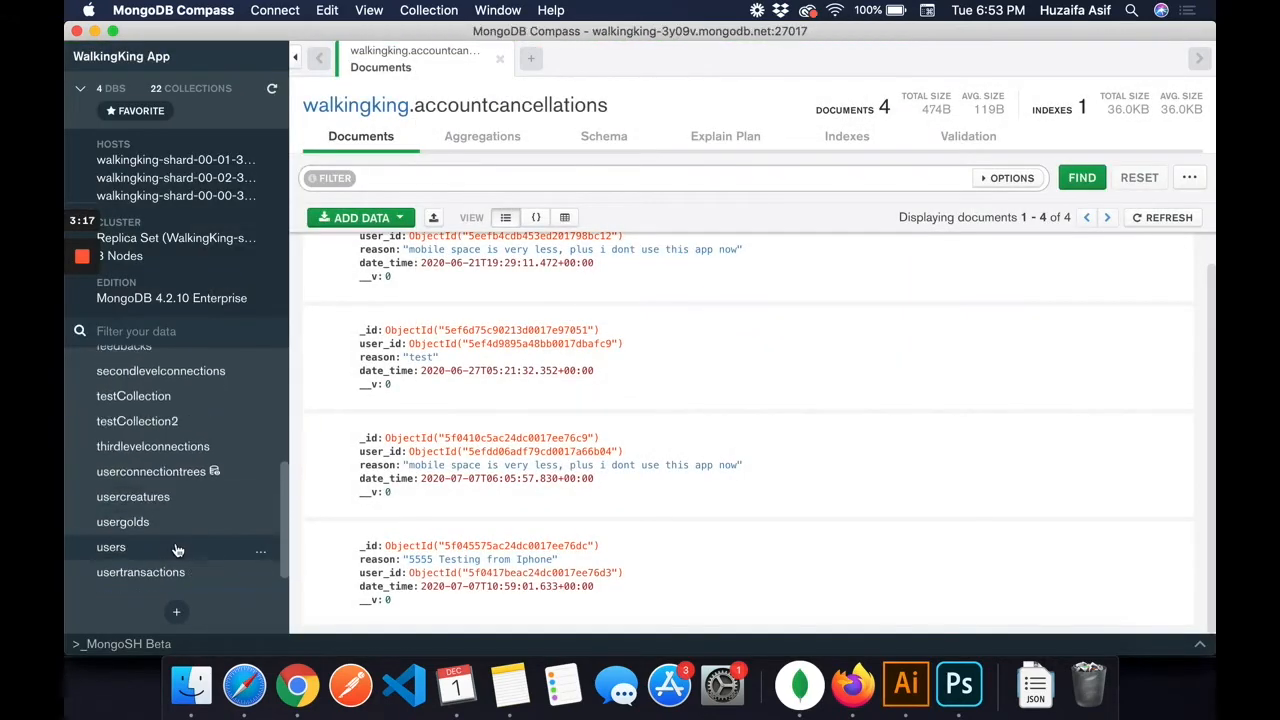
Step: Import testFile.json as JSON into testCollection2, adding 4 documents
left_click(137, 443)
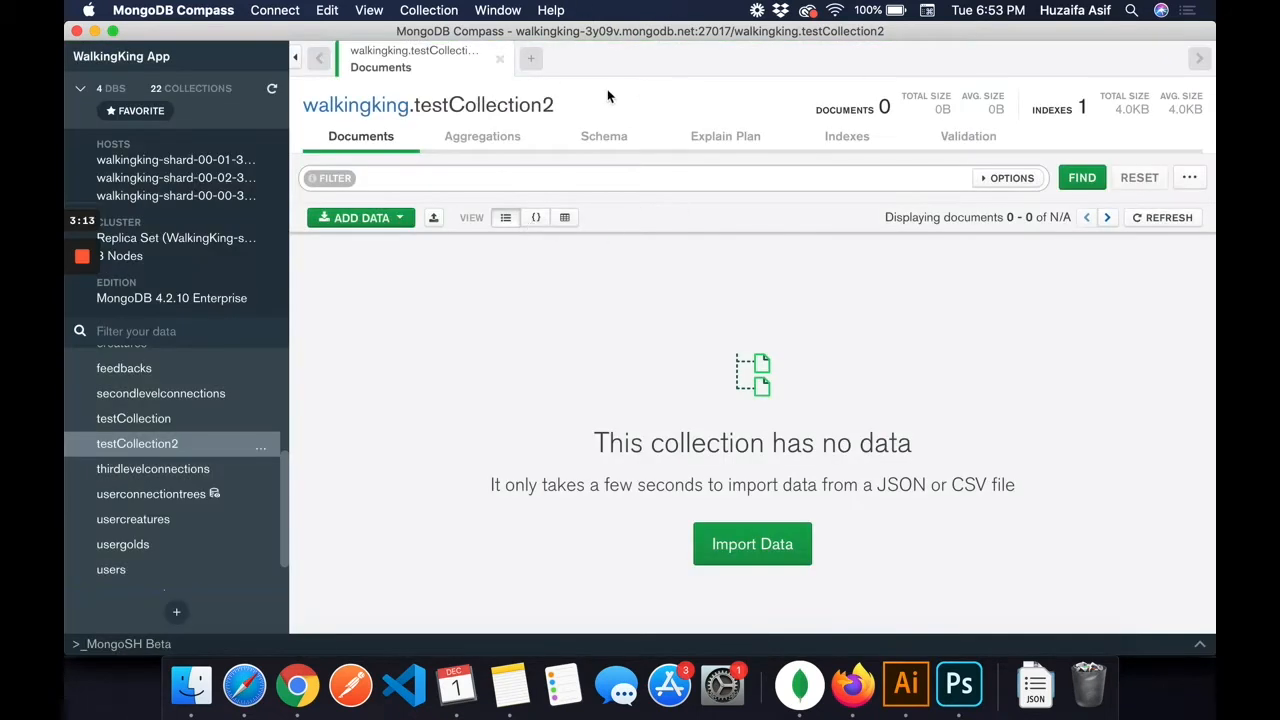
mouse_move(508, 291)
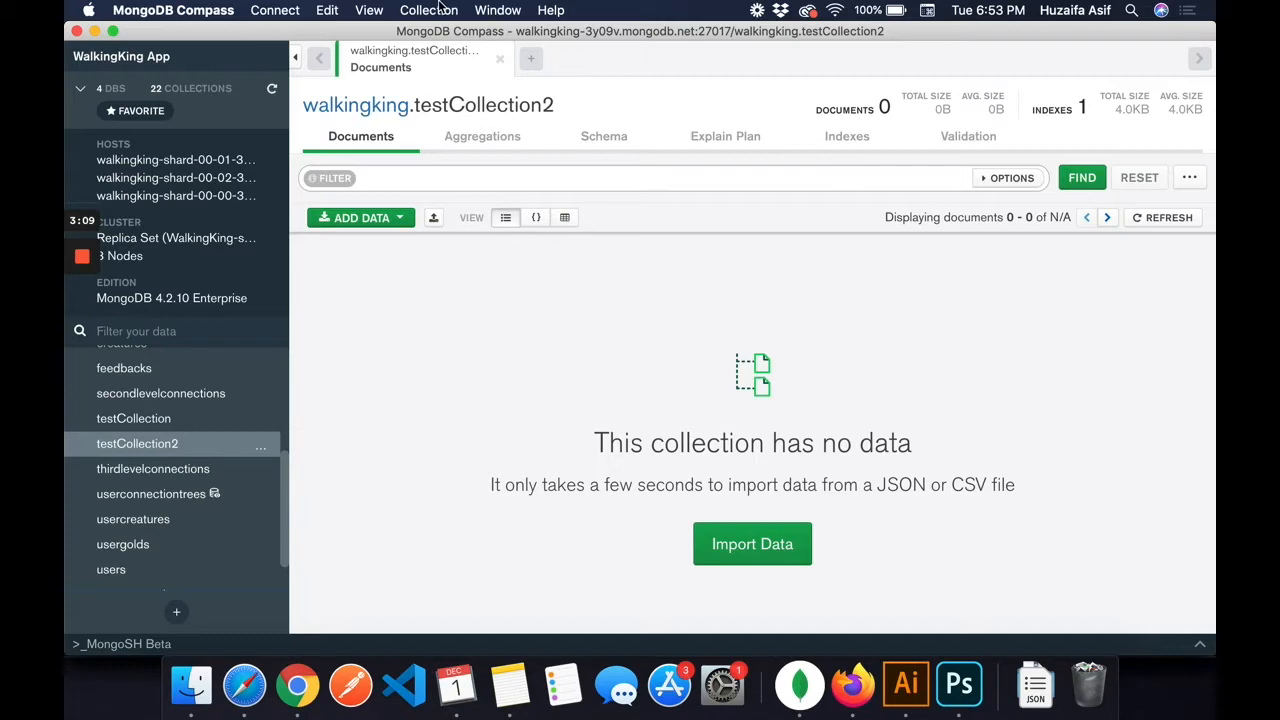
left_click(428, 10)
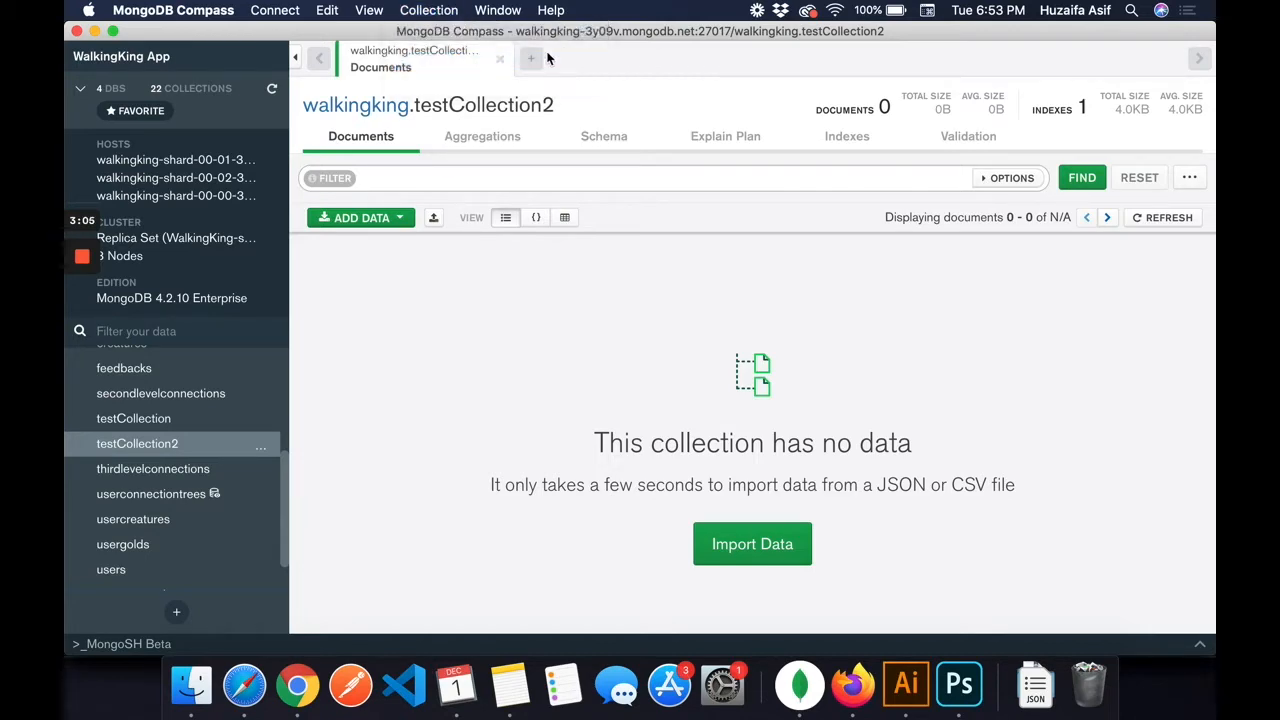
left_click(752, 543)
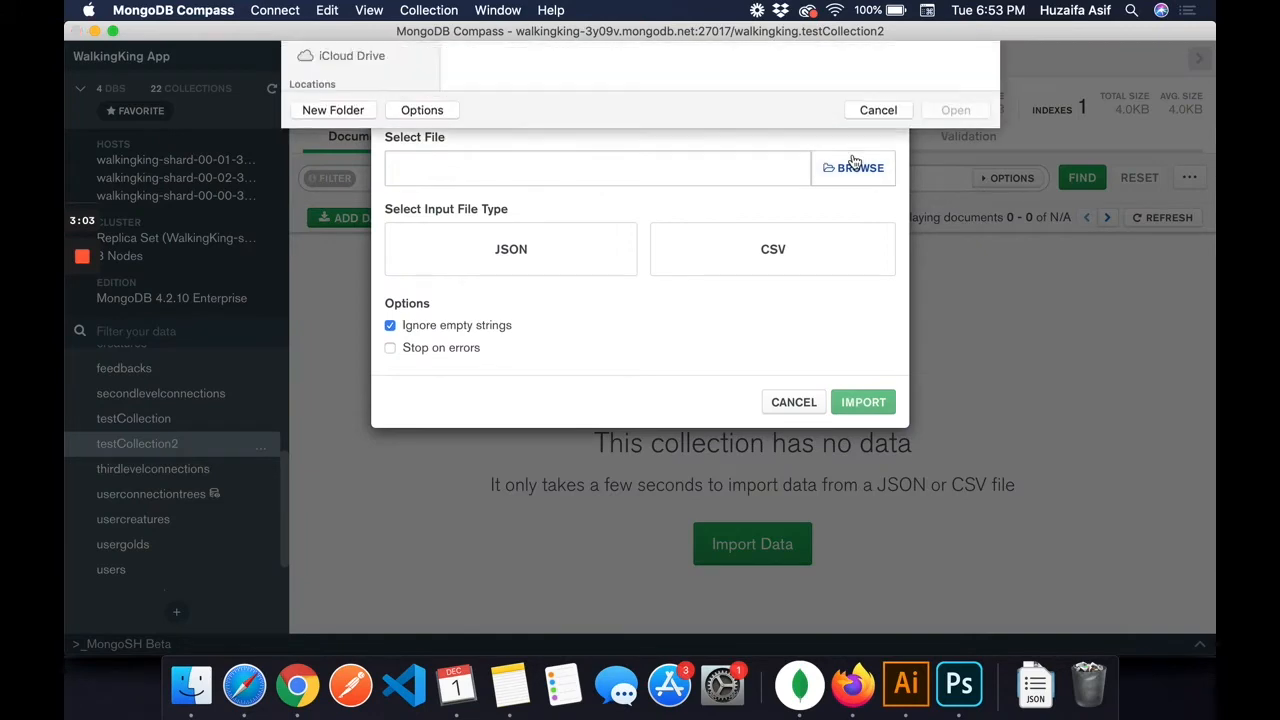
left_click(852, 167)
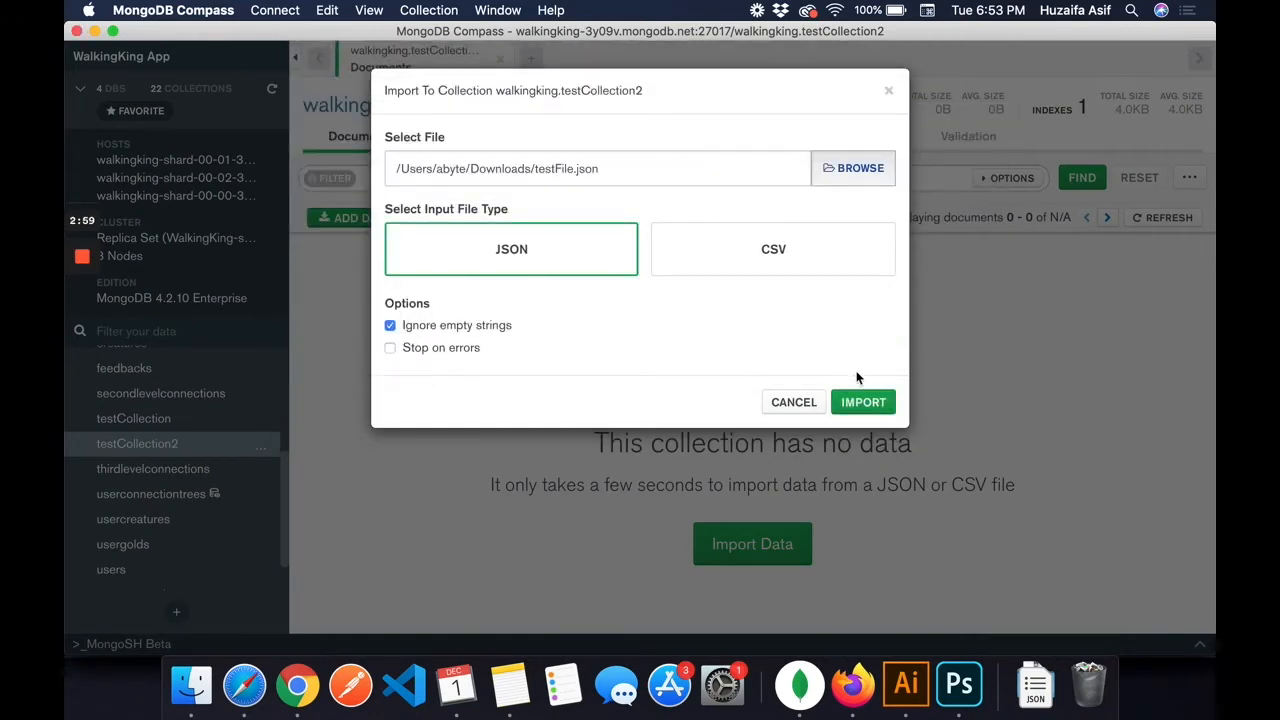
left_click(863, 402)
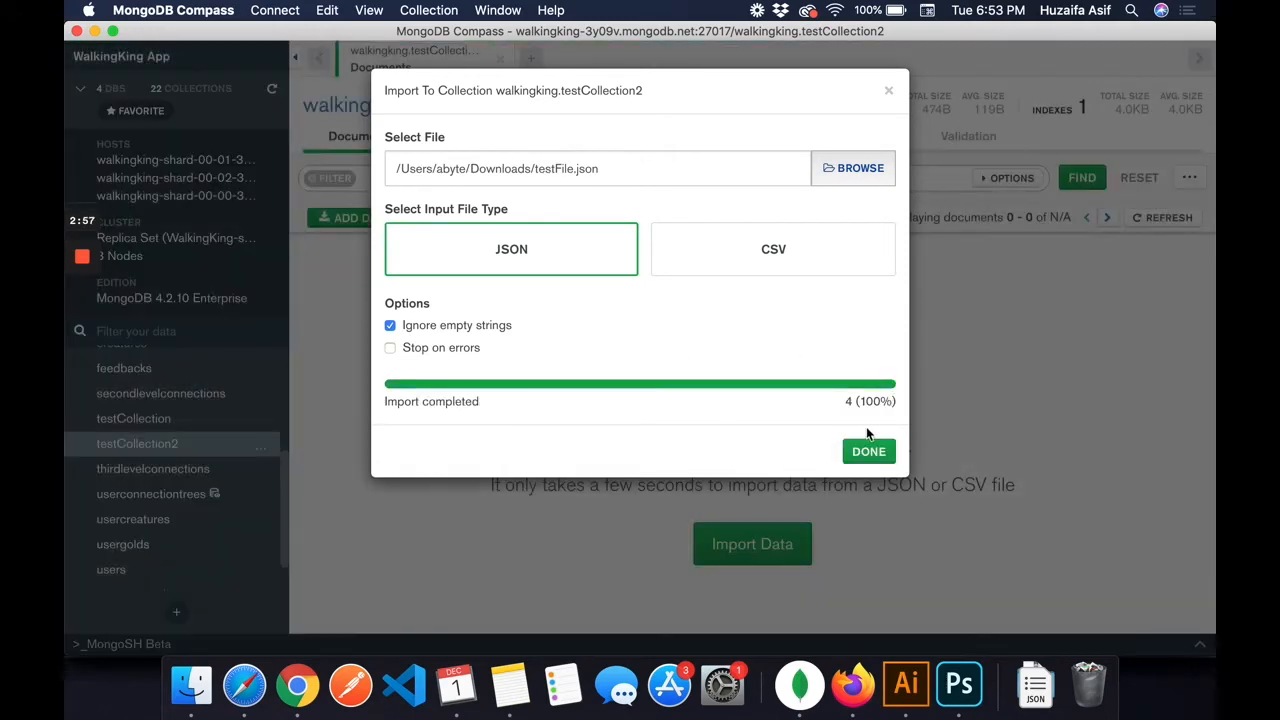
left_click(868, 451)
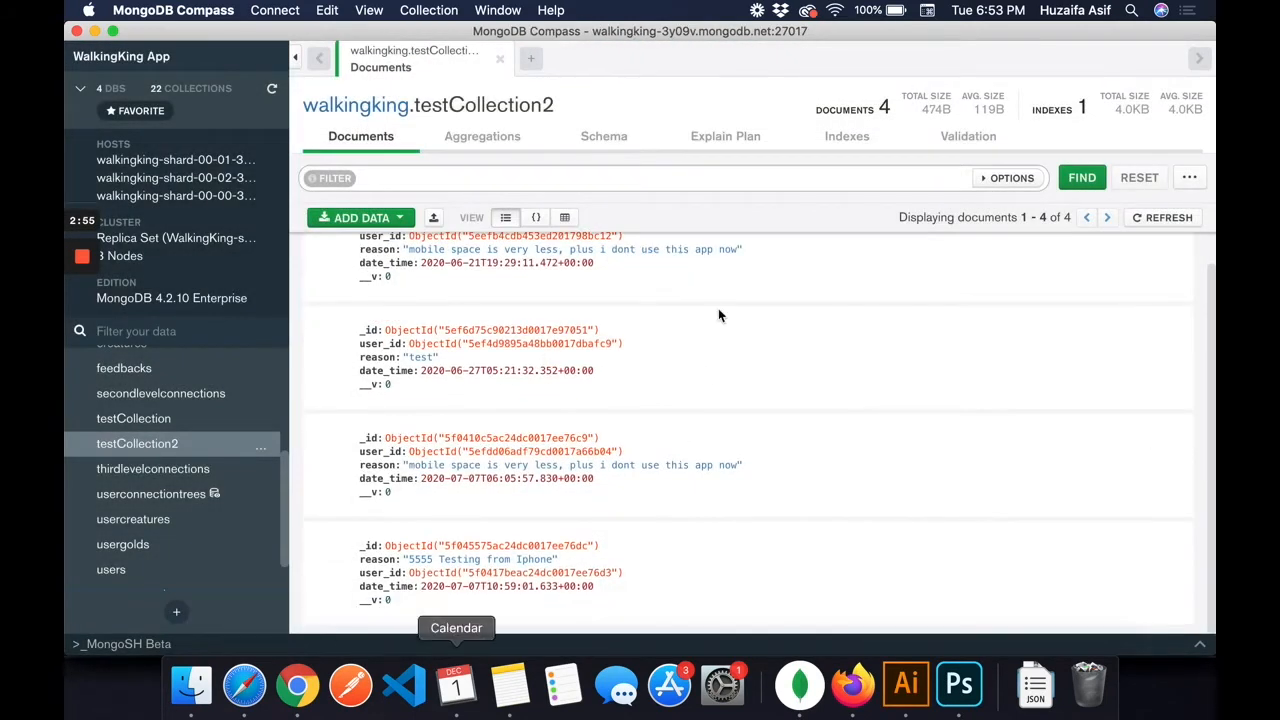
Step: Filter users by state 'verified', try 'unverified' (4 of 36), then 'verified' again (32)
left_click(428, 10)
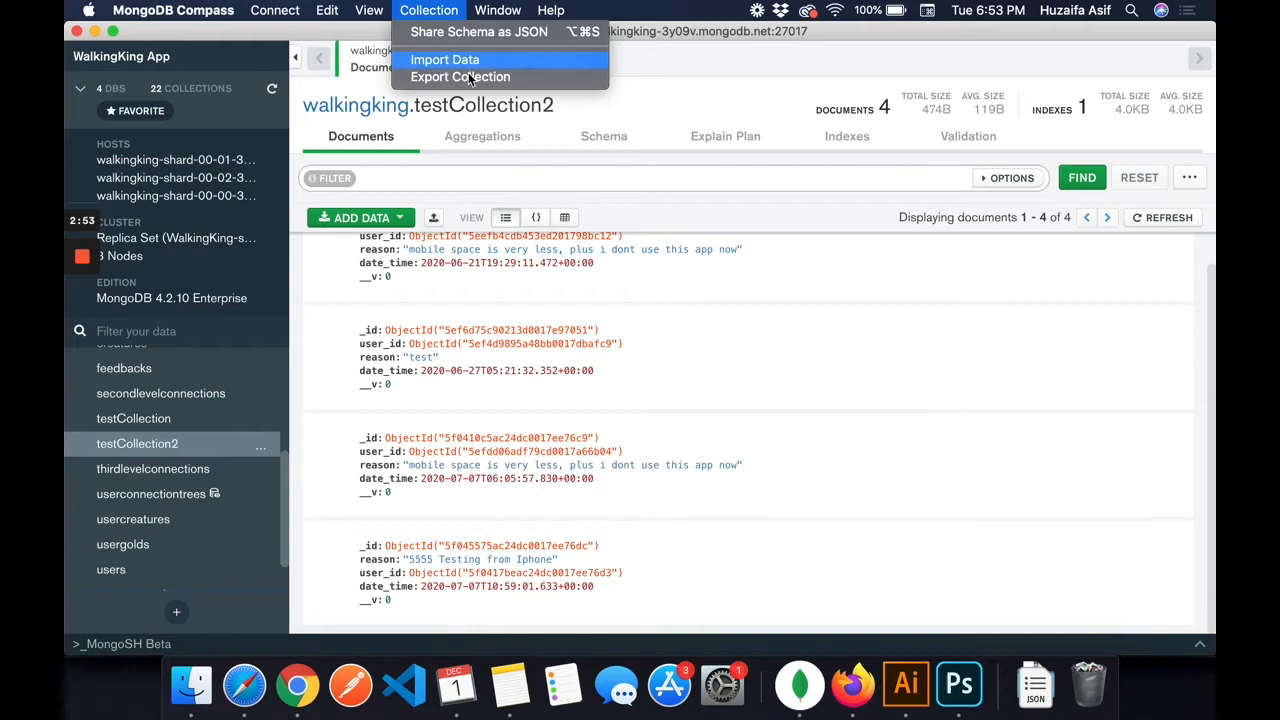
mouse_move(508, 170)
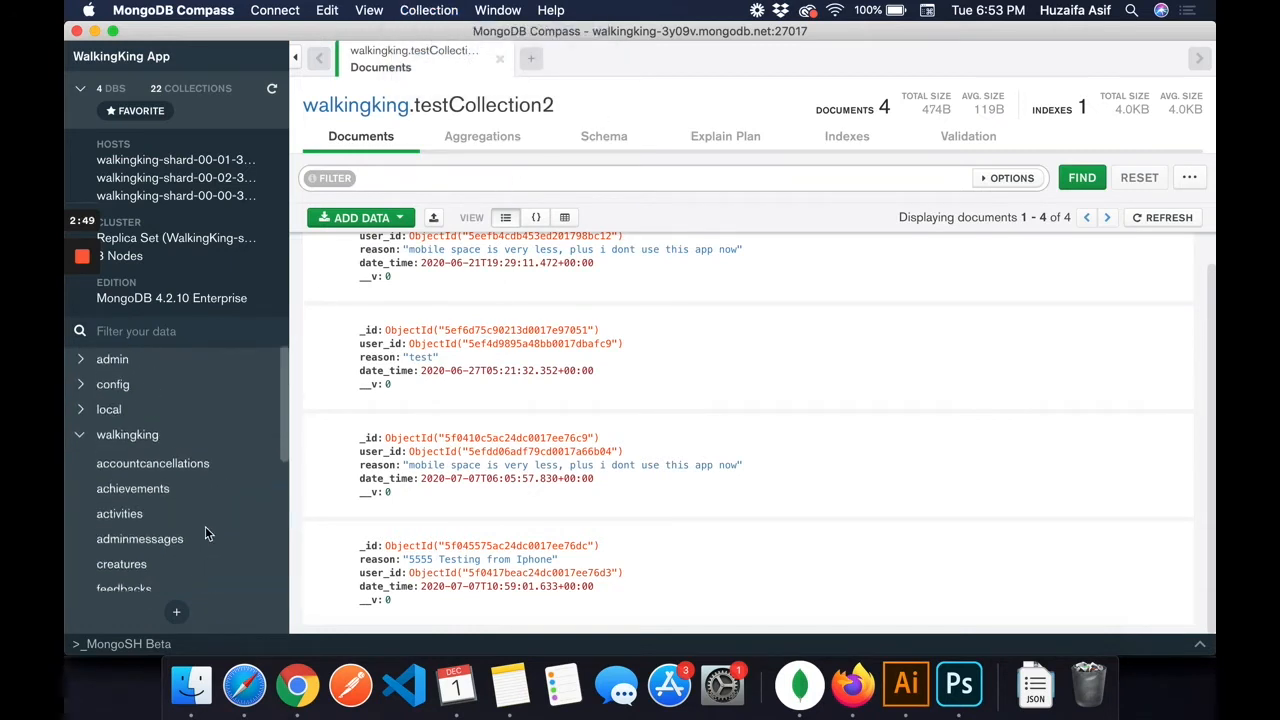
mouse_move(240, 488)
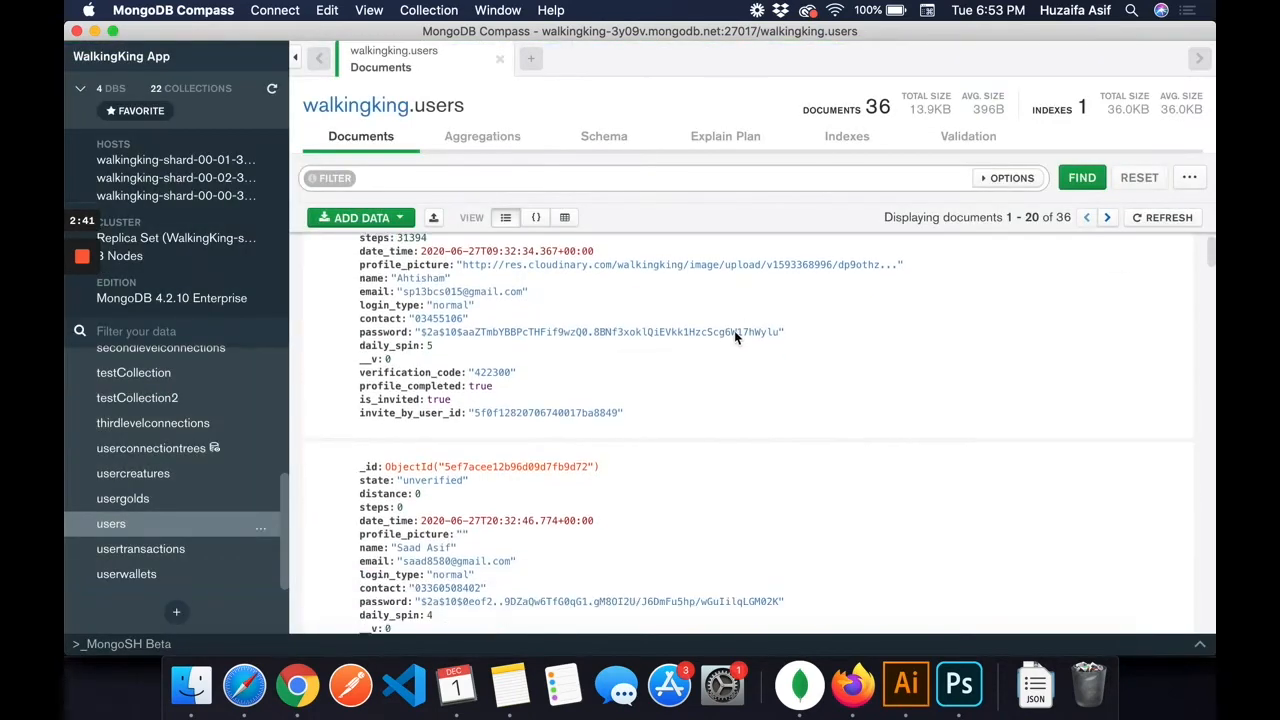
scroll("up", 3)
type("{")
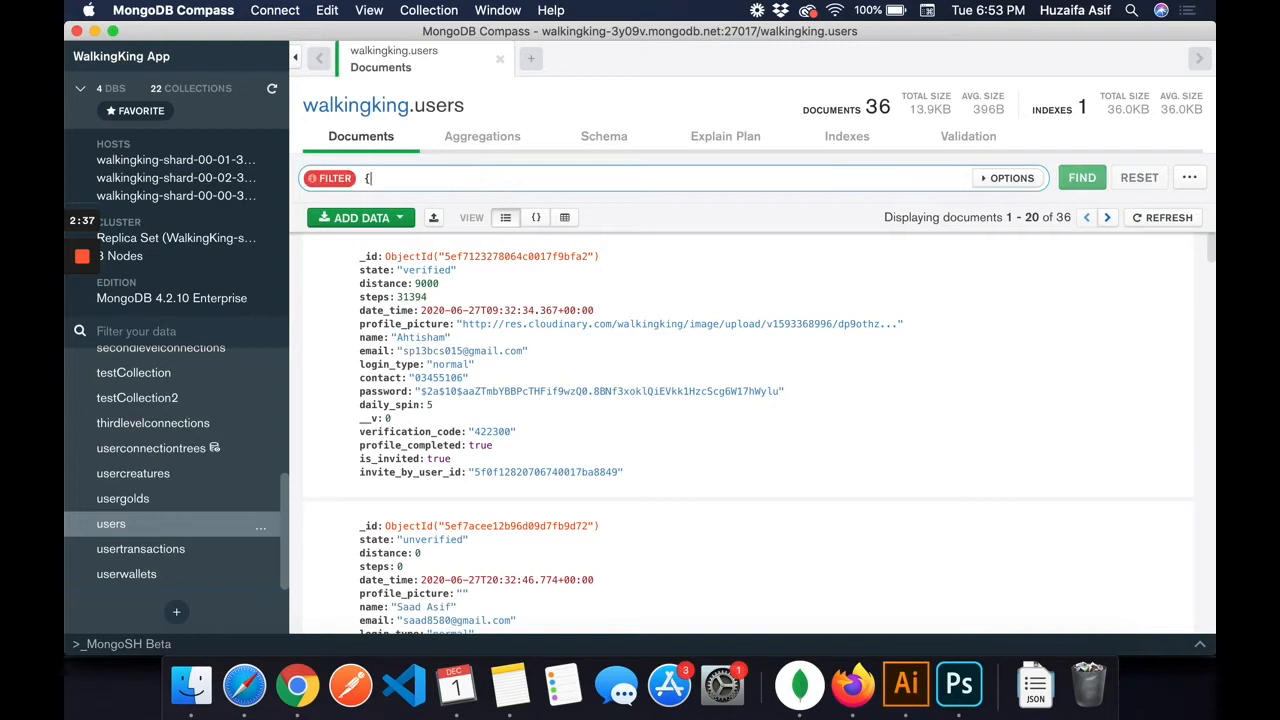
mouse_move(512, 347)
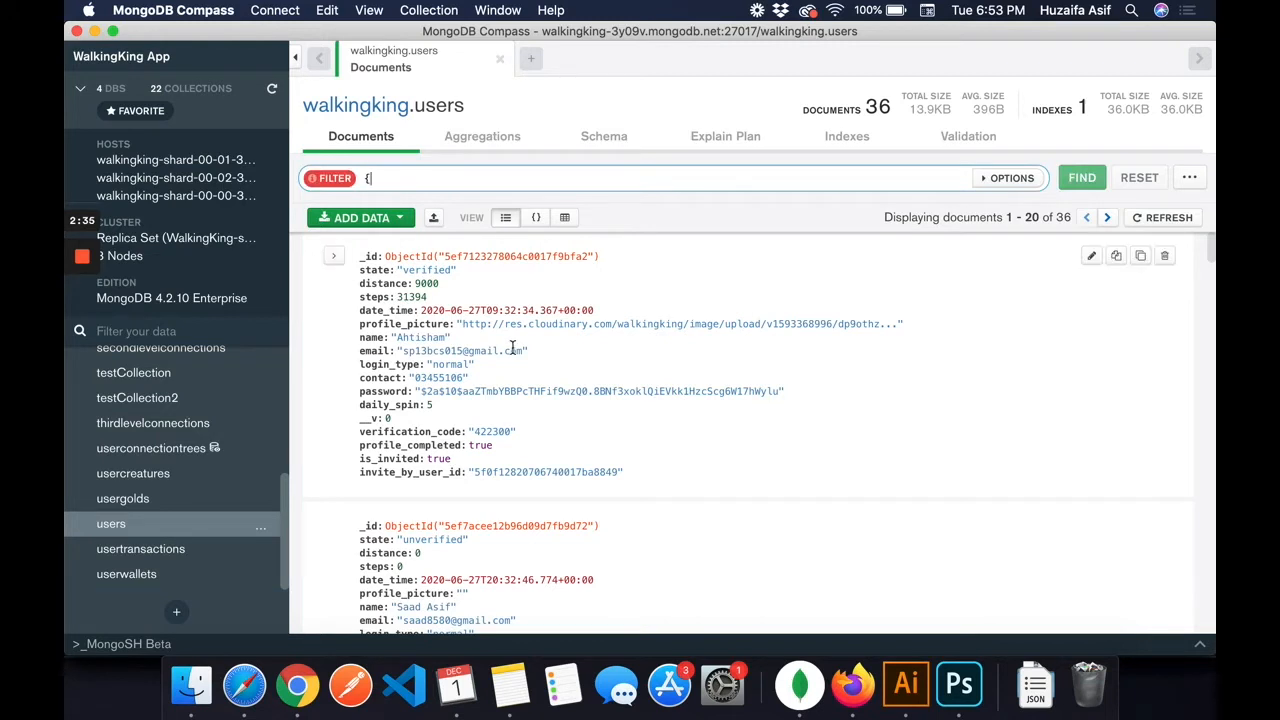
mouse_move(267, 258)
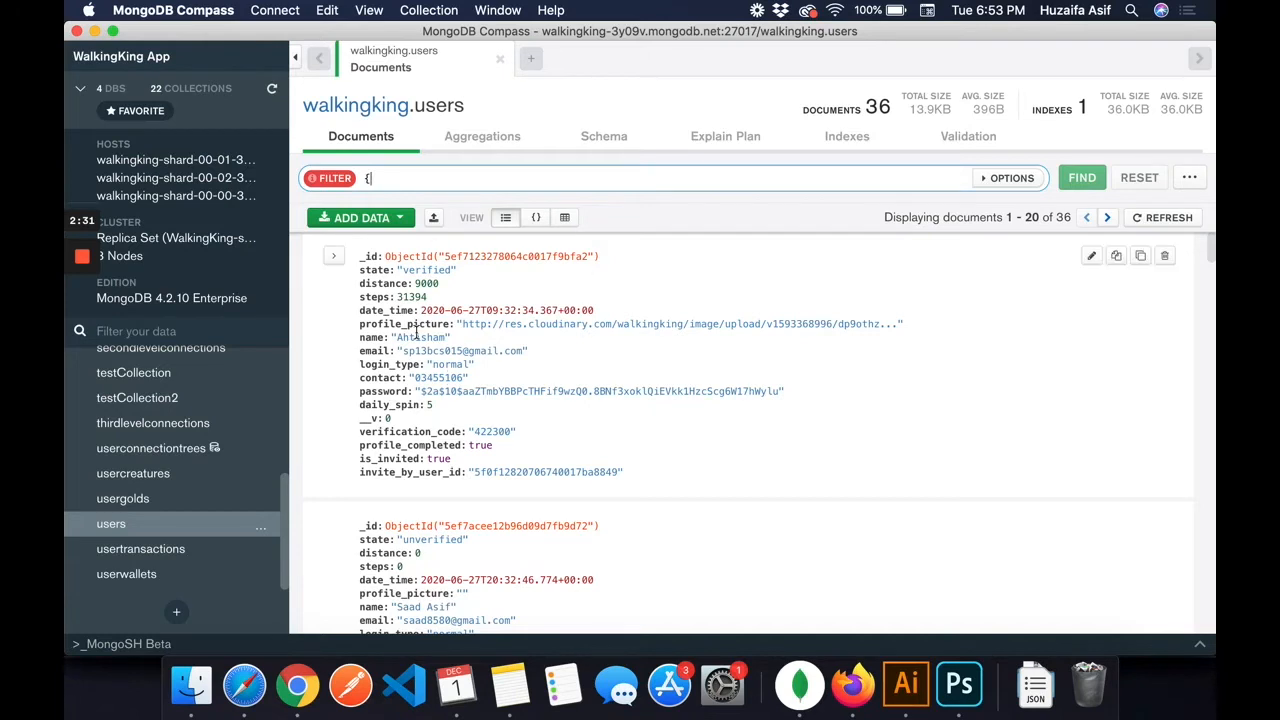
type("state: :")
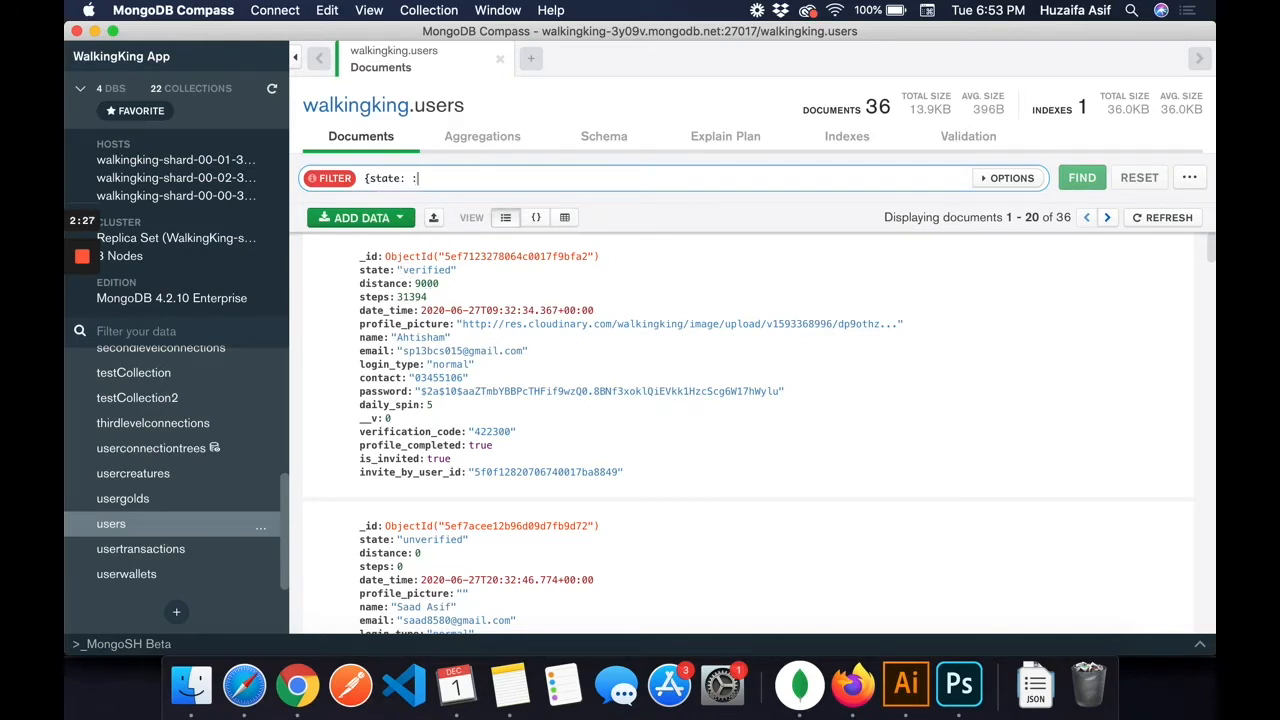
type("\"ver\"")
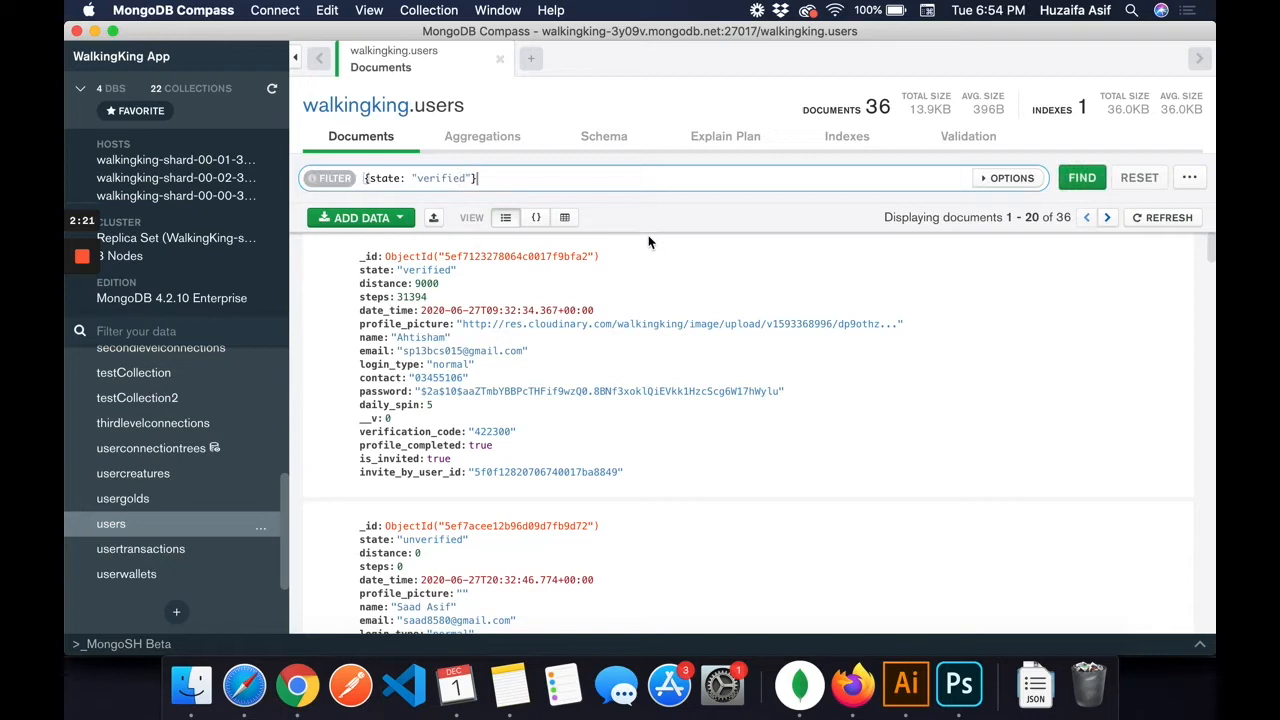
left_click(1081, 177)
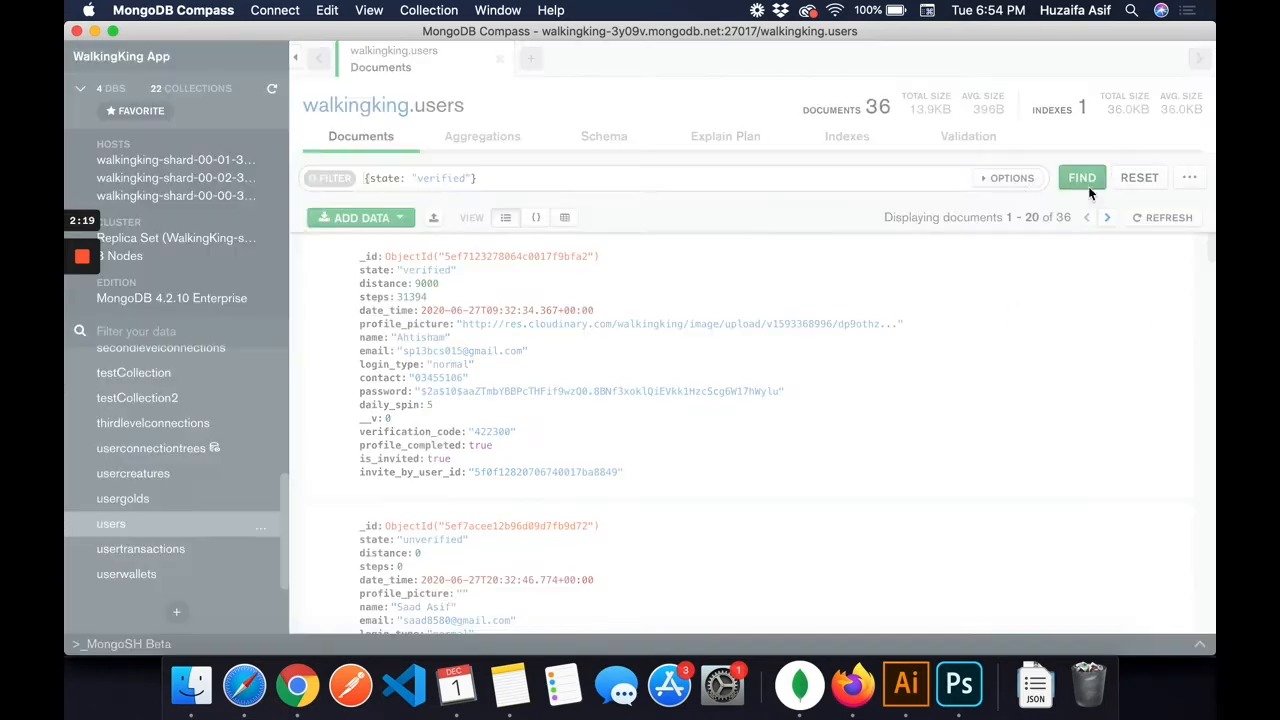
left_click(1081, 177)
type("un")
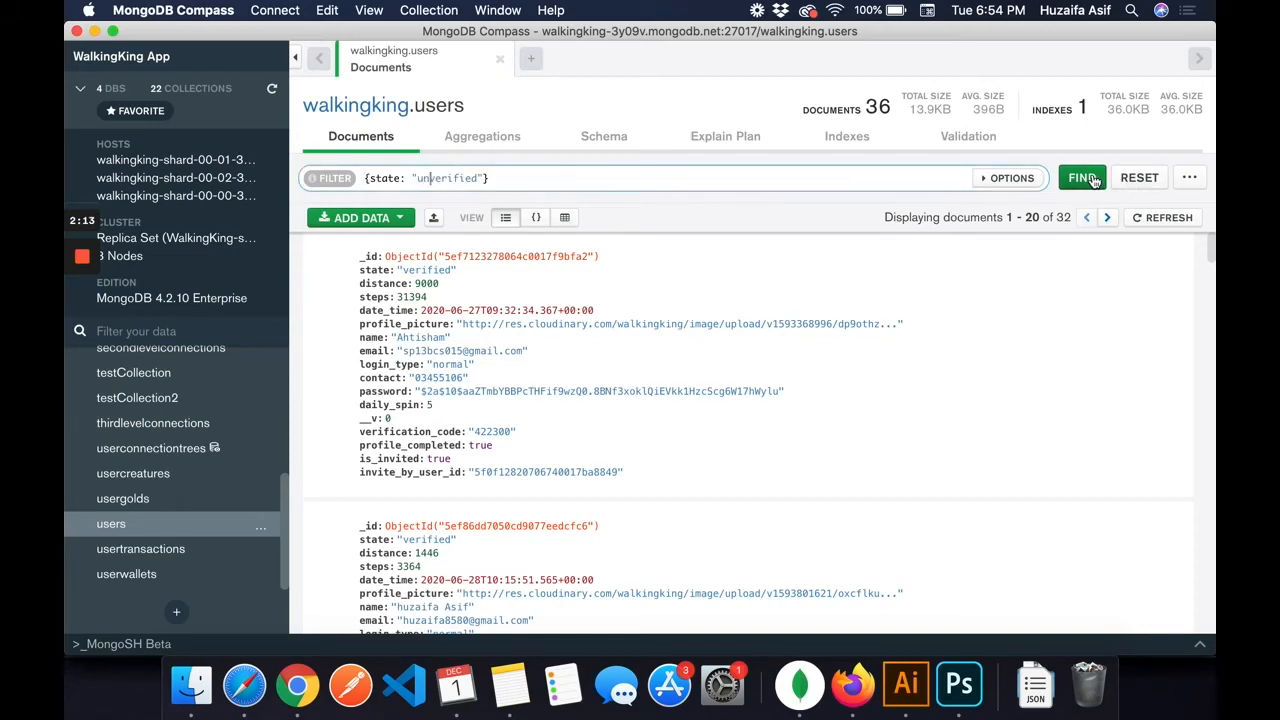
left_click(1081, 177)
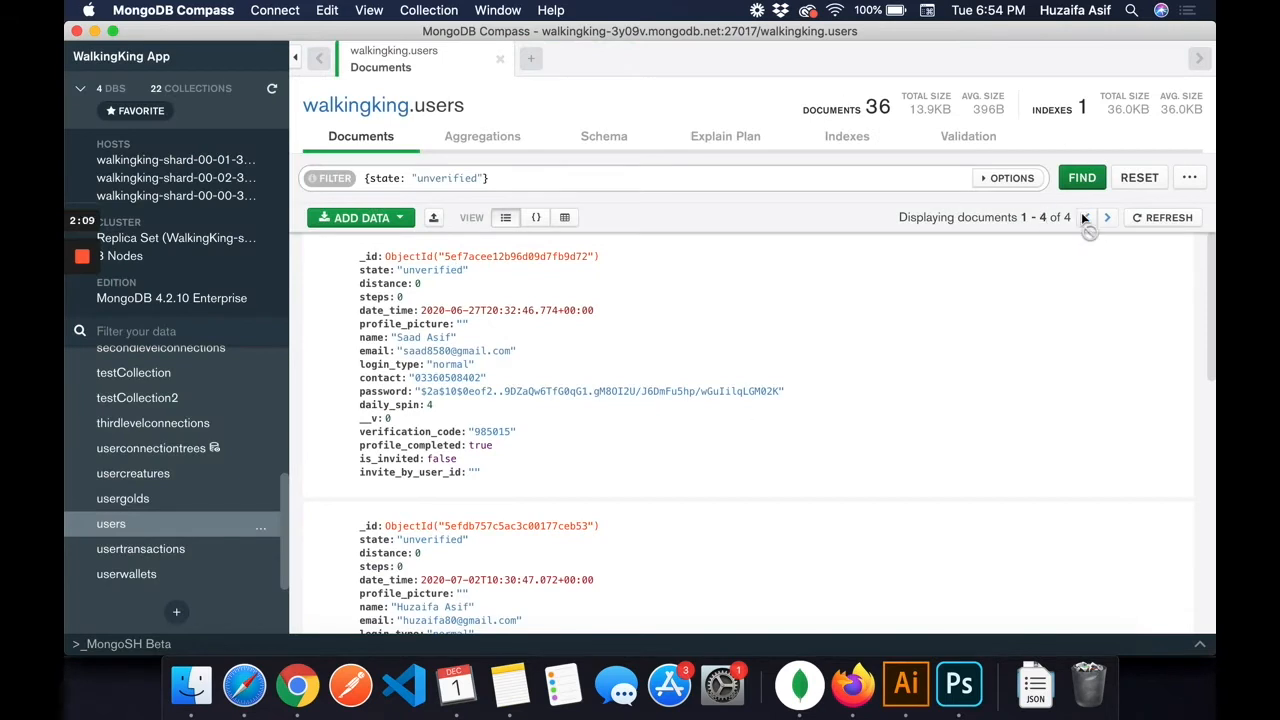
mouse_move(1060, 218)
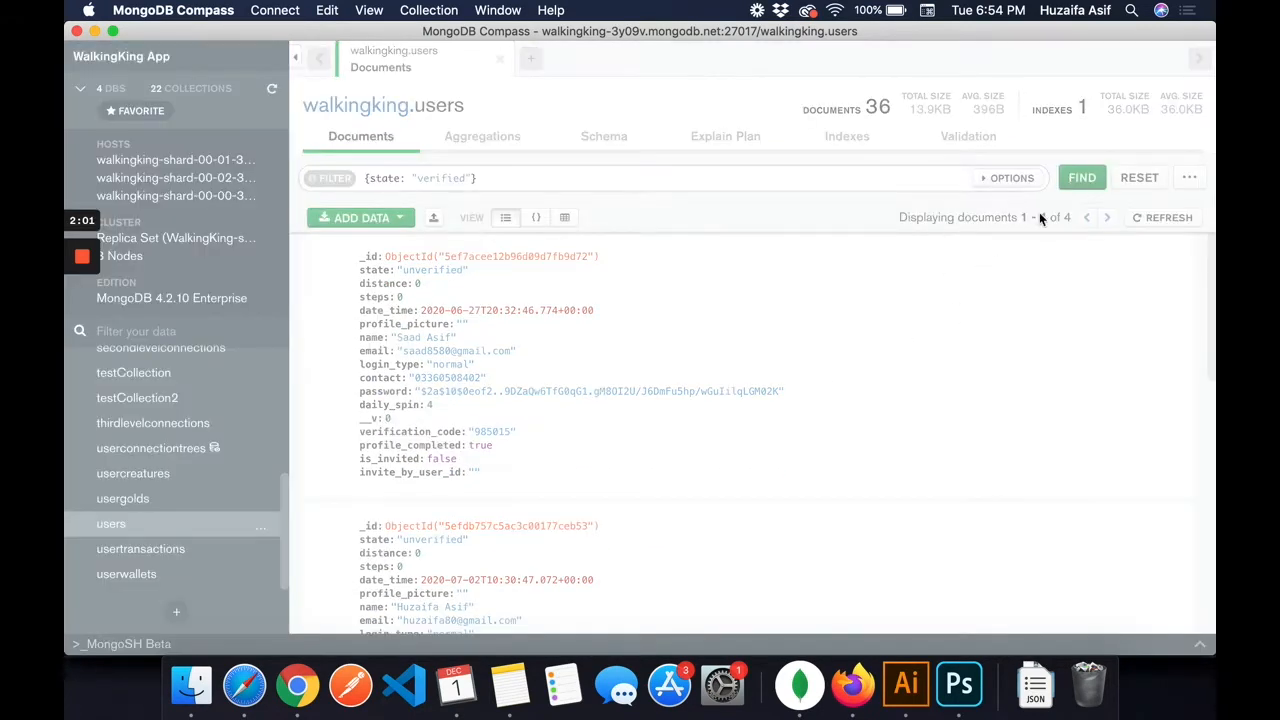
left_click(1081, 177)
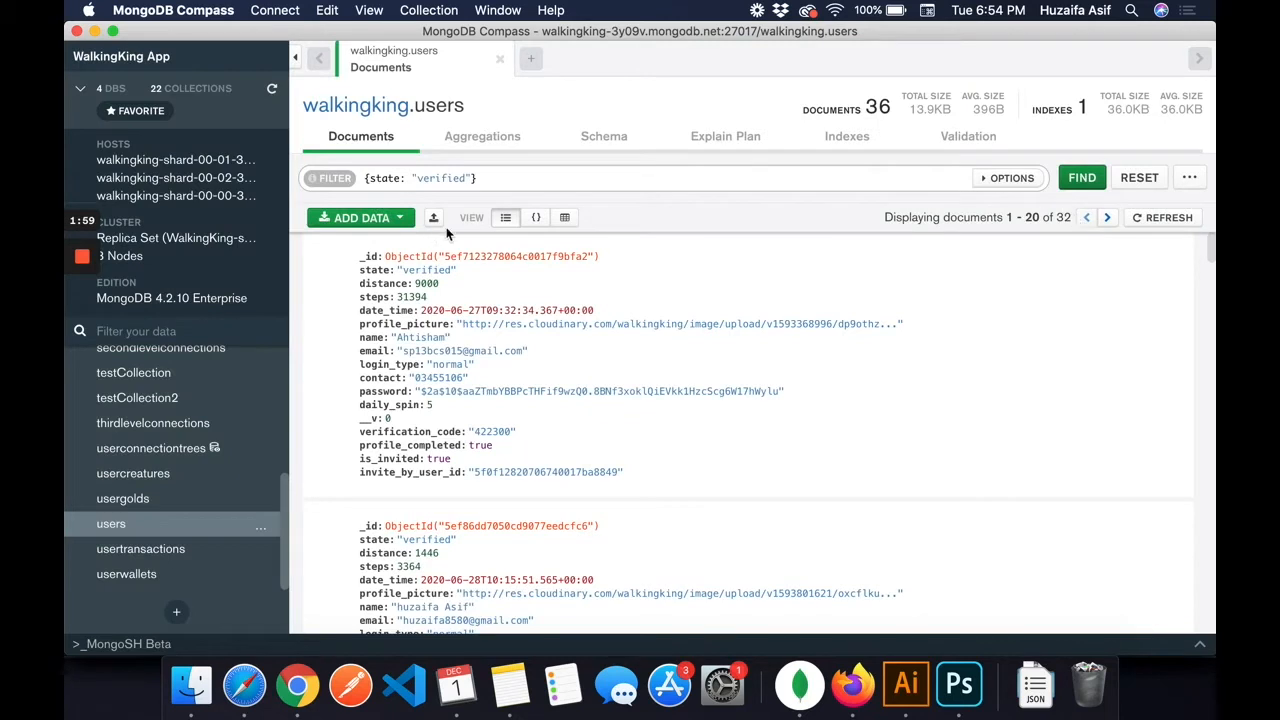
mouse_move(1009, 178)
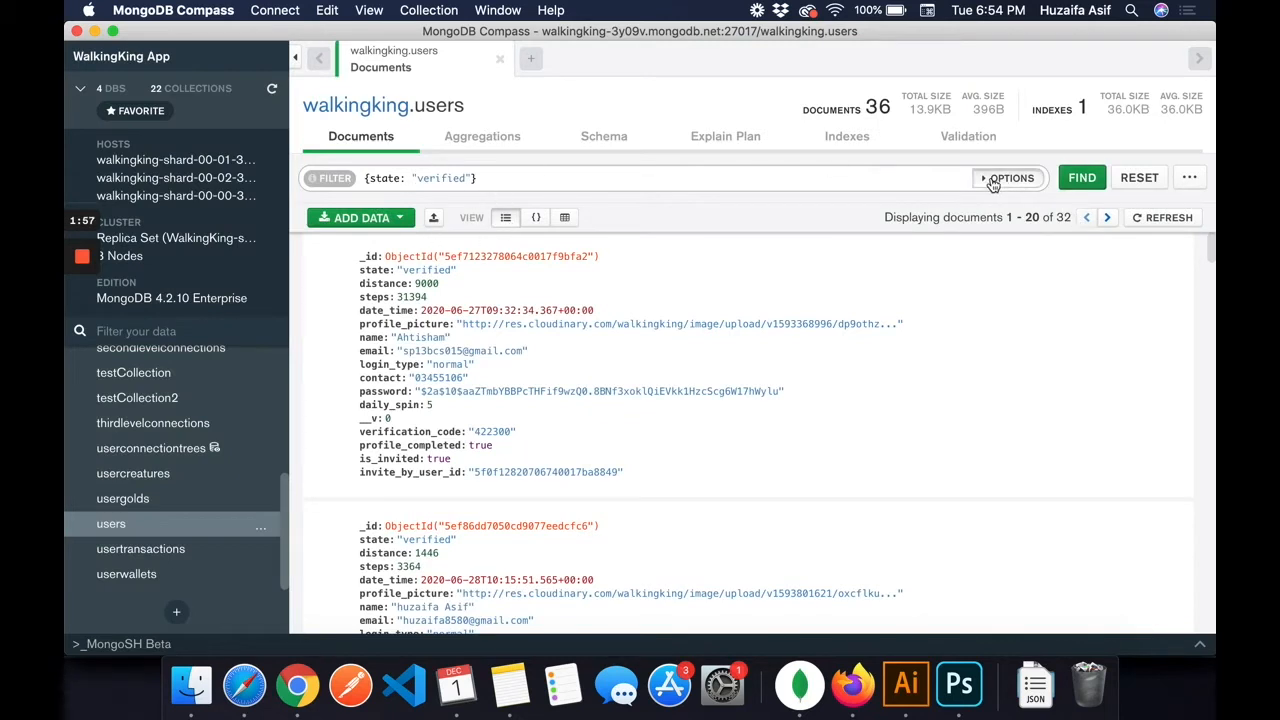
Step: Project verified users to distance, name and date_time, and scroll the results
left_click(1007, 177)
type("10")
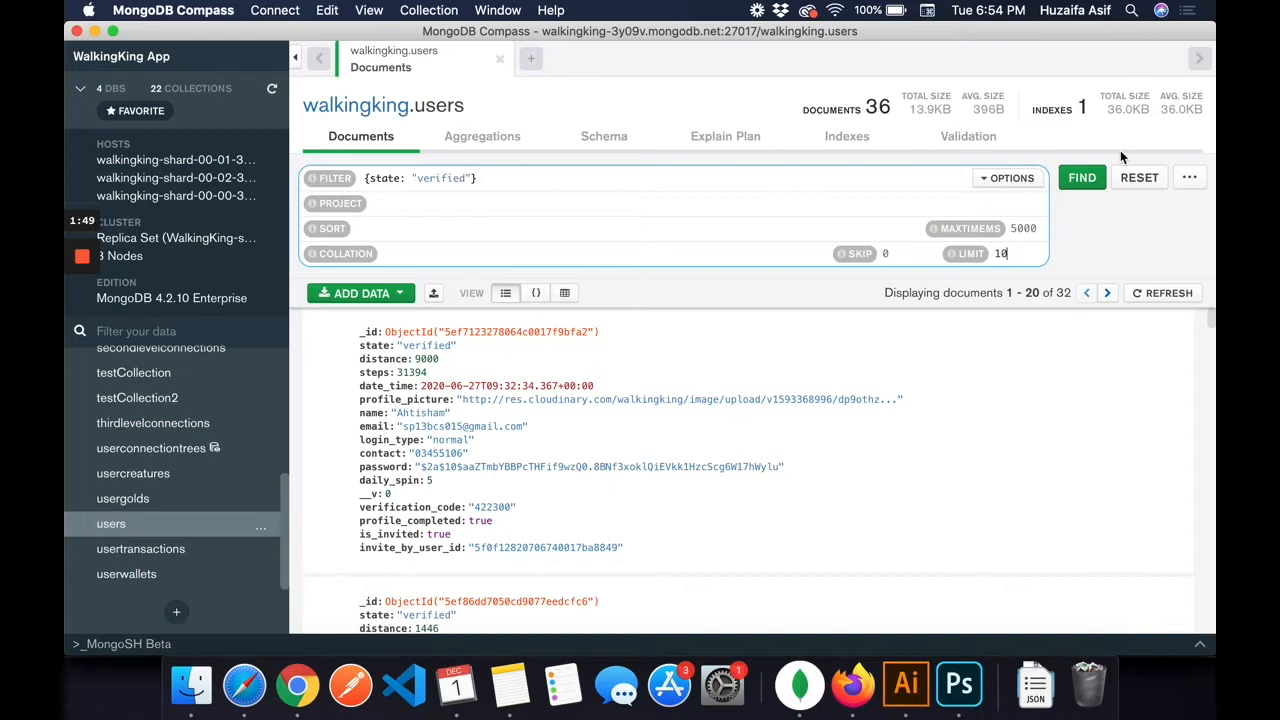
left_click(1081, 177)
type("{")
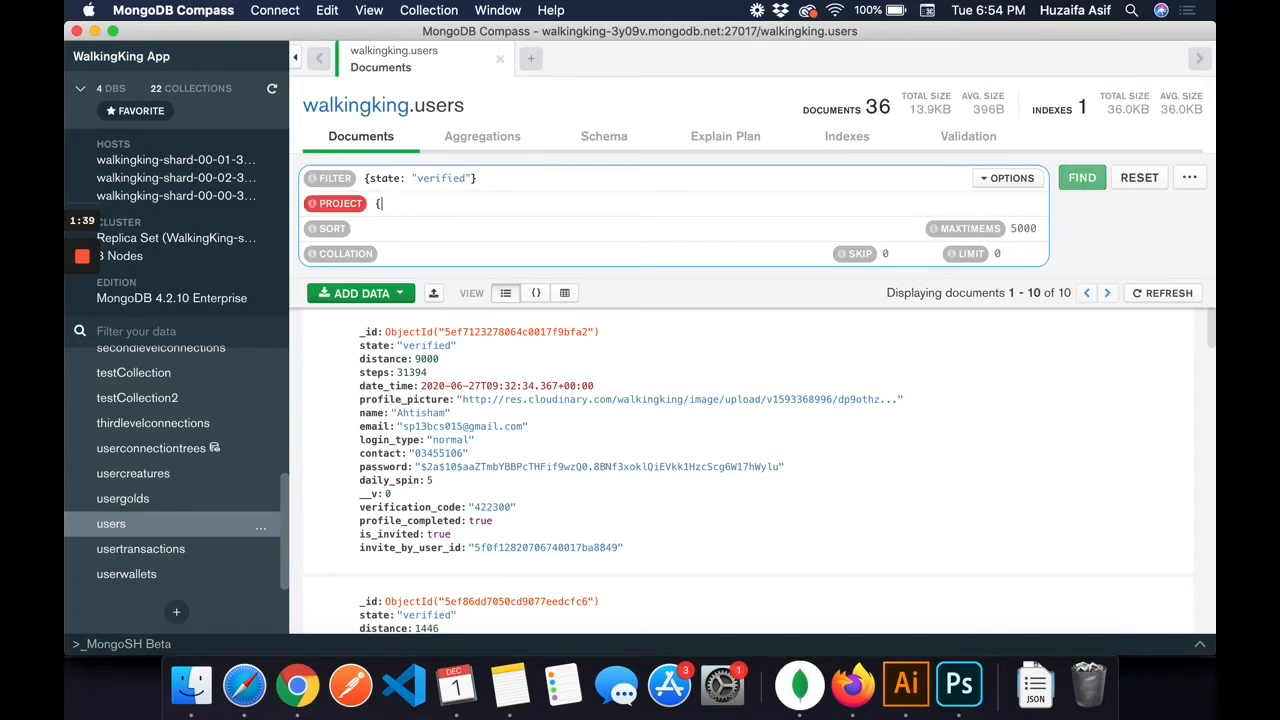
mouse_move(607, 278)
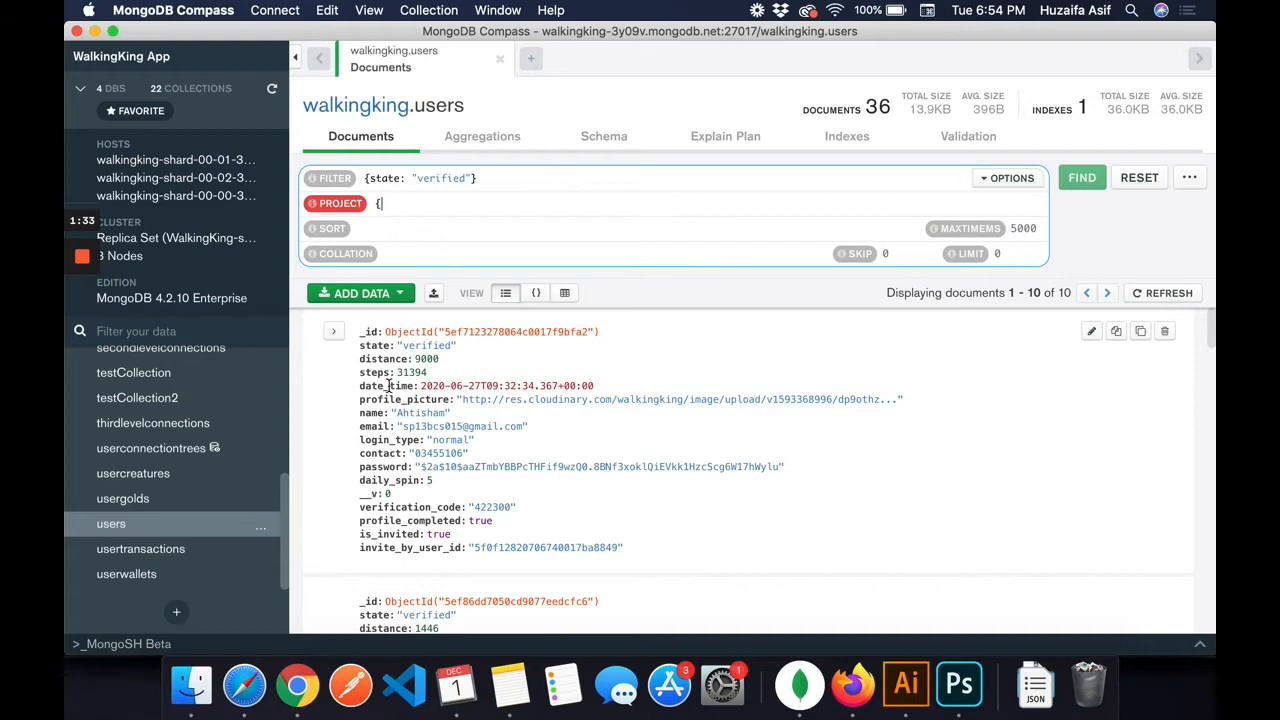
type("distance: 1,")
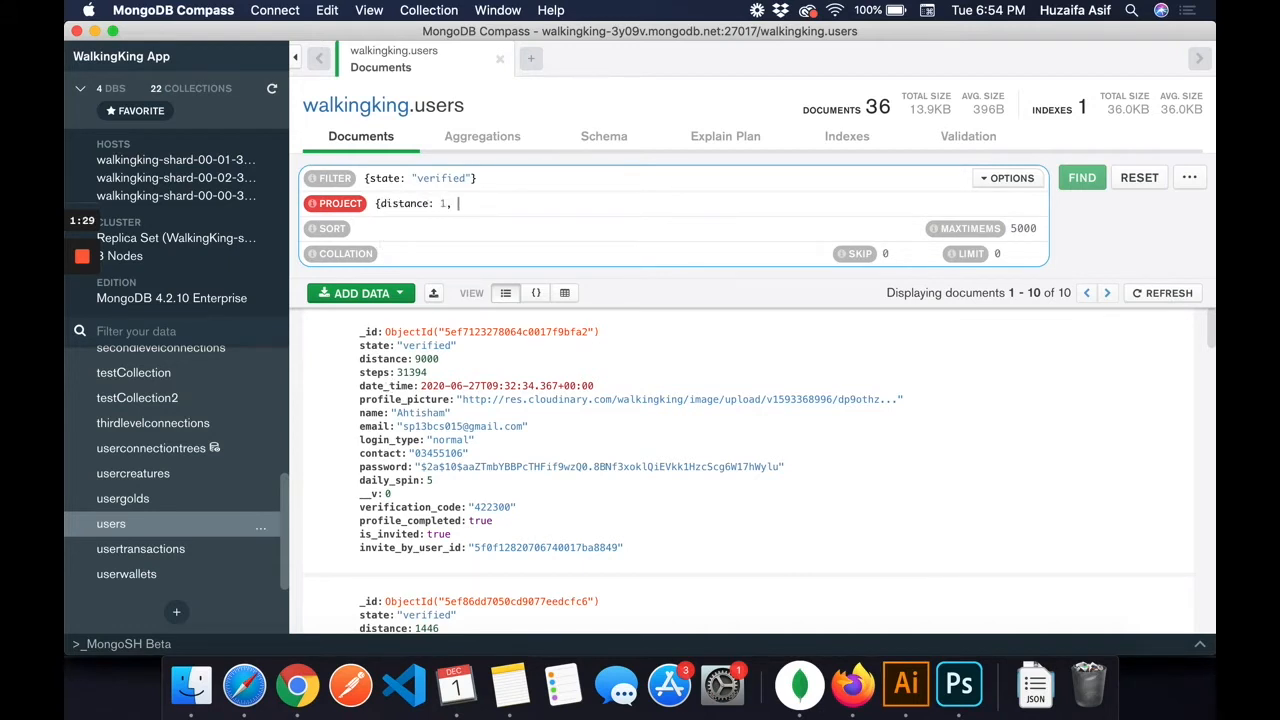
type("name")
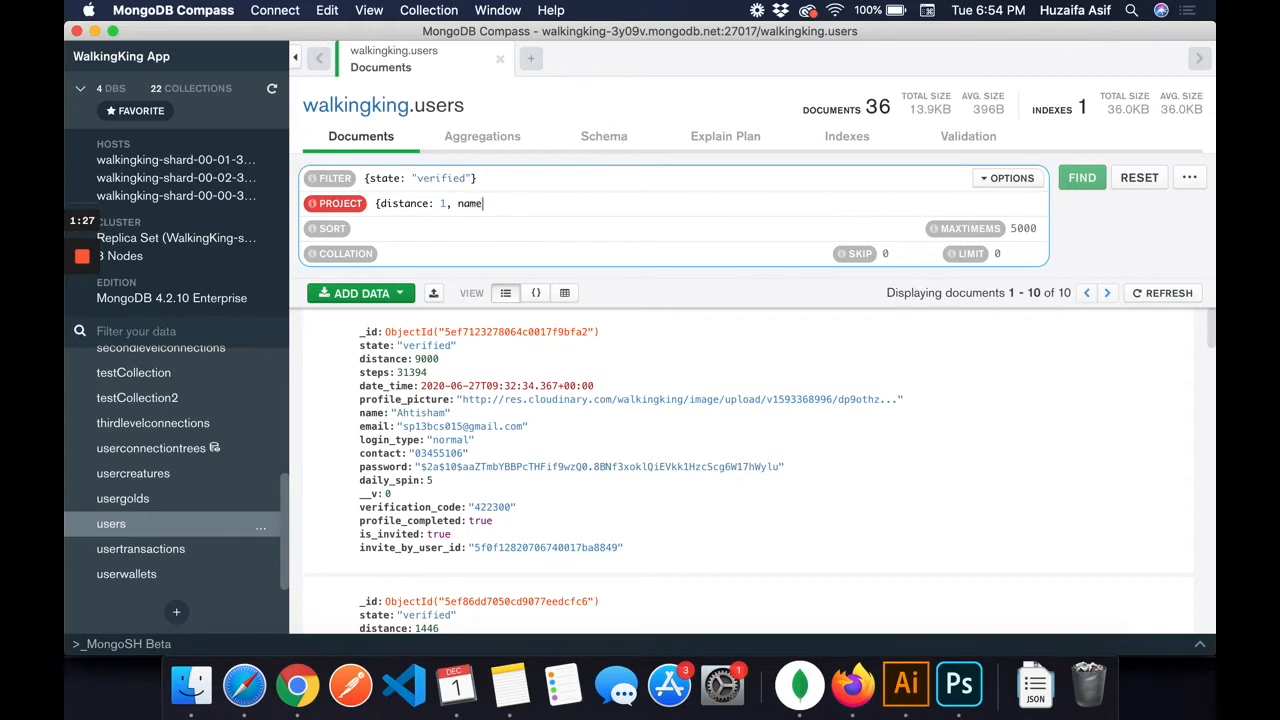
type(": 1,")
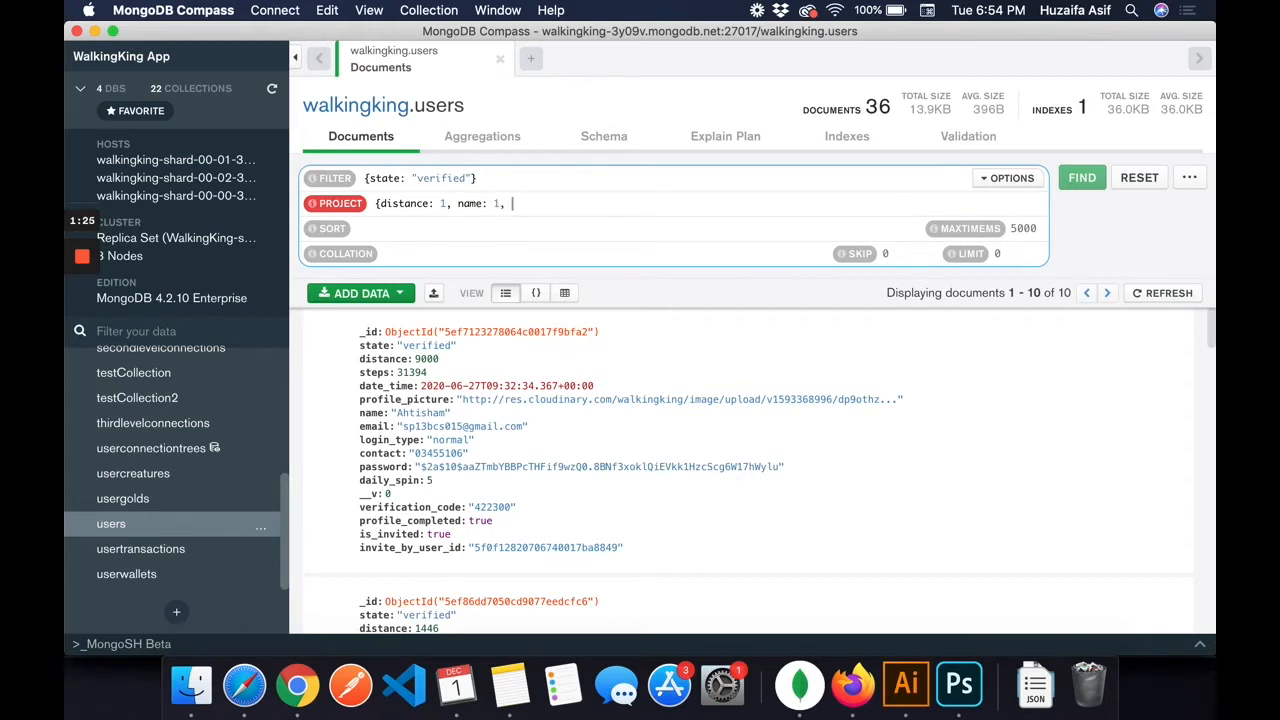
type("date_time: 1}")
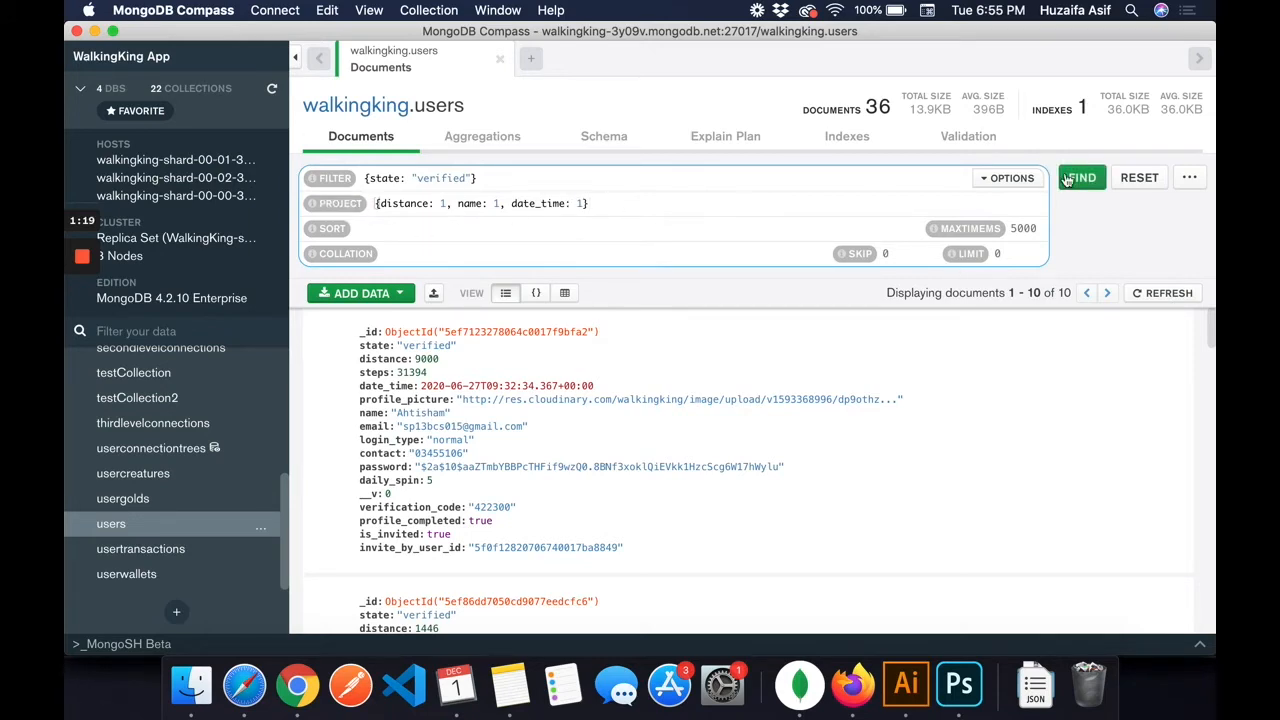
left_click(1080, 177)
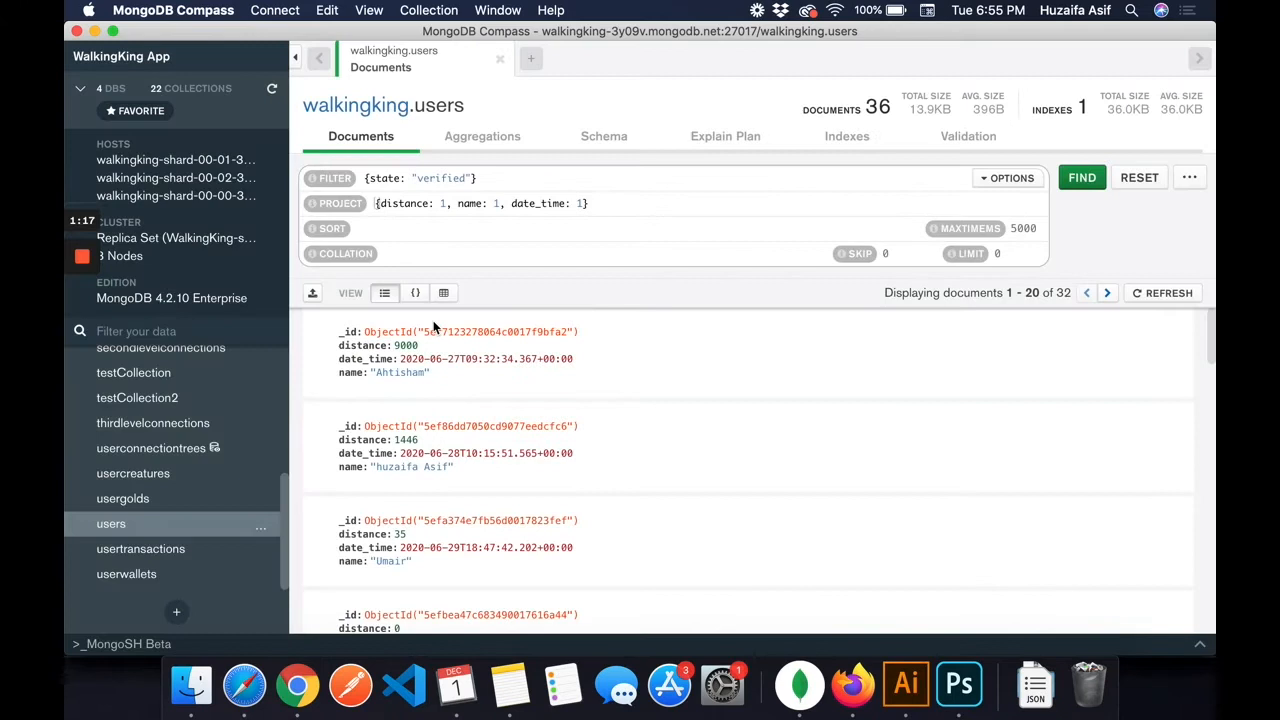
scroll("down", 3)
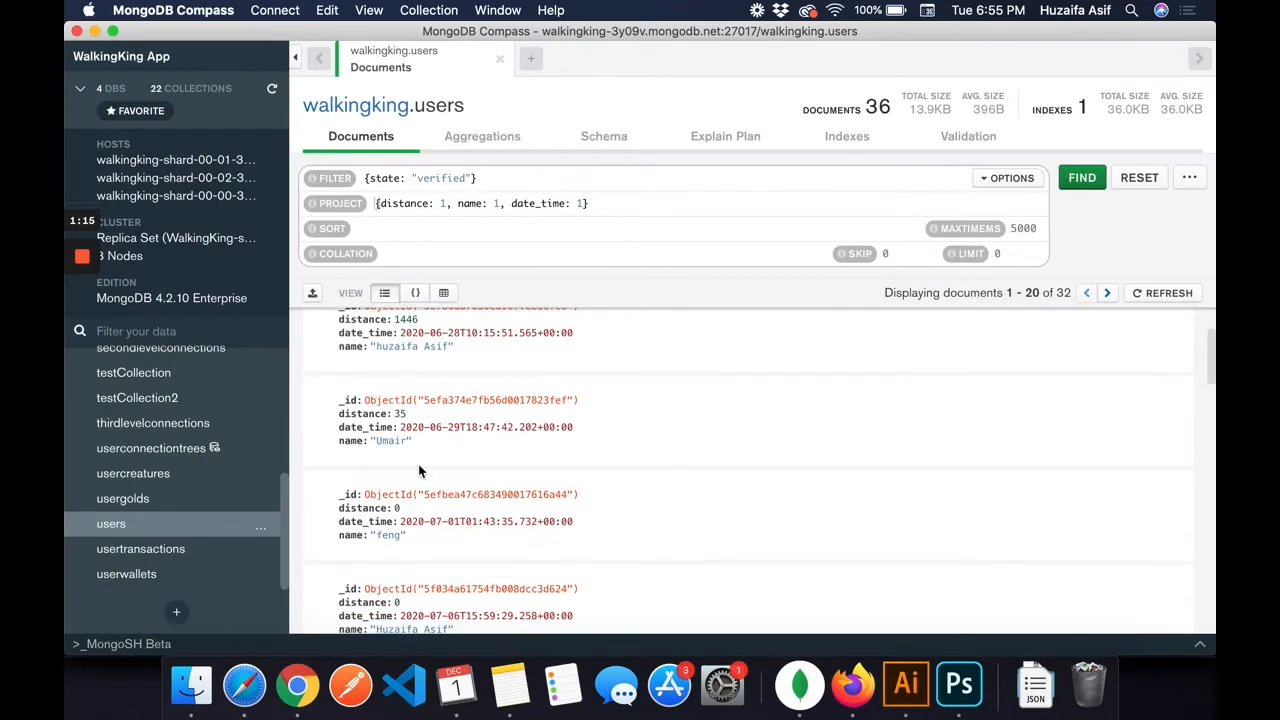
scroll("up", 3)
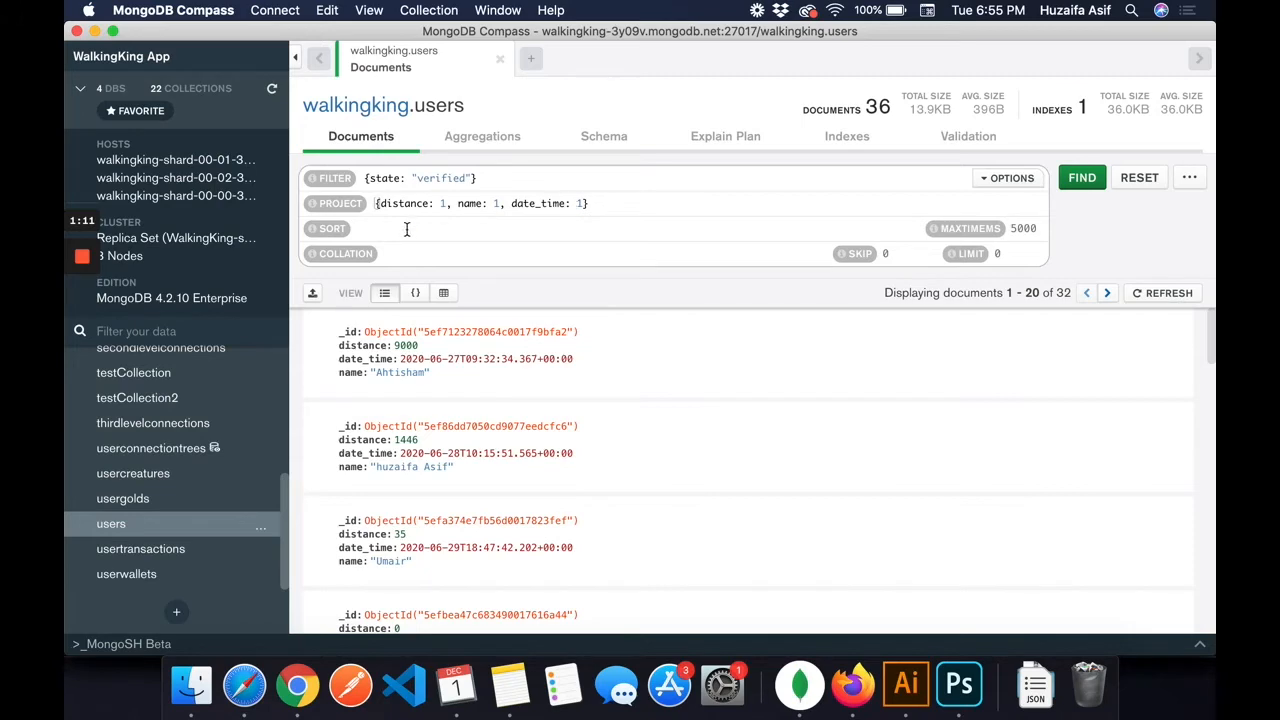
mouse_move(547, 337)
type("{")
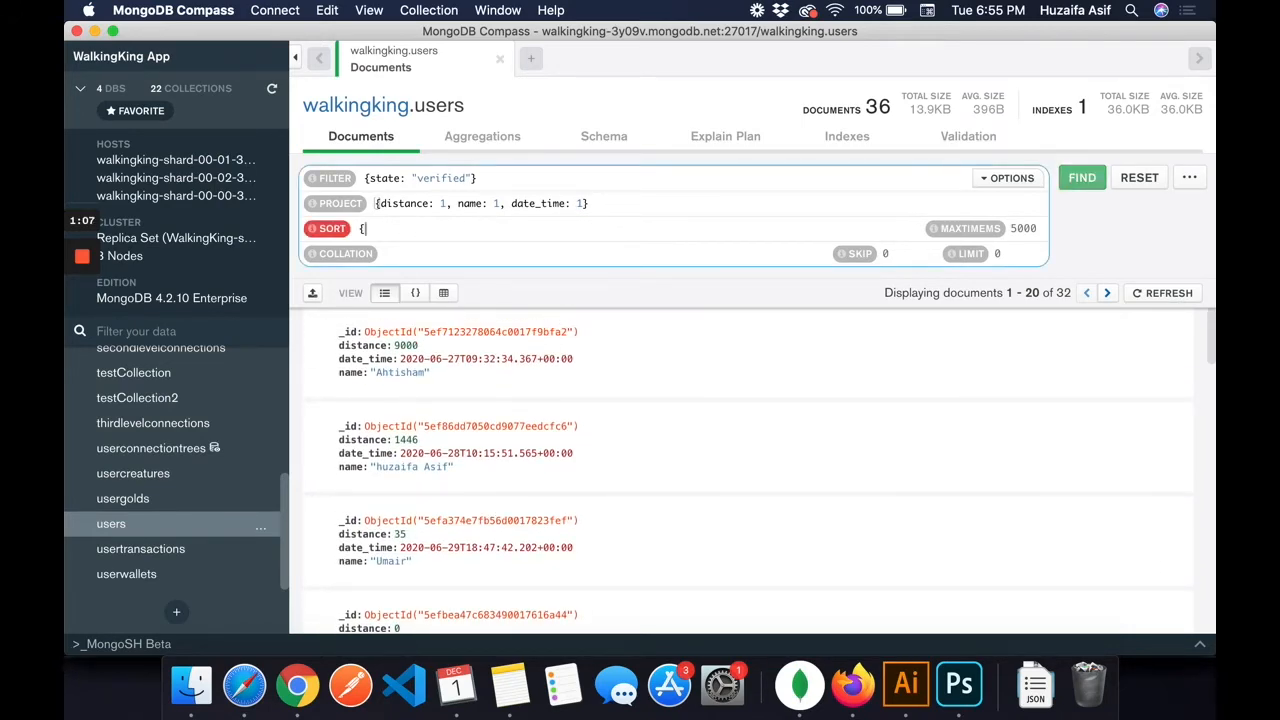
Step: Sort verified users by date_time descending, then ascending, scrolling through the results
type("date_time: -1}")
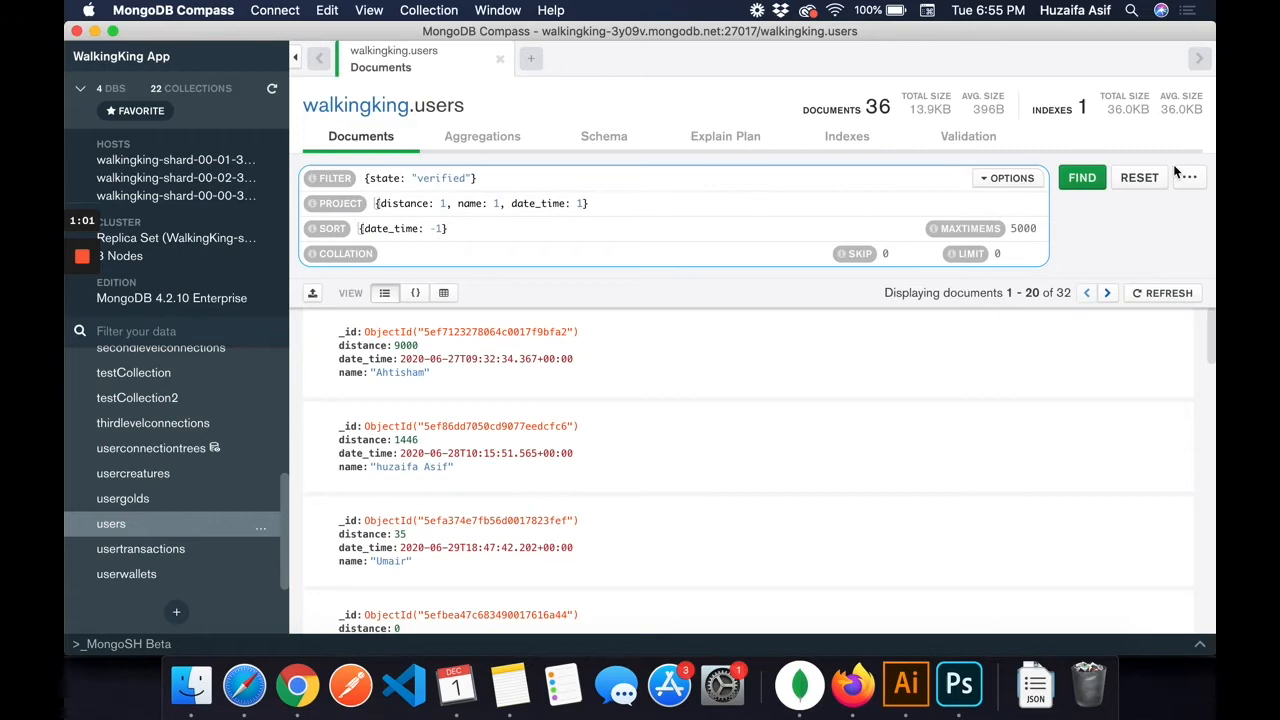
left_click(1081, 177)
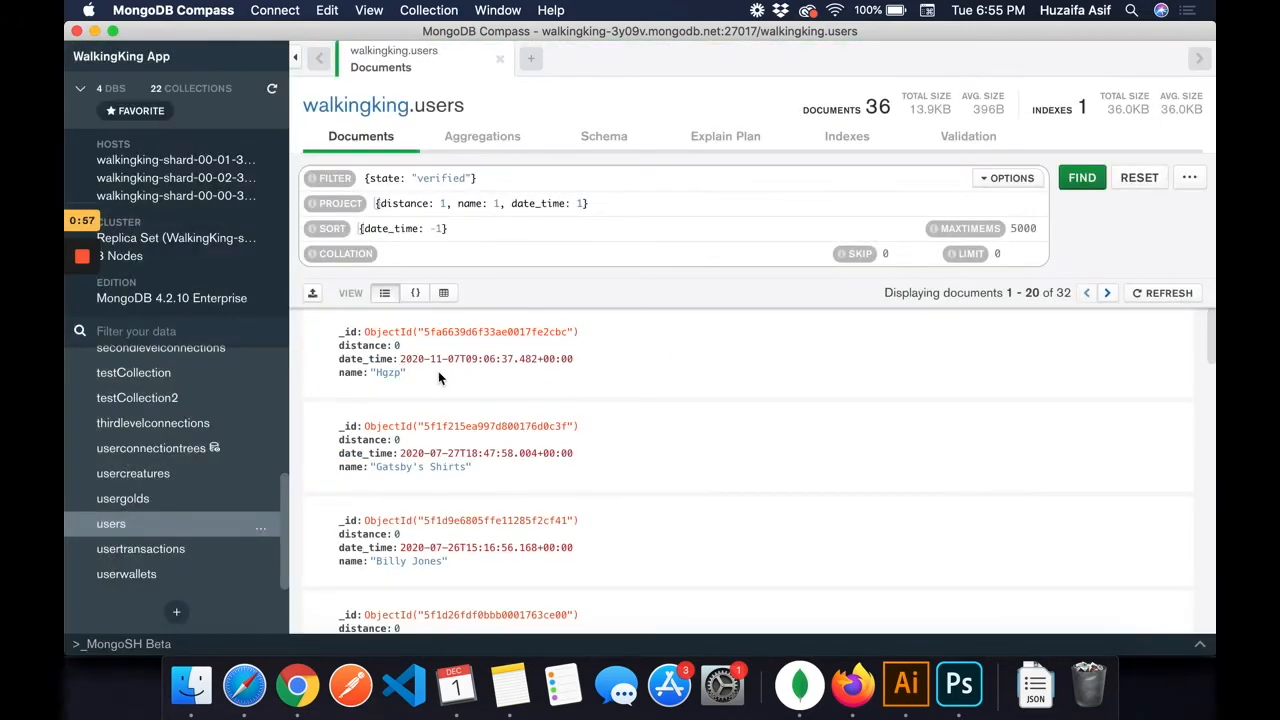
scroll("down", 3)
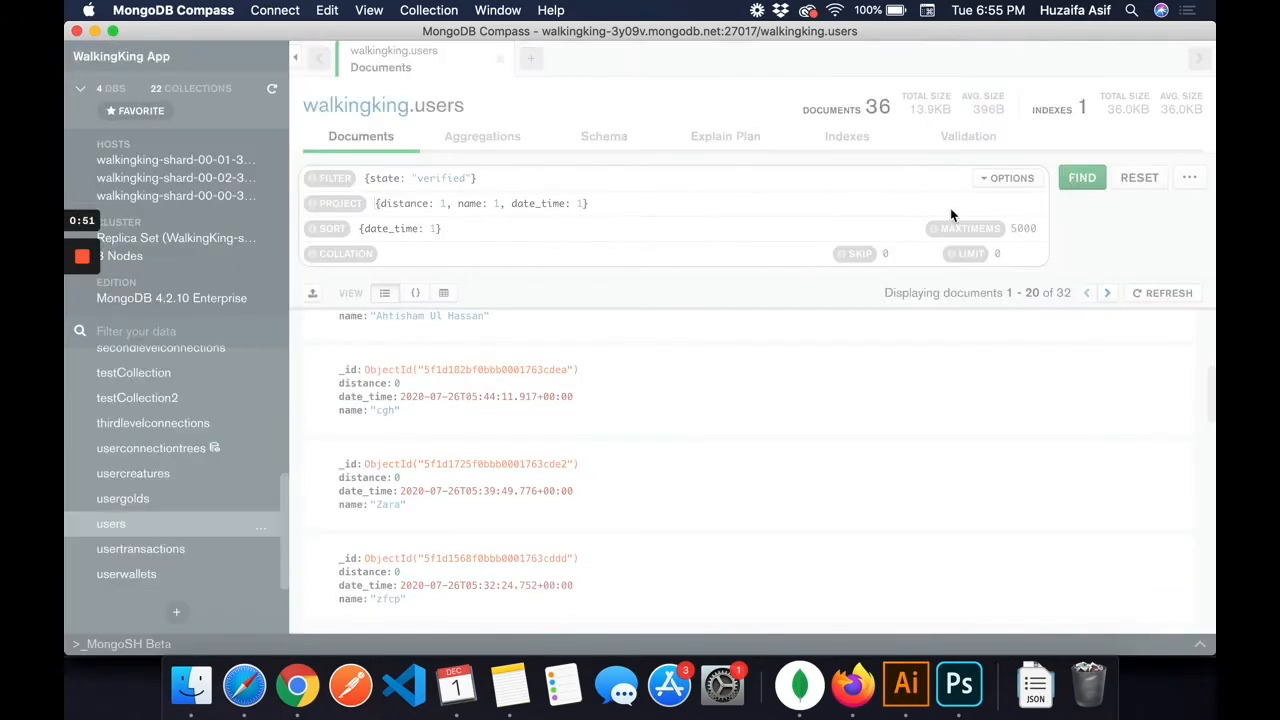
left_click(1081, 177)
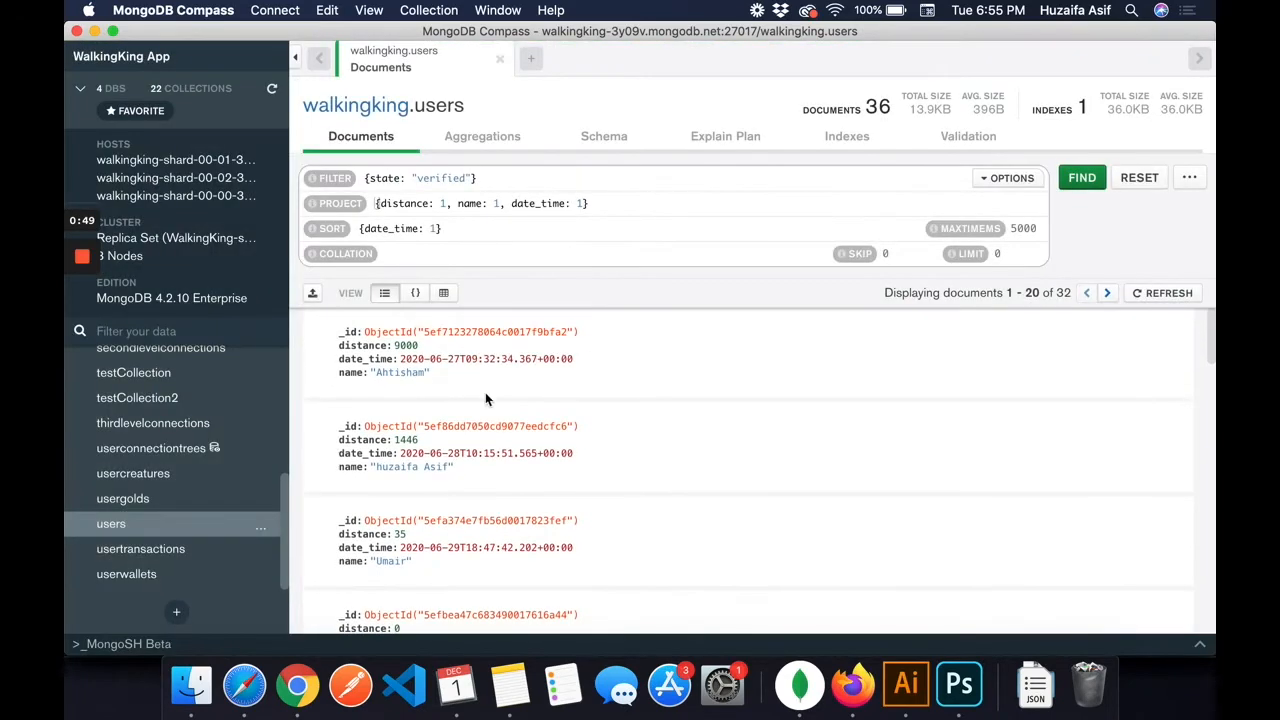
scroll("down", 3)
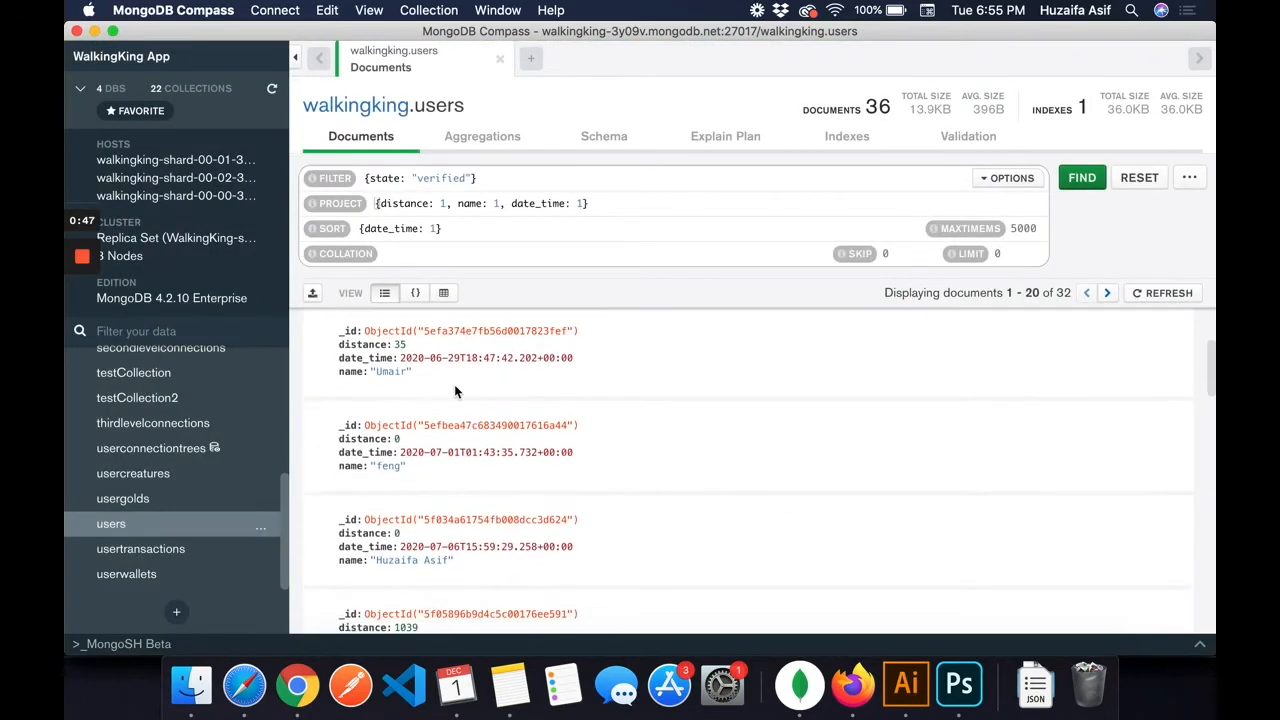
scroll("down", 3)
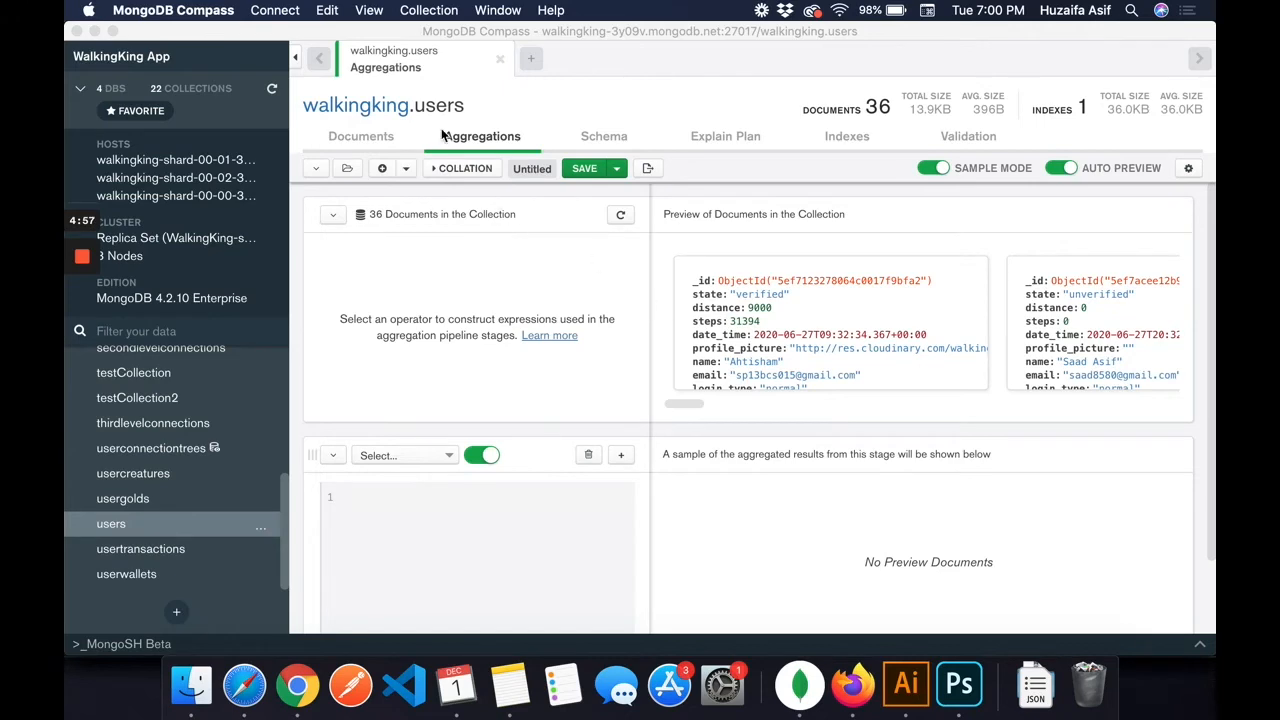
Step: Add a $lookup stage as the first stage of the users pipeline
left_click(360, 136)
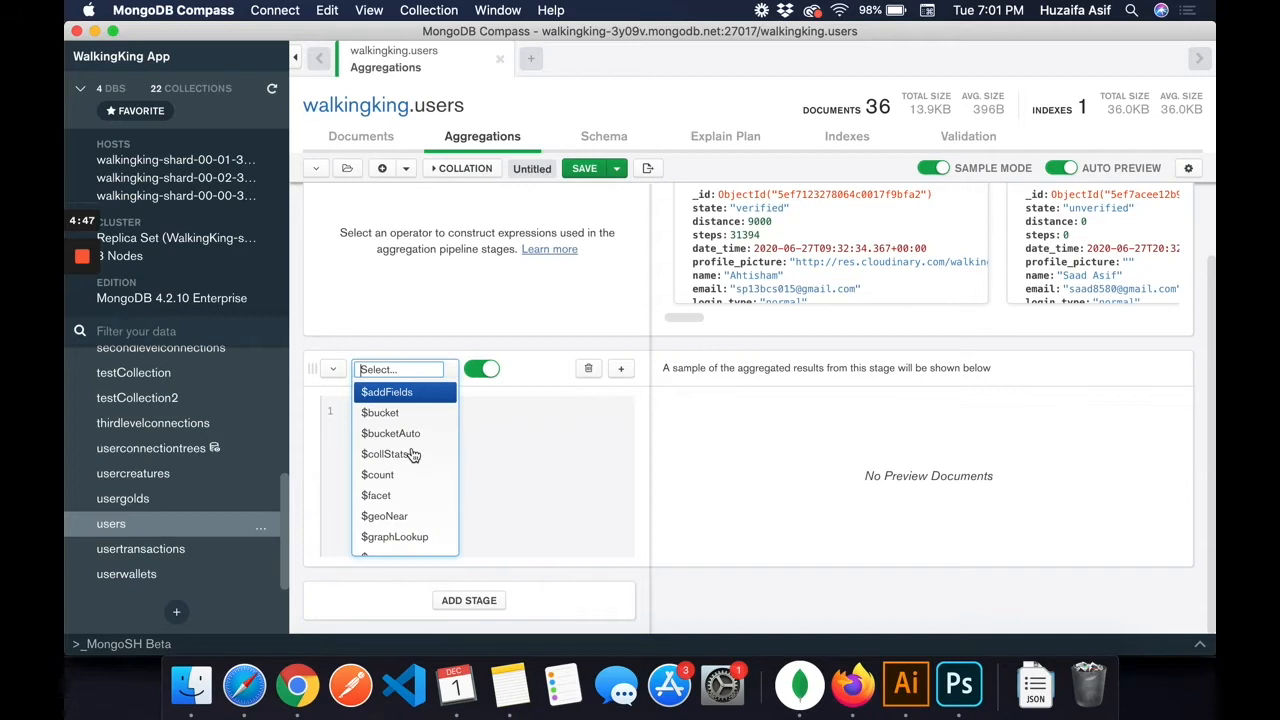
mouse_move(400, 447)
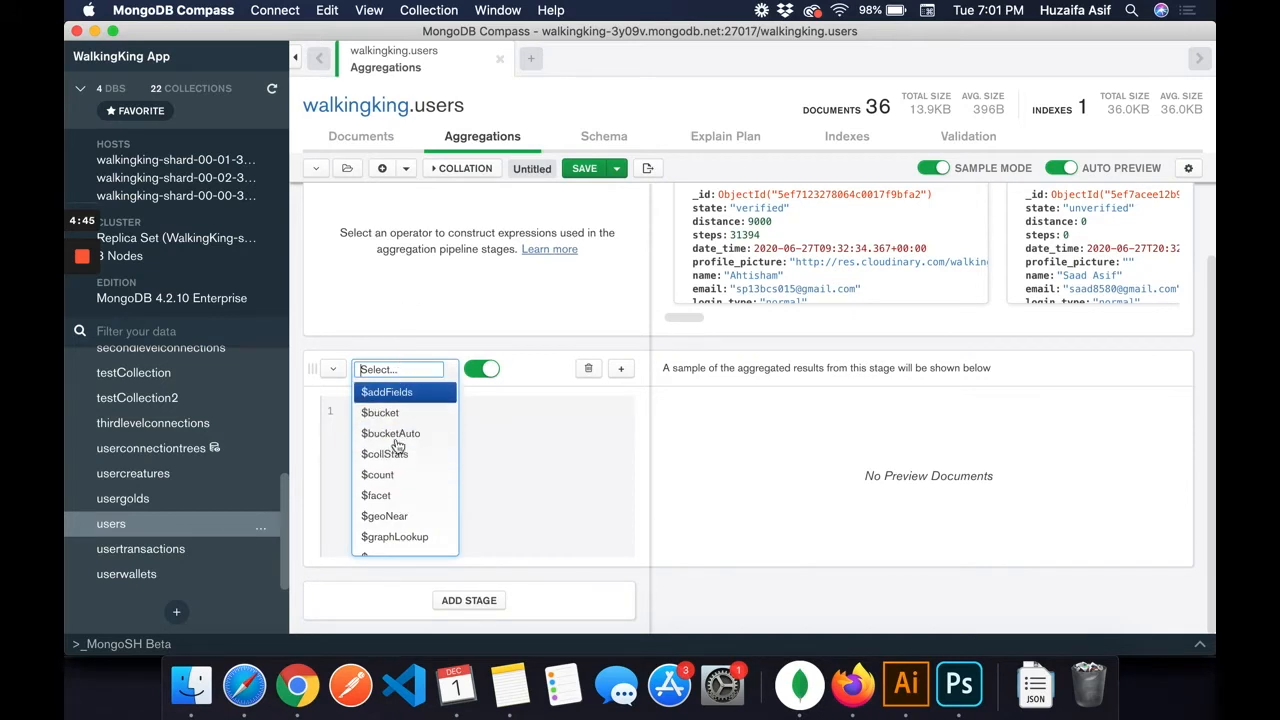
scroll("down", 3)
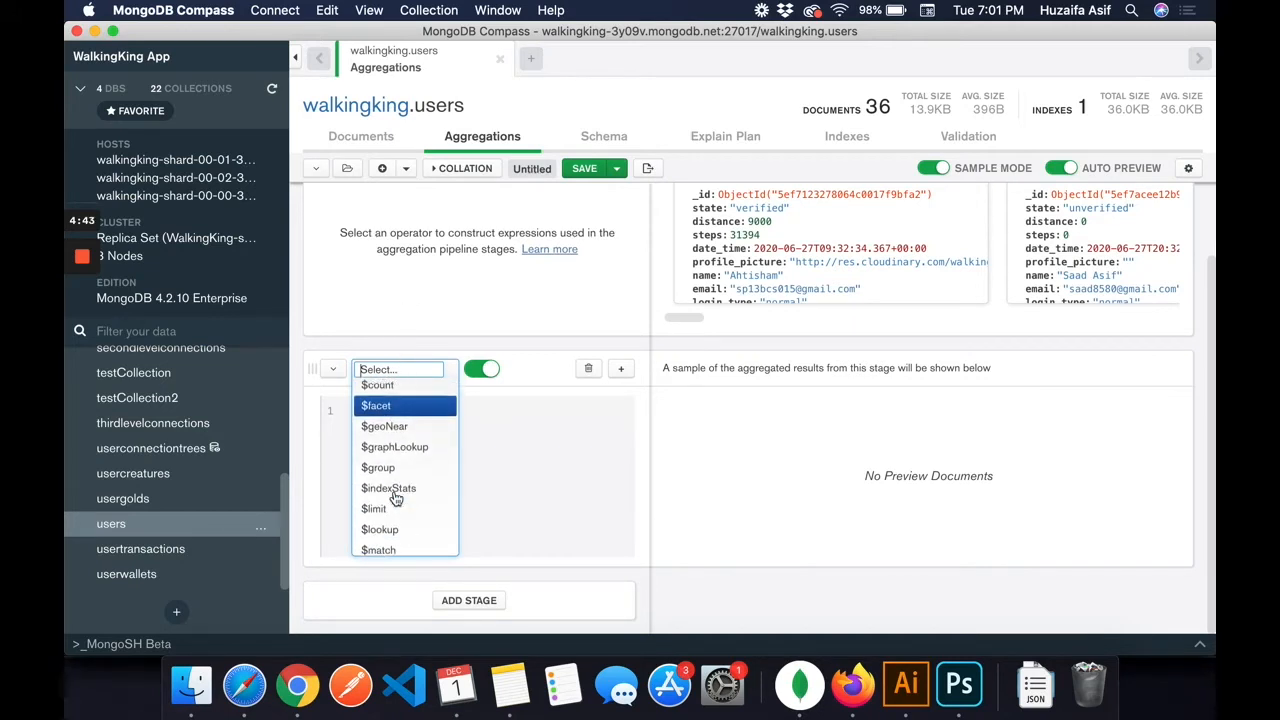
scroll("down", 3)
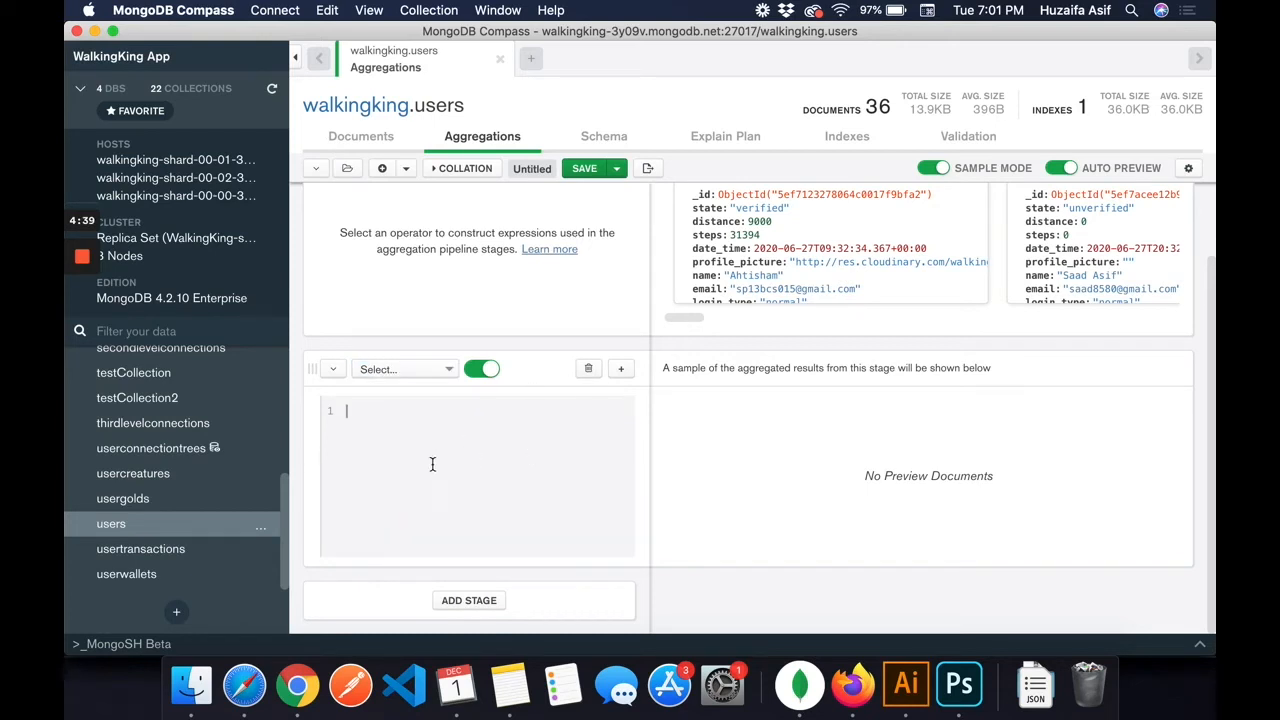
left_click(400, 369)
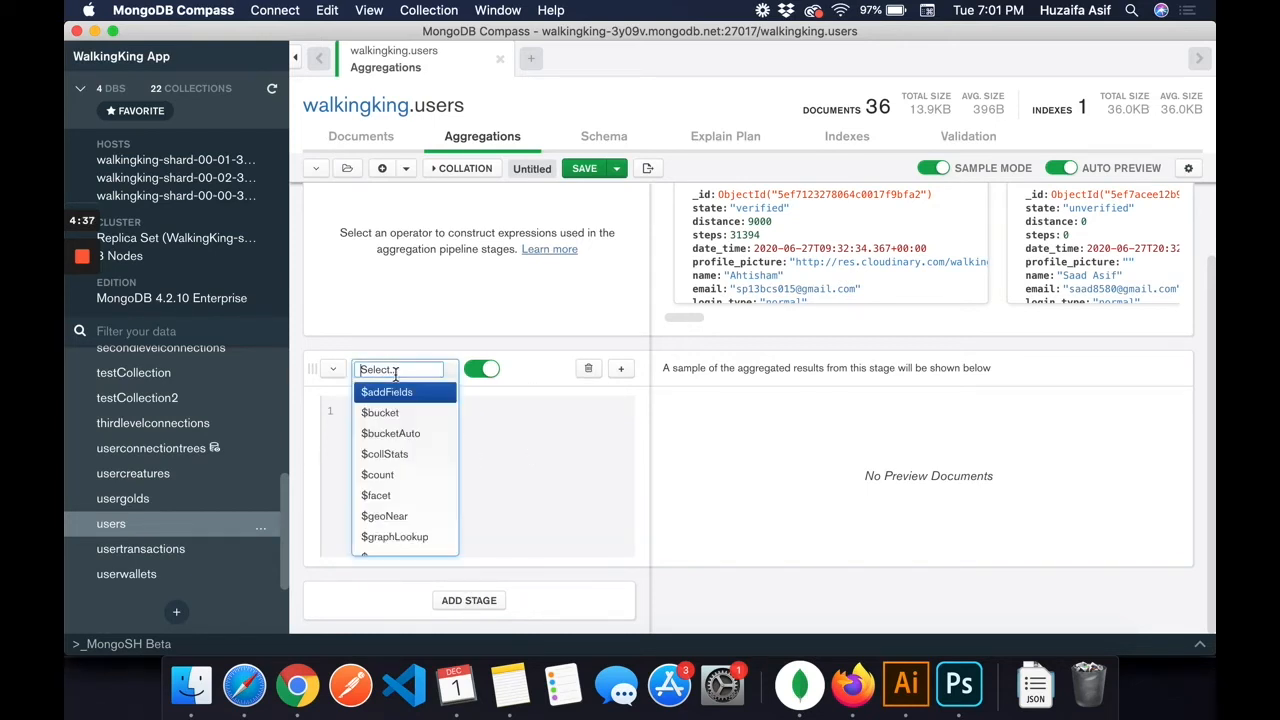
type("loo")
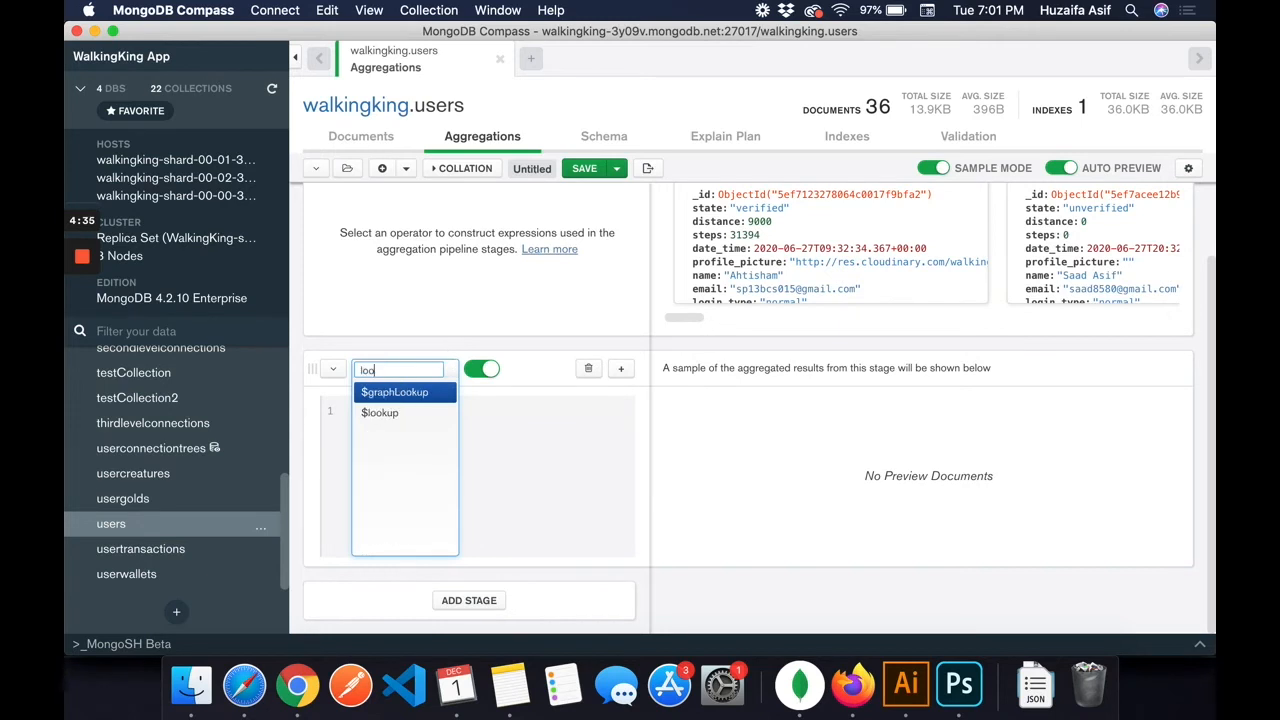
left_click(379, 412)
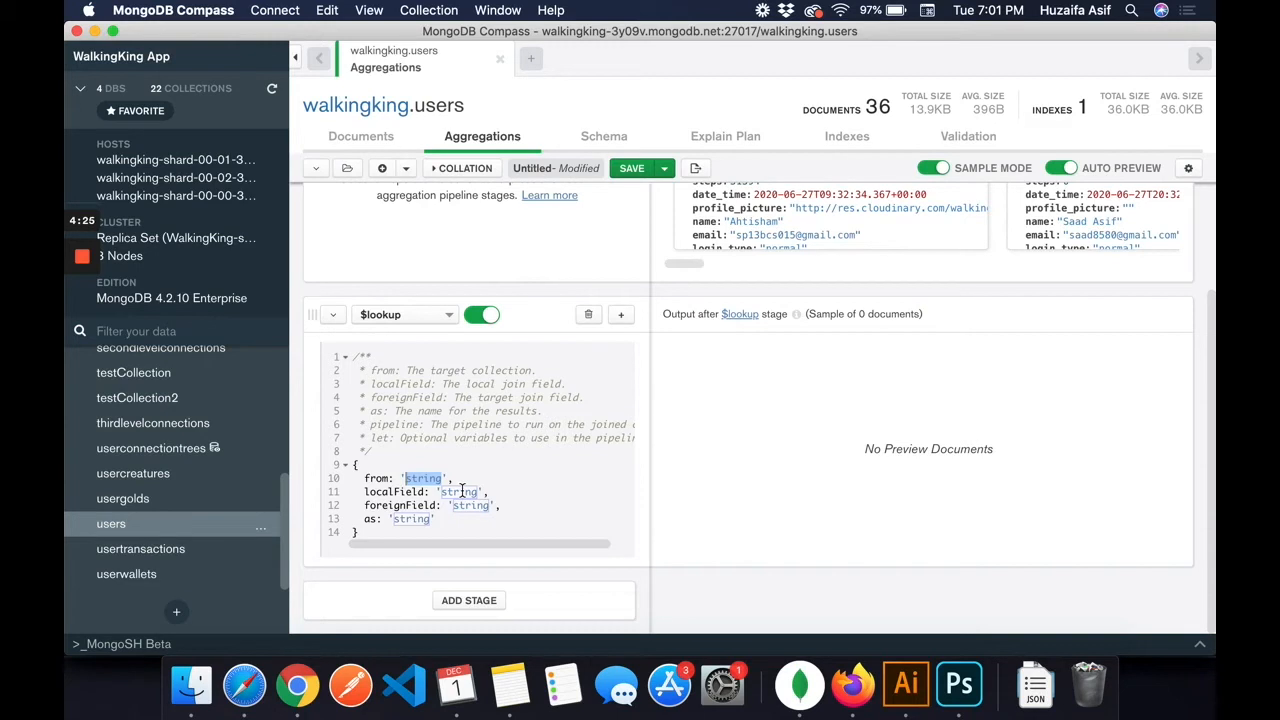
Step: Point the $lookup at usergolds, matching _id to user_id, then open a second tab
type("us")
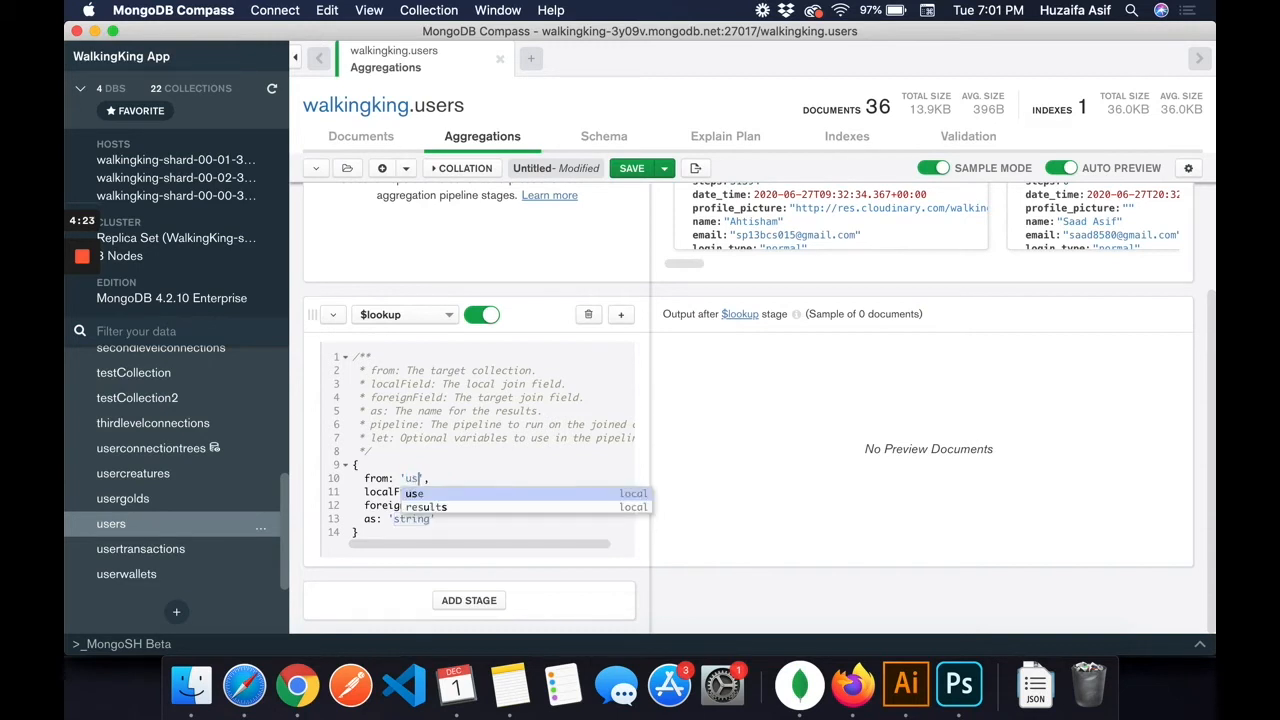
left_click(414, 493)
type("ergolds")
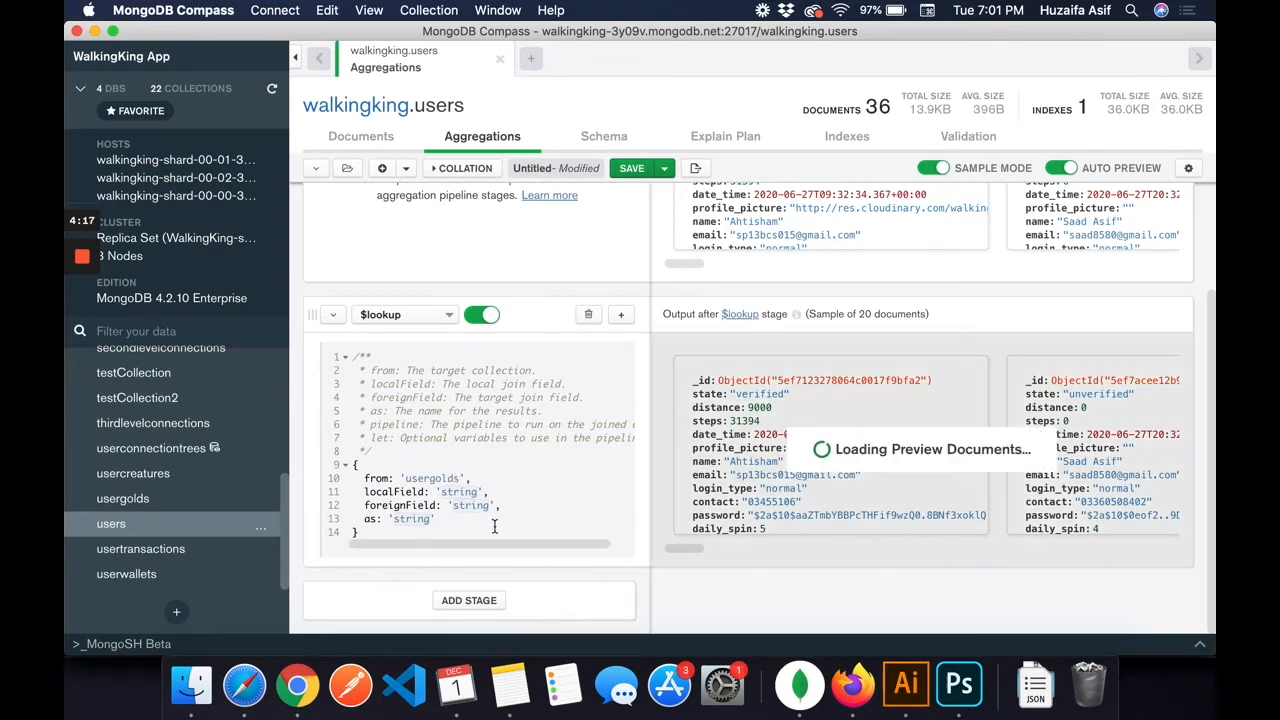
scroll("up", 3)
type("_id")
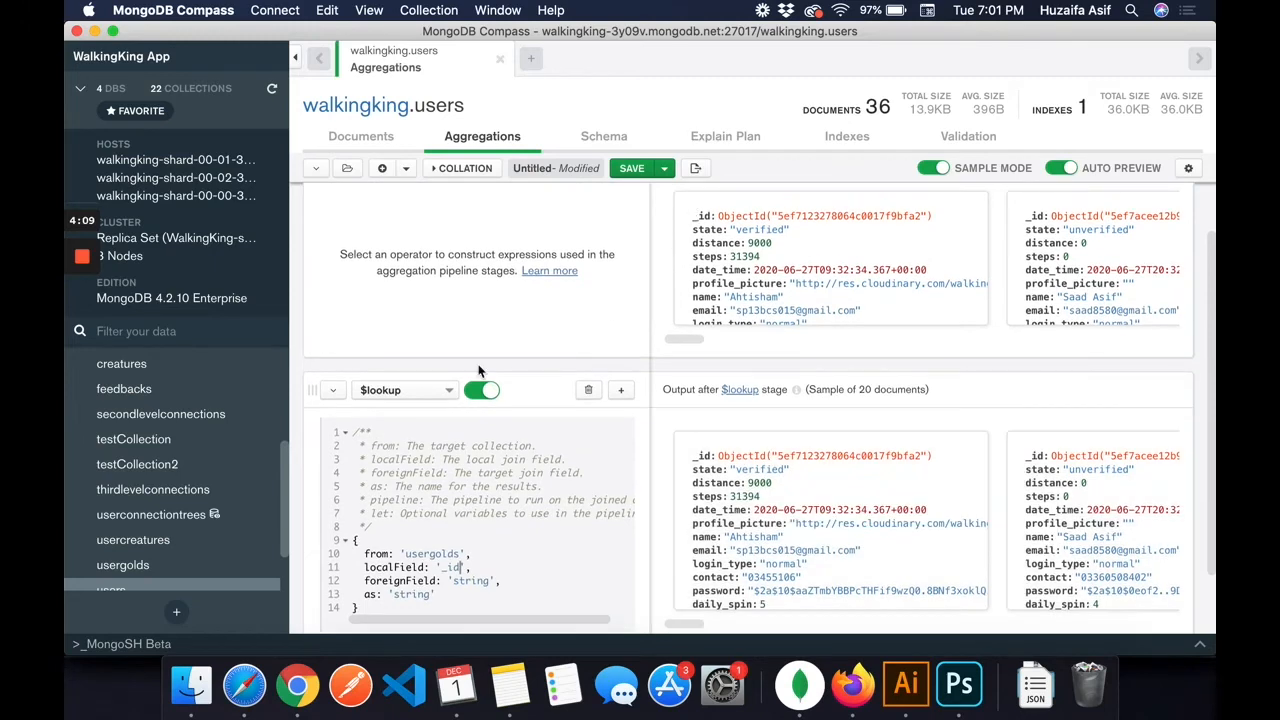
scroll("down", 3)
type("user_id")
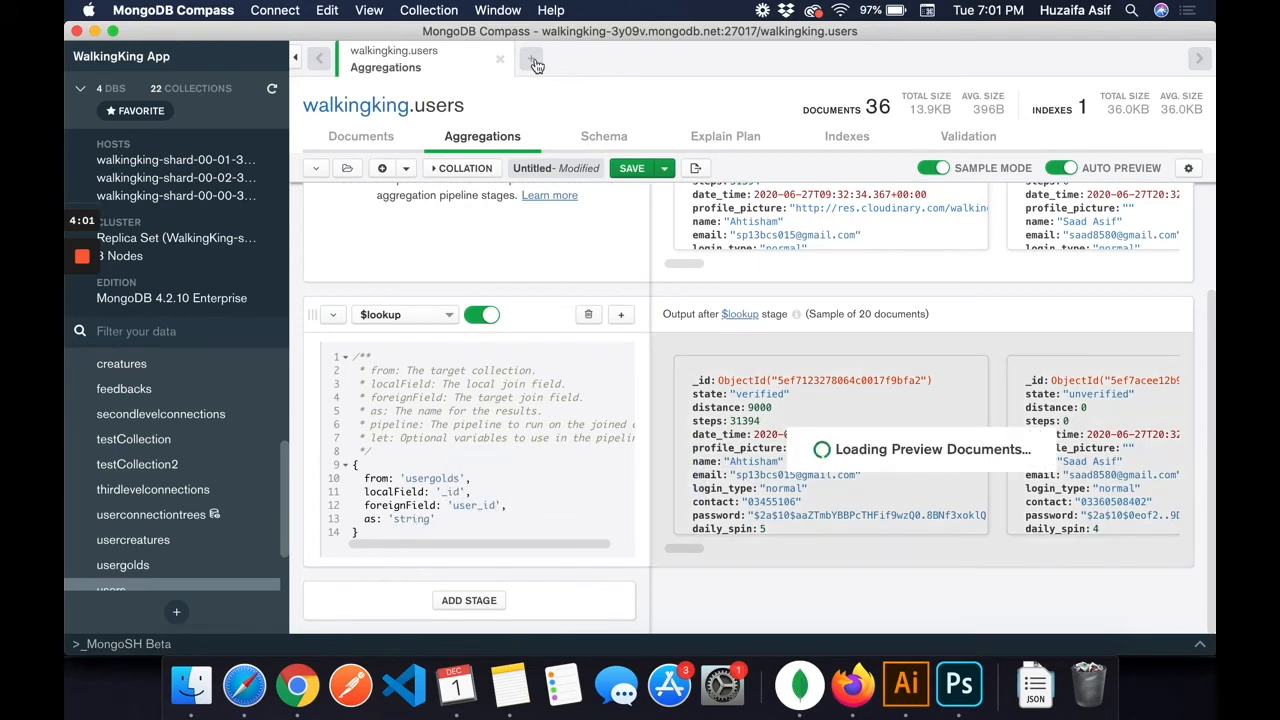
left_click(532, 58)
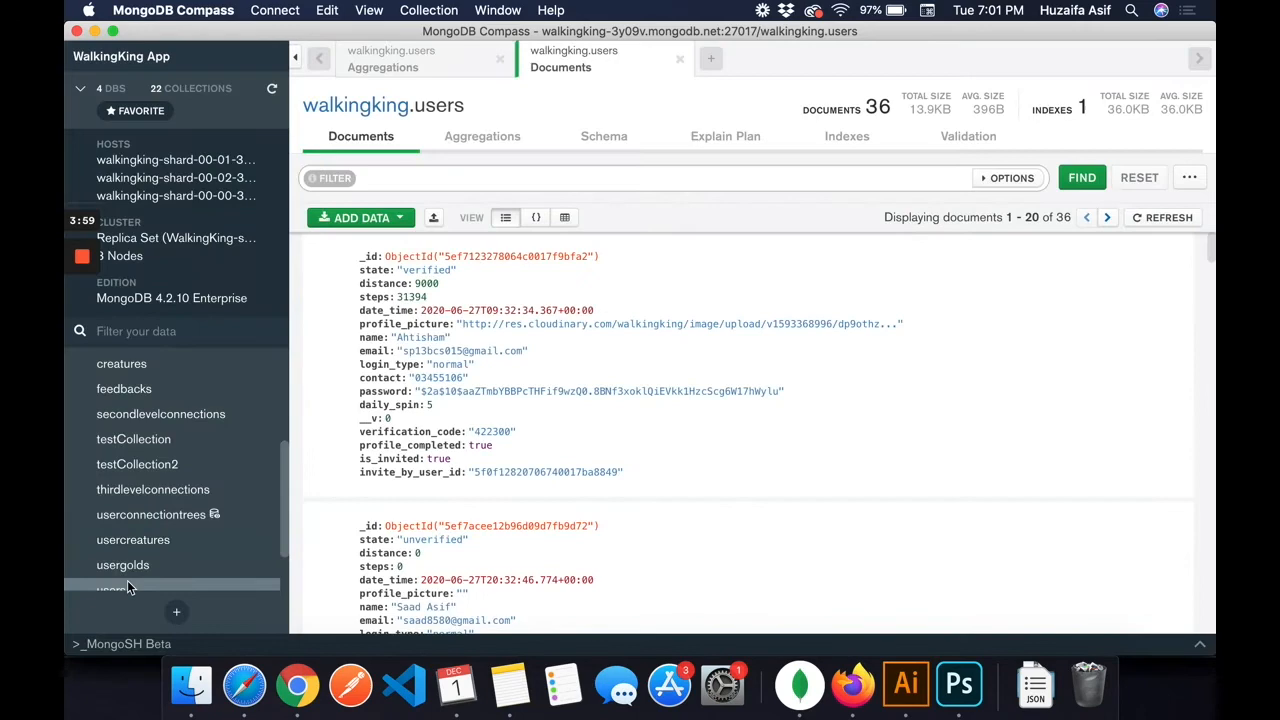
Step: View usergolds documents in the second tab, then return to the users $lookup pipeline
left_click(122, 565)
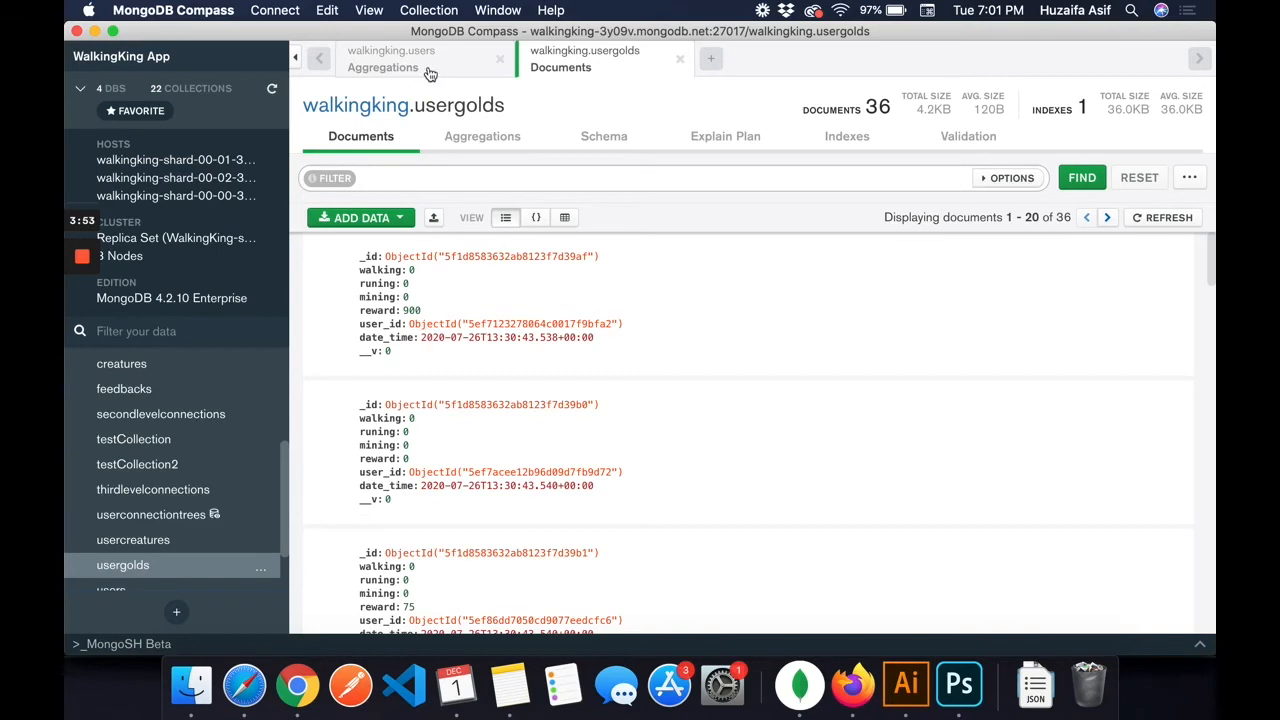
left_click(385, 58)
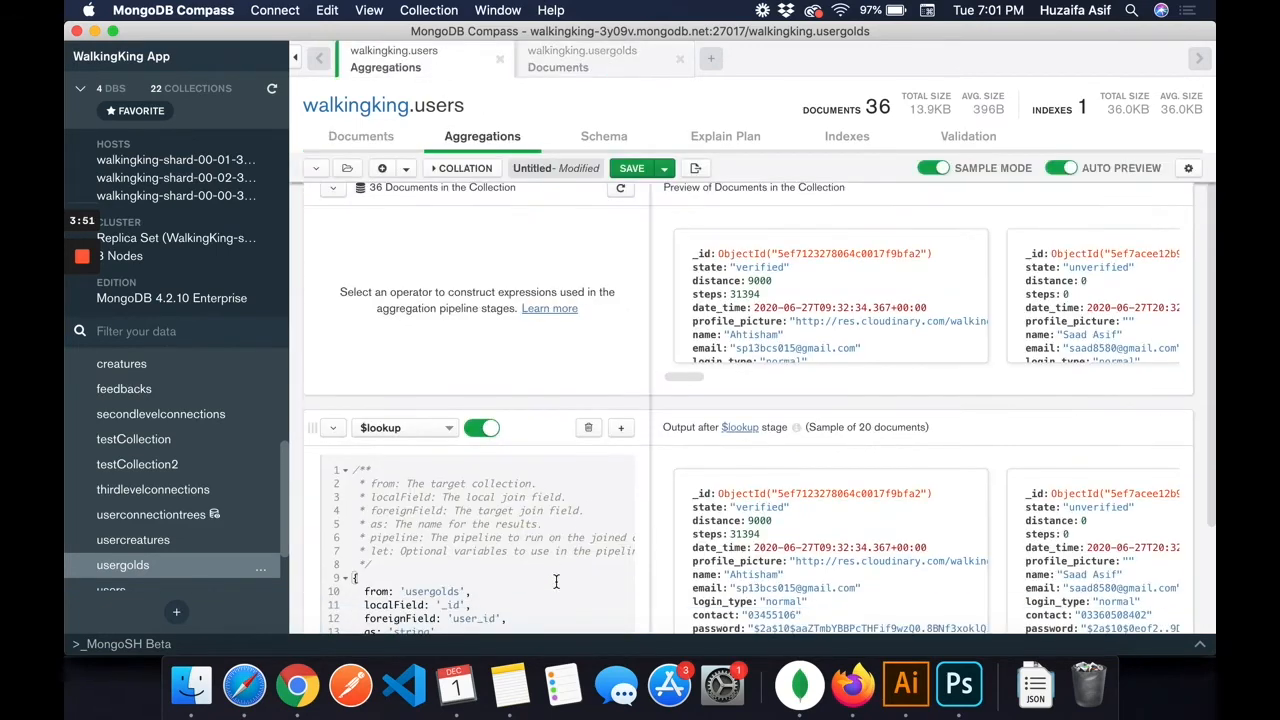
Step: Review the $lookup preview showing the userGoldData array, then add an empty stage
scroll("down", 3)
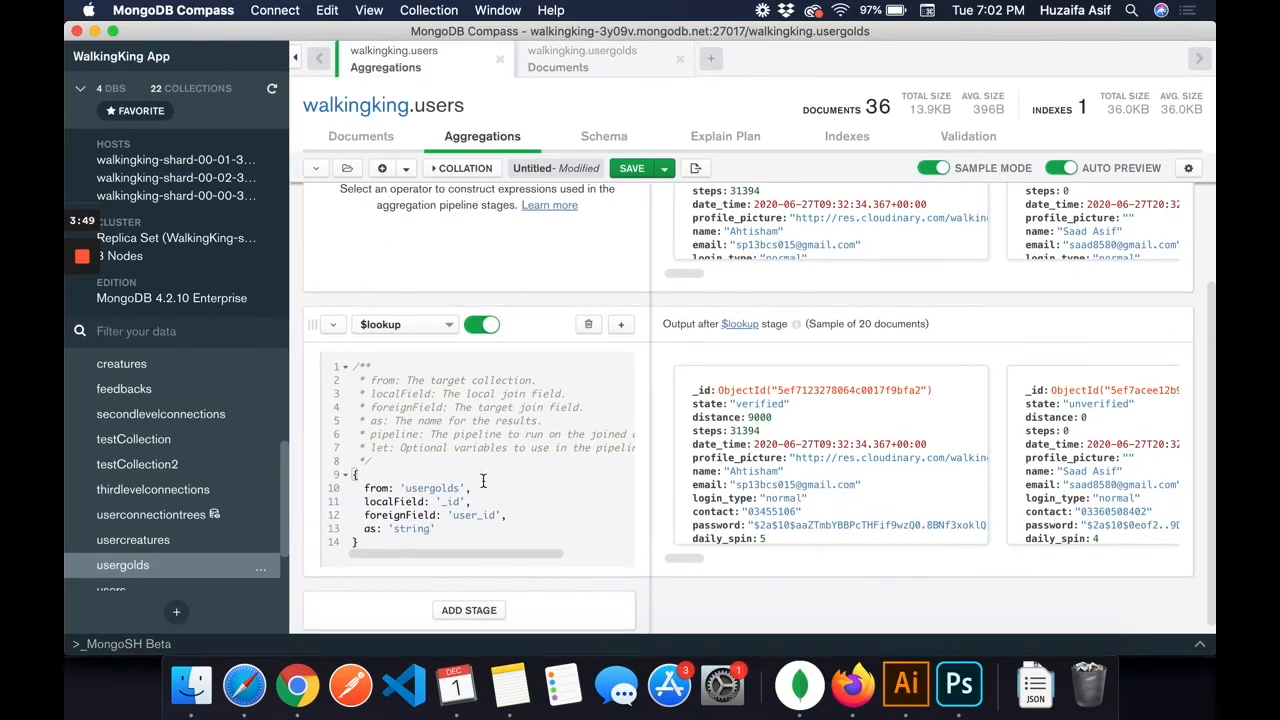
scroll("up", 3)
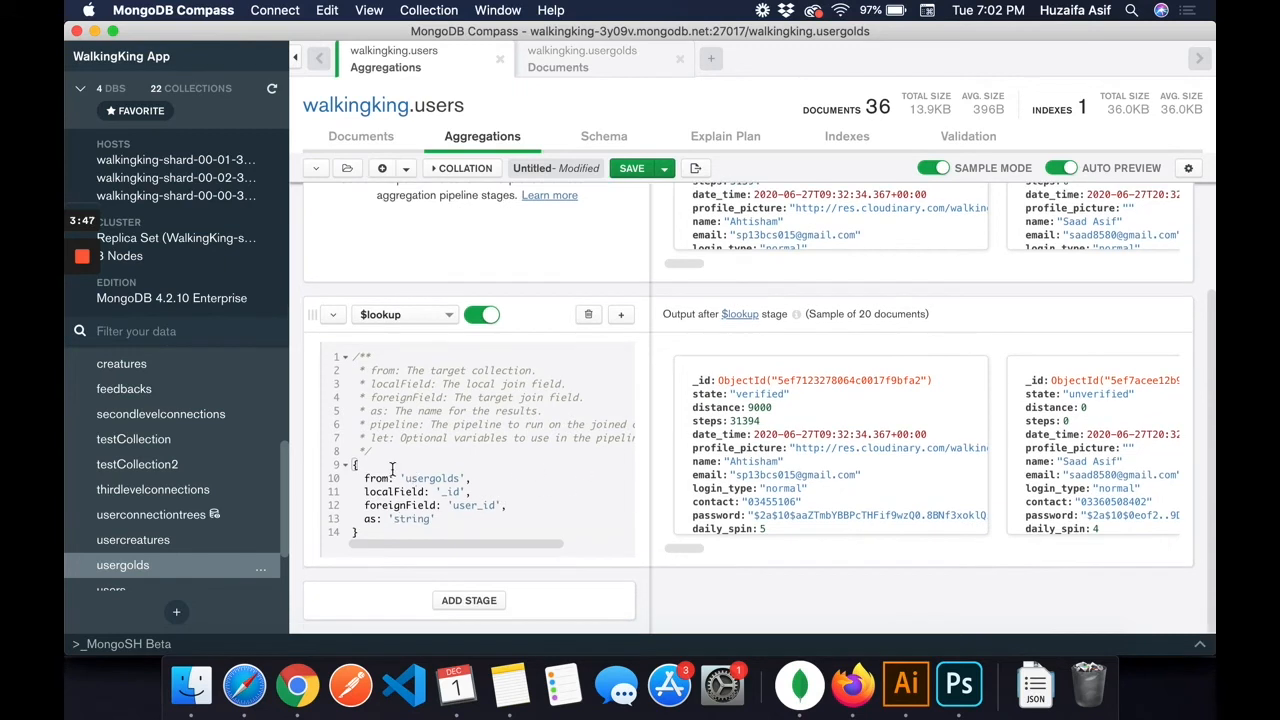
mouse_move(285, 505)
type("userGoldDays")
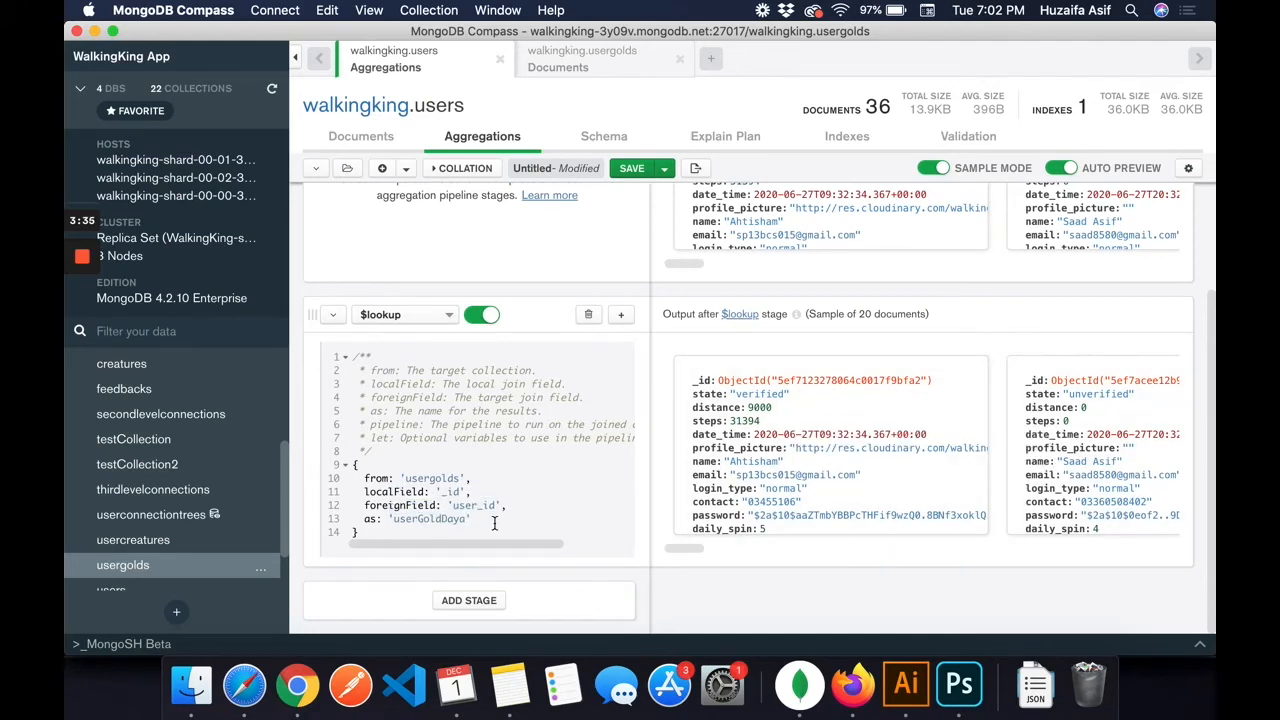
mouse_move(600, 518)
type("t")
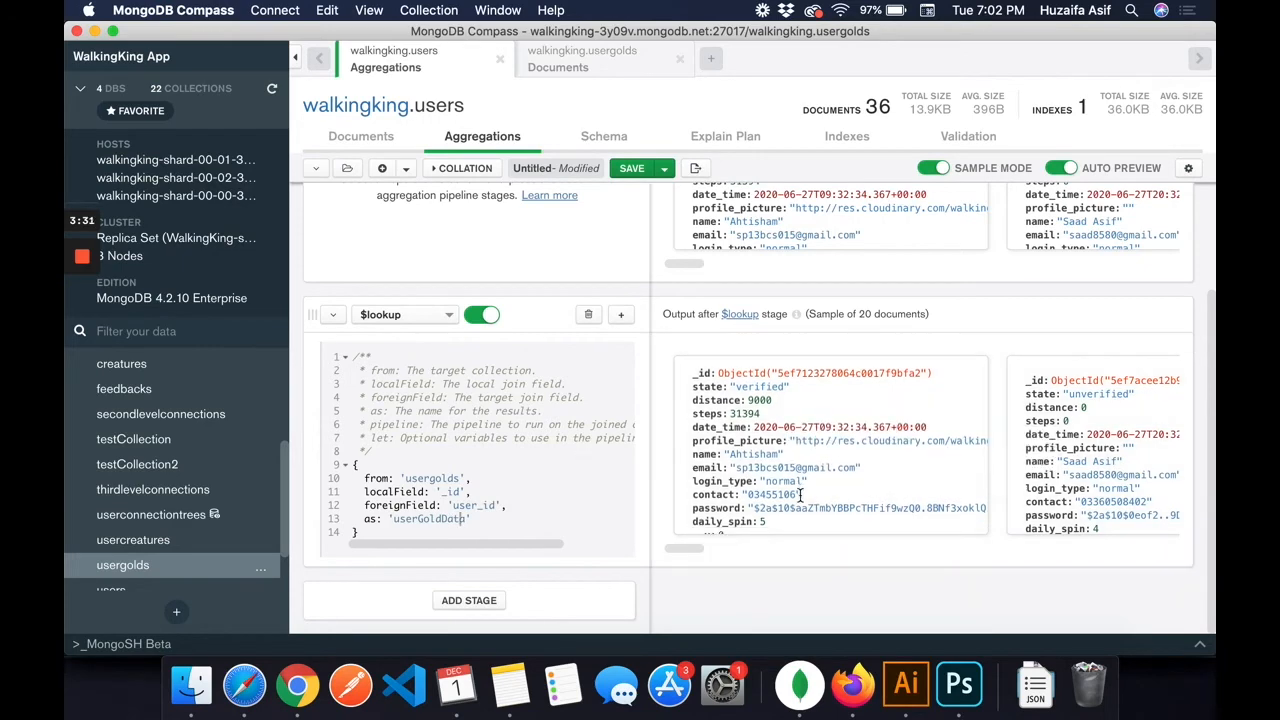
scroll("down", 3)
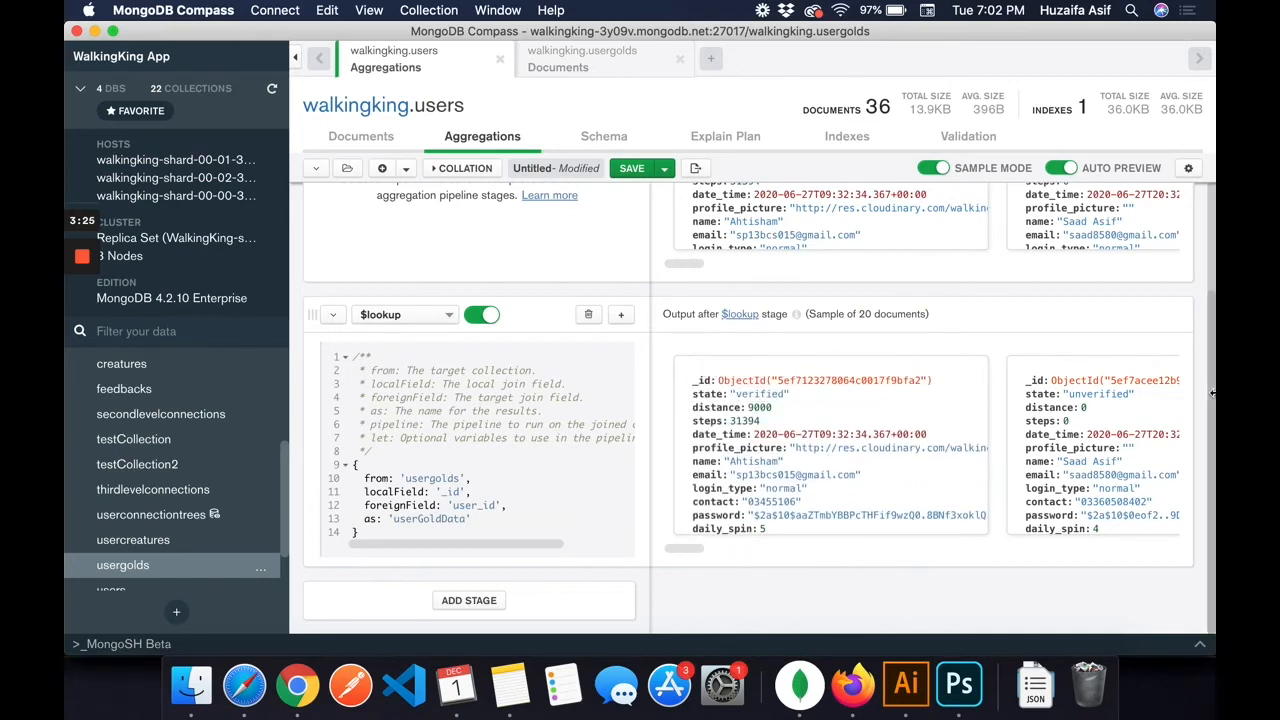
scroll("right", 3)
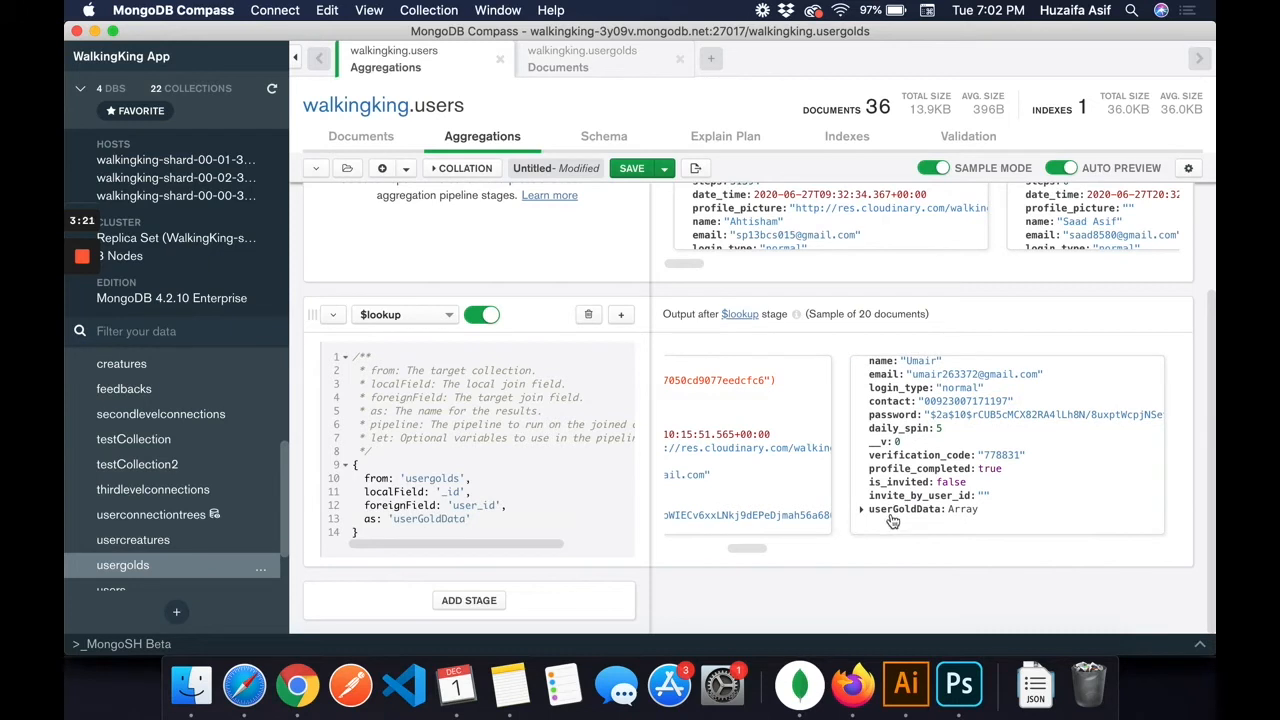
left_click(861, 495)
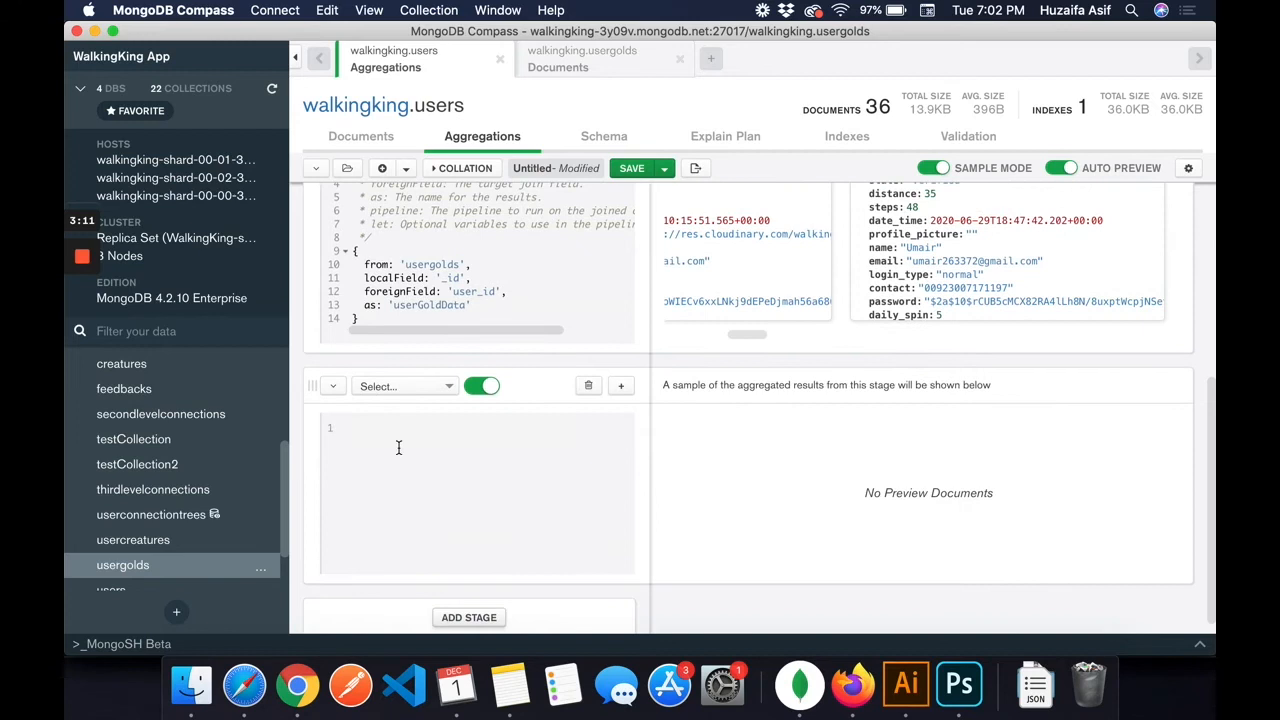
Step: Add a $match stage filtering state: "unverified", previewing 4 documents
left_click(400, 386)
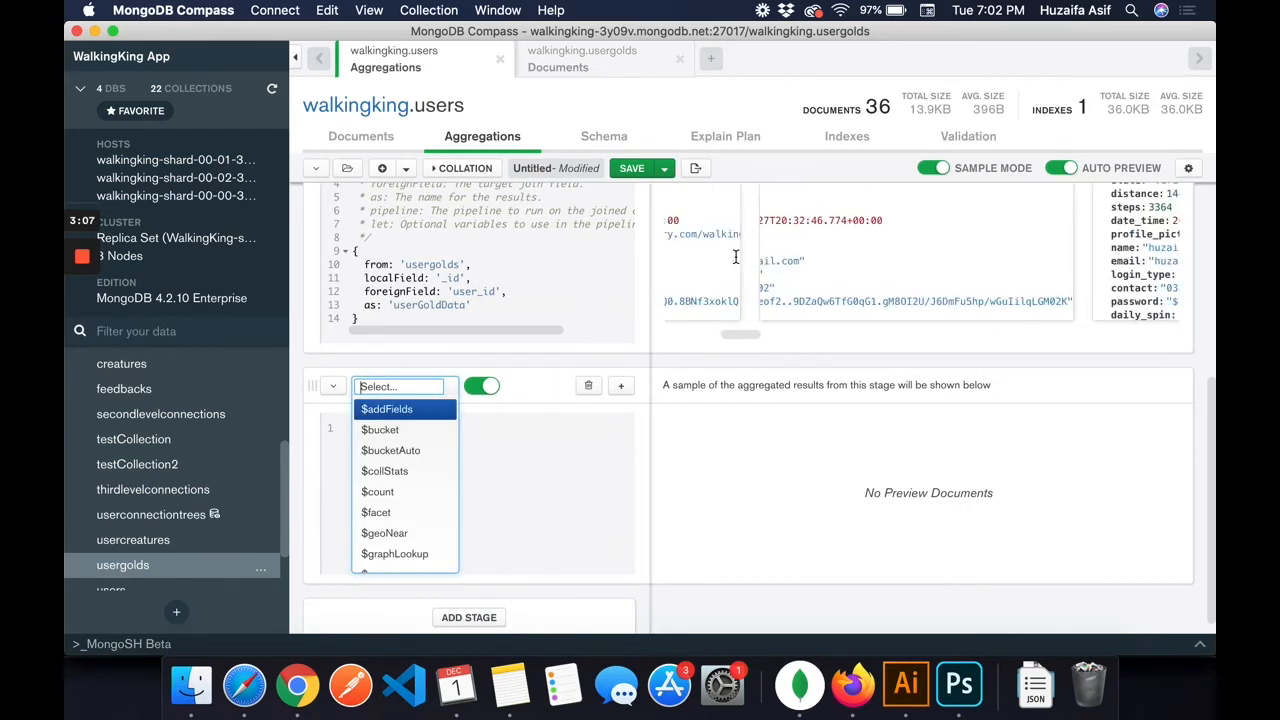
type("mat")
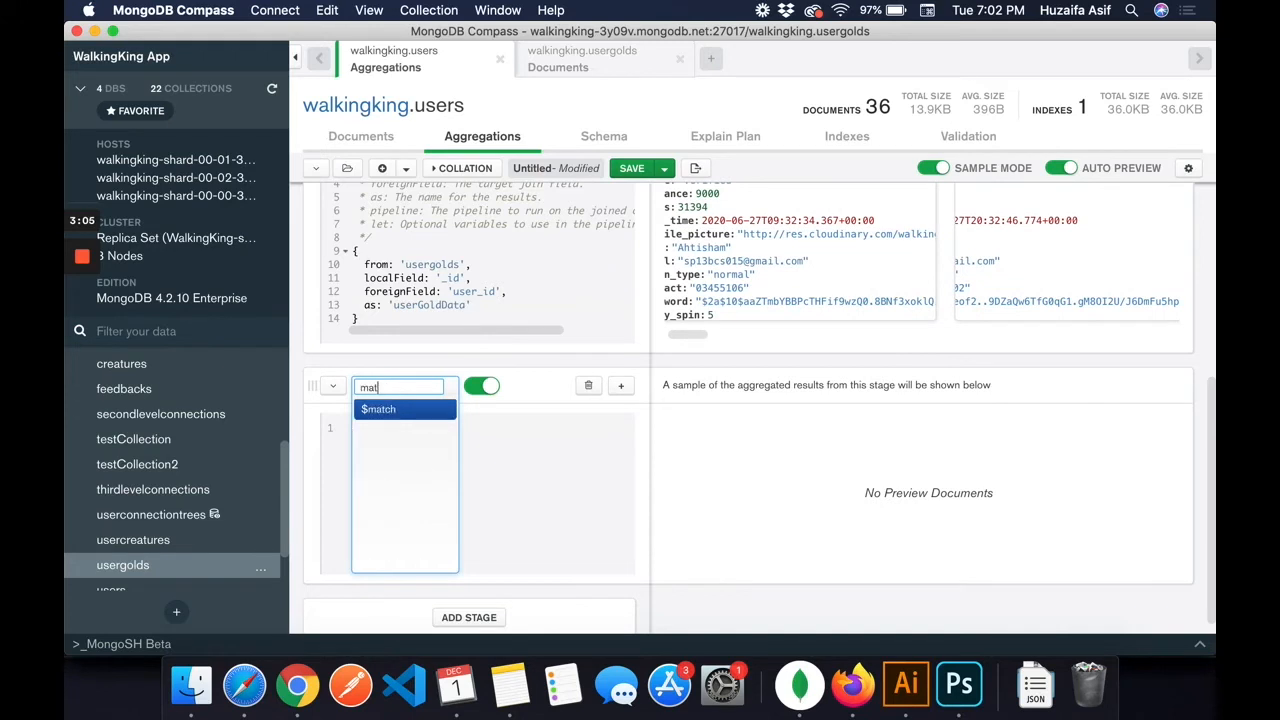
left_click(378, 408)
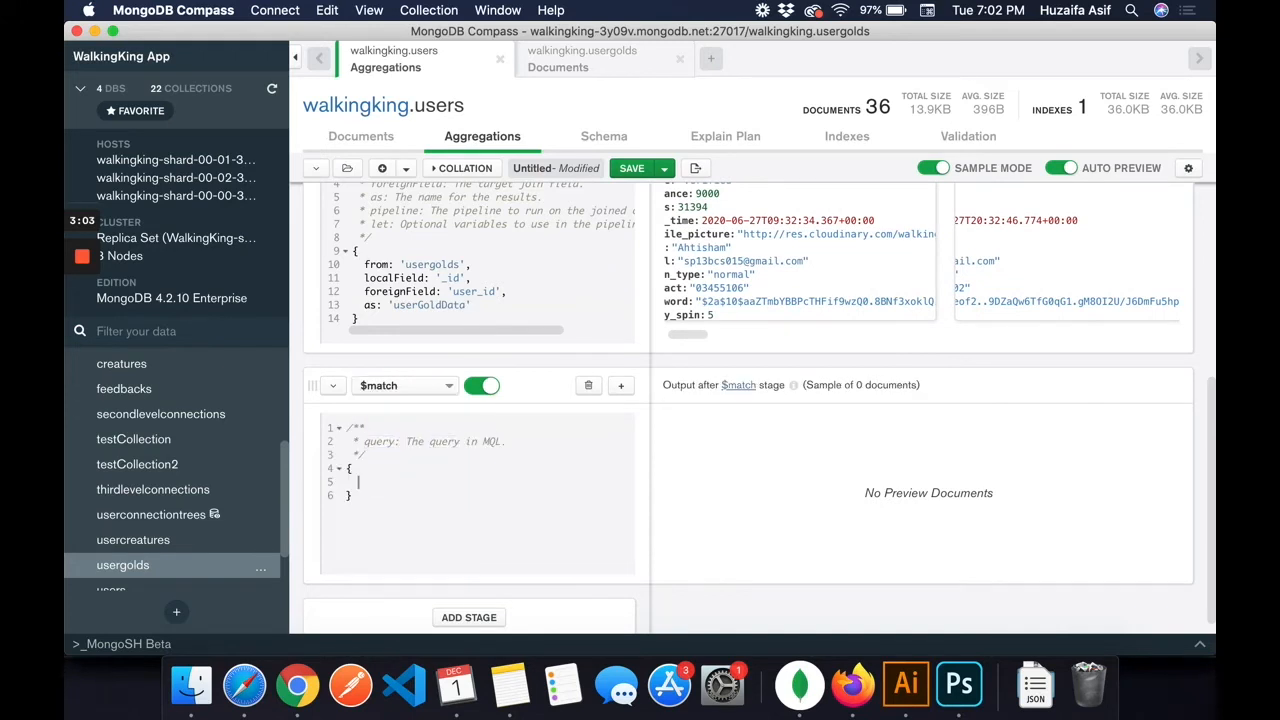
type("state")
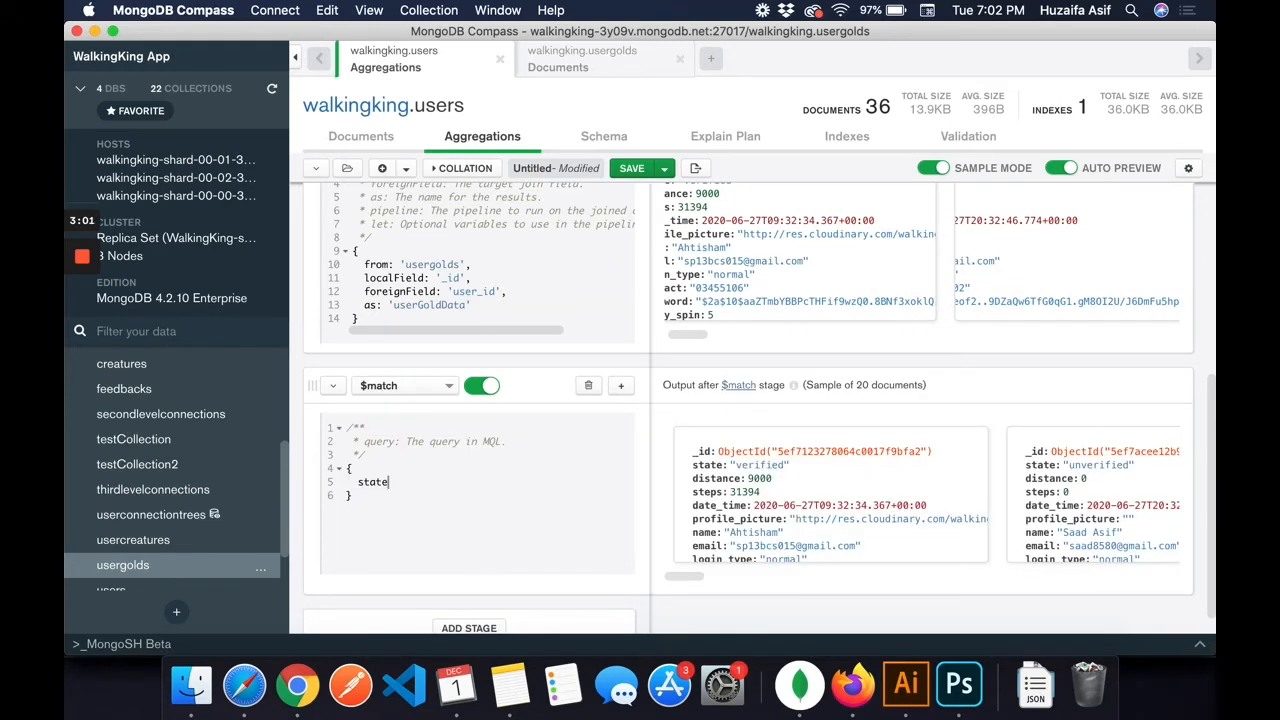
type(": u")
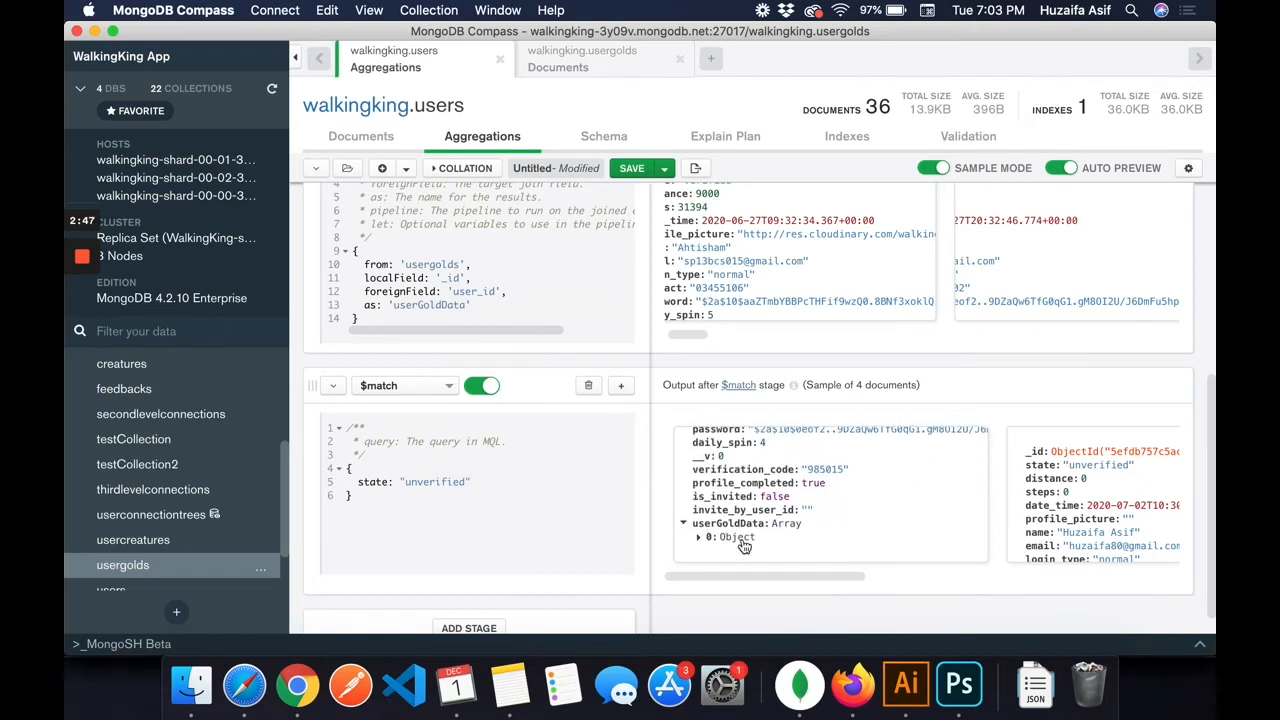
scroll("up", 3)
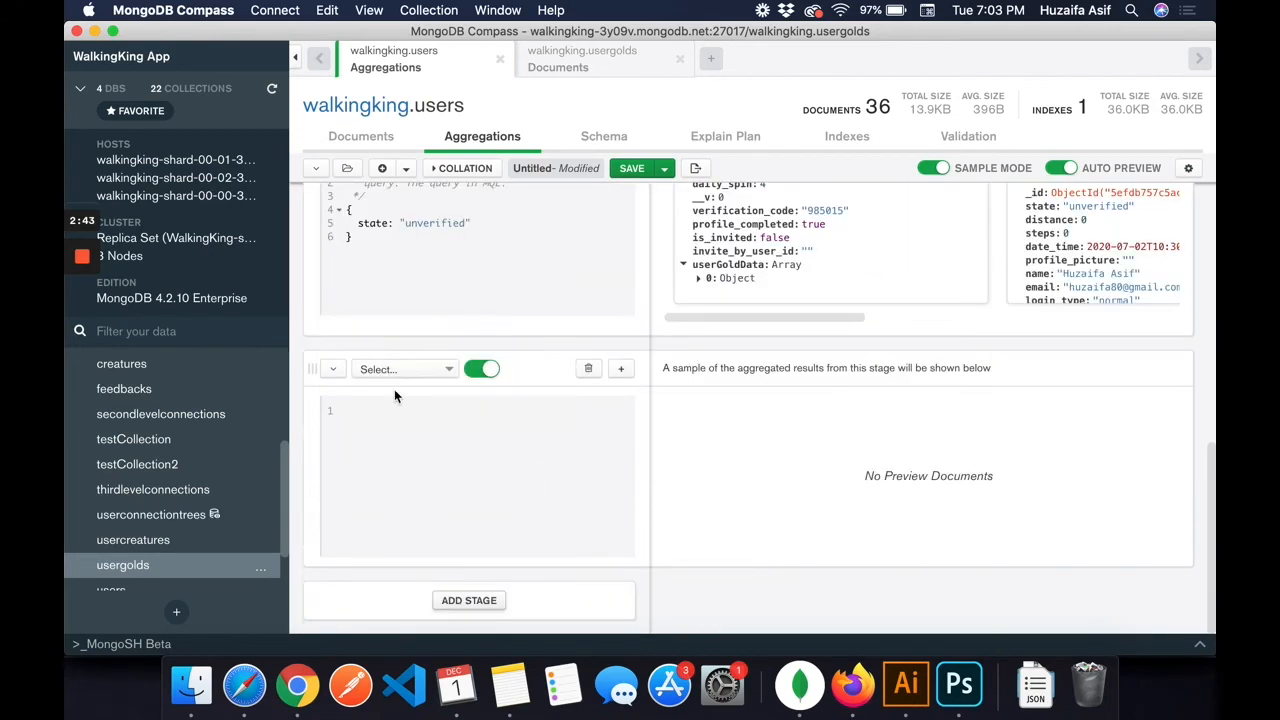
Step: Make the new stage a $project keeping name, email, state, userGoldData and date_time
type("pro")
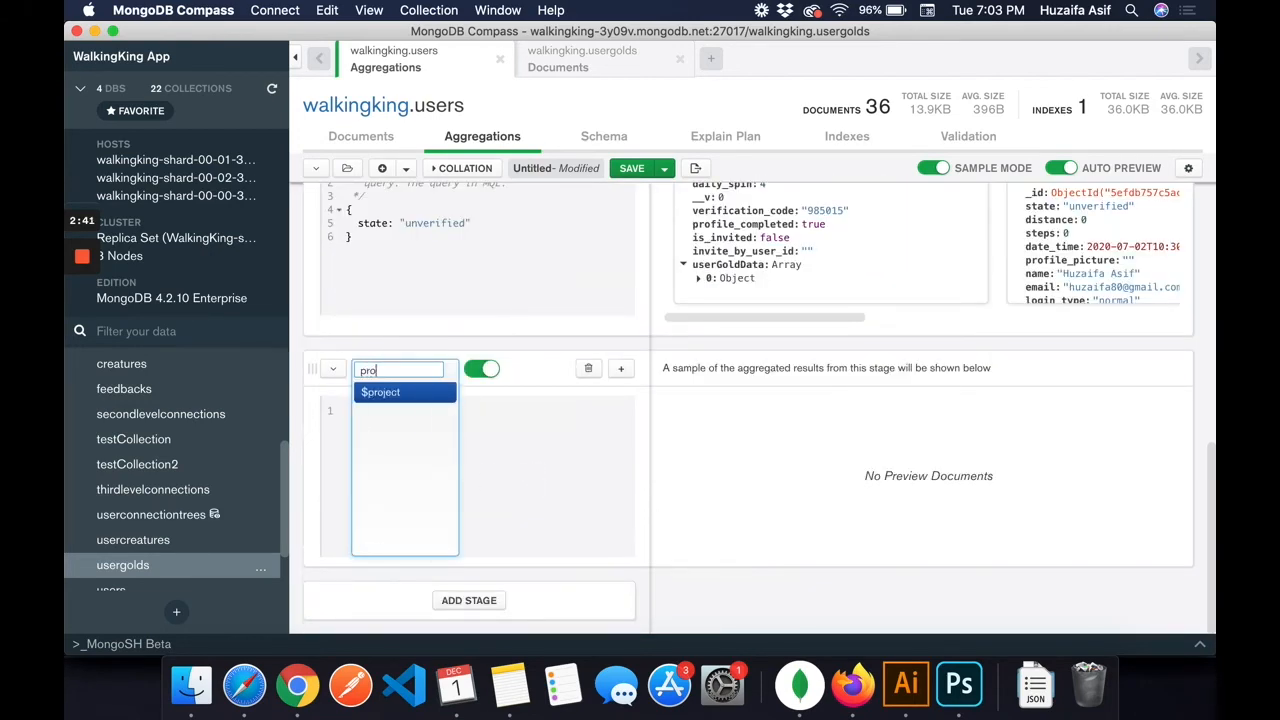
left_click(380, 392)
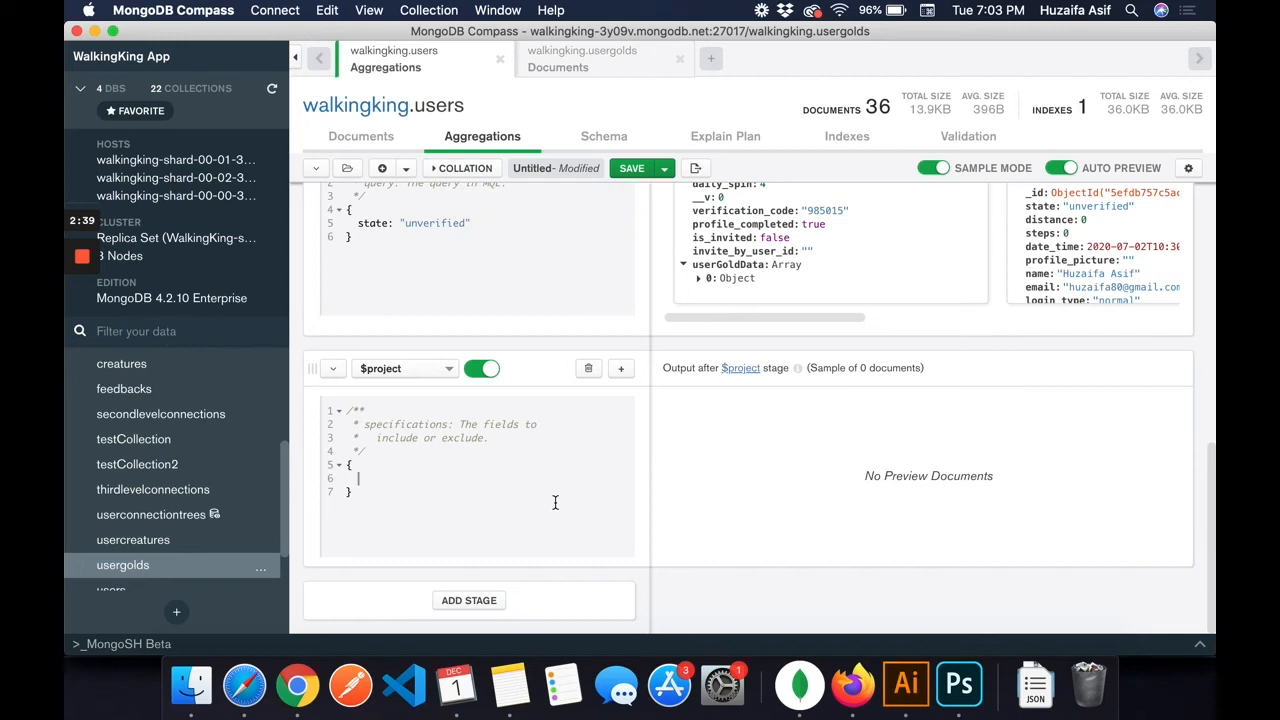
type("name")
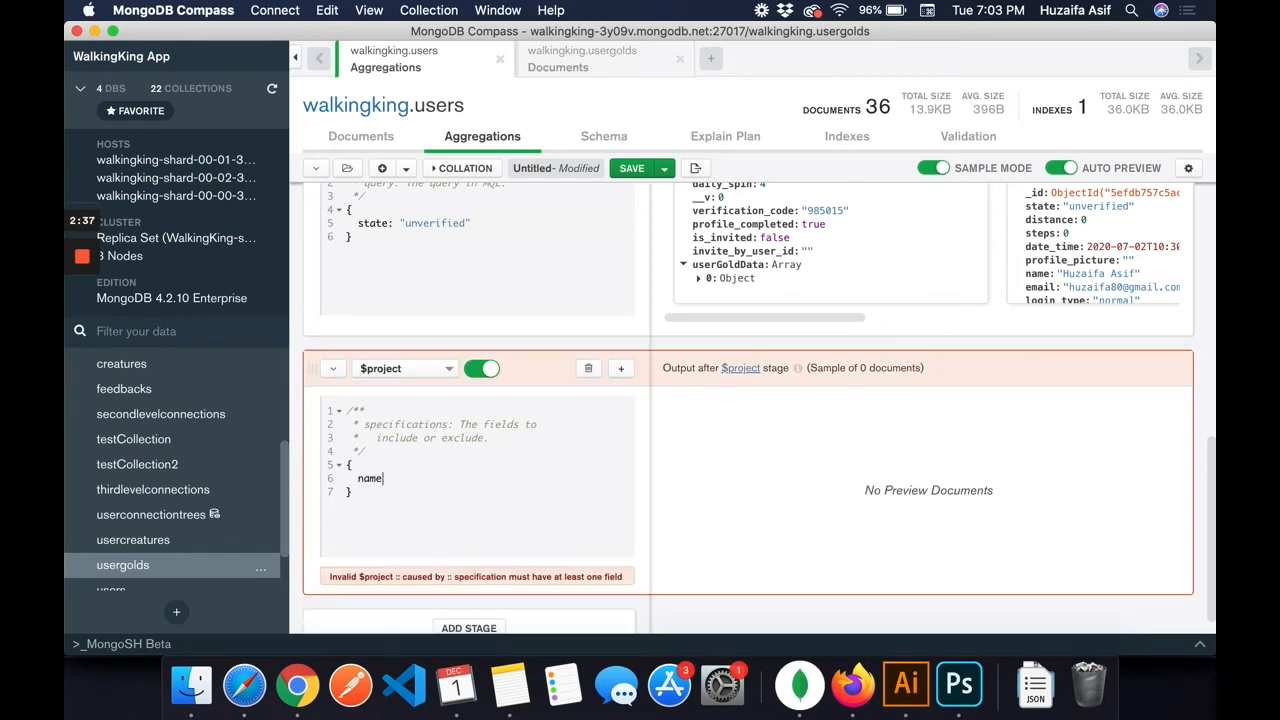
type(": 1,")
type("email:")
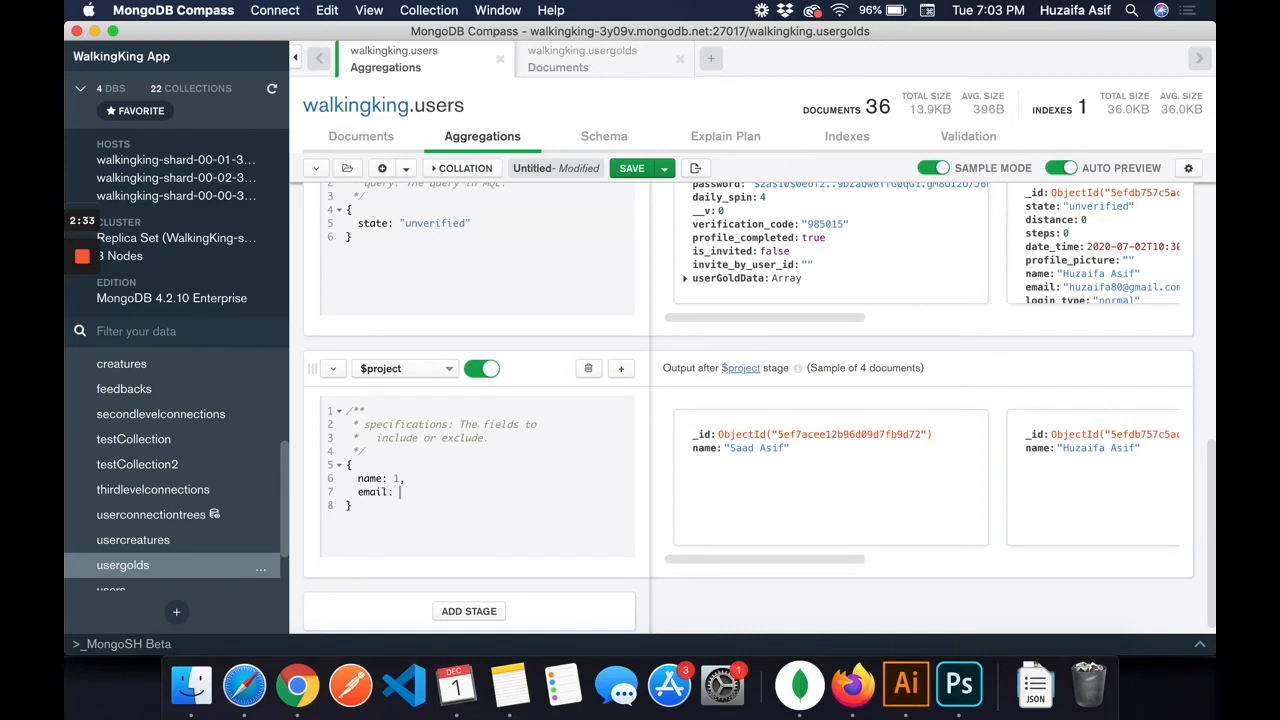
type("1,")
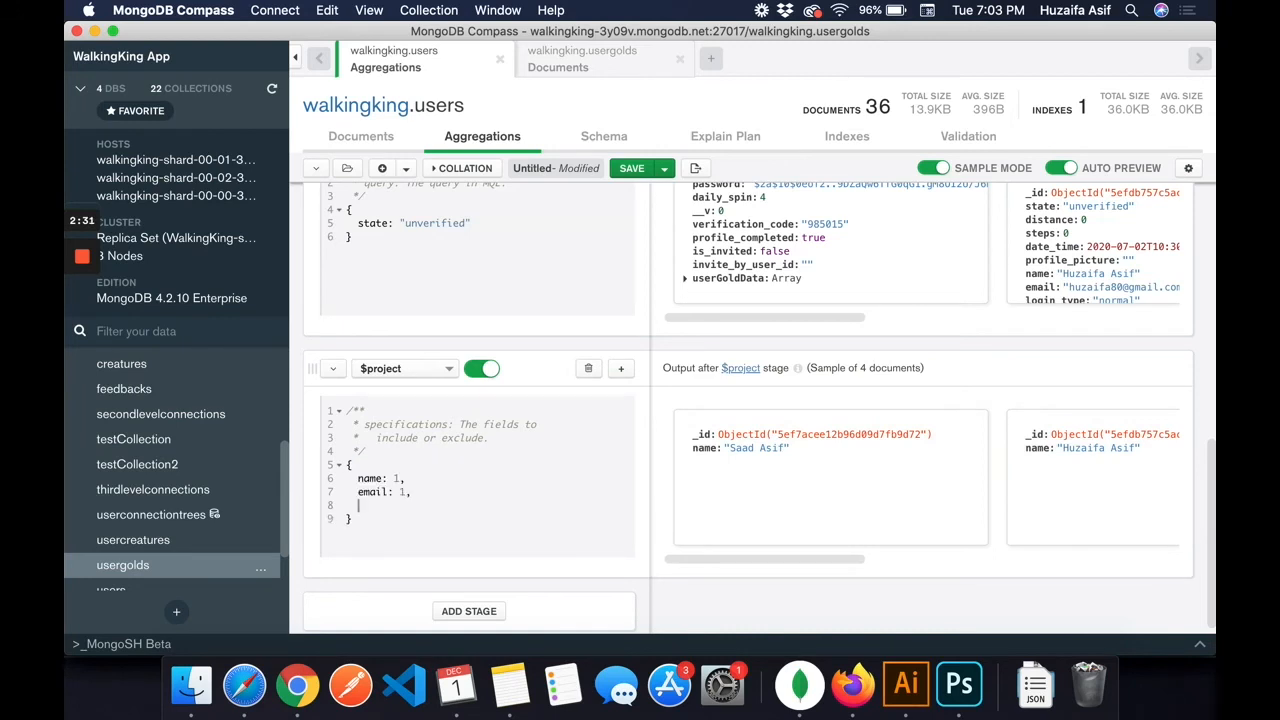
type("state: 1,")
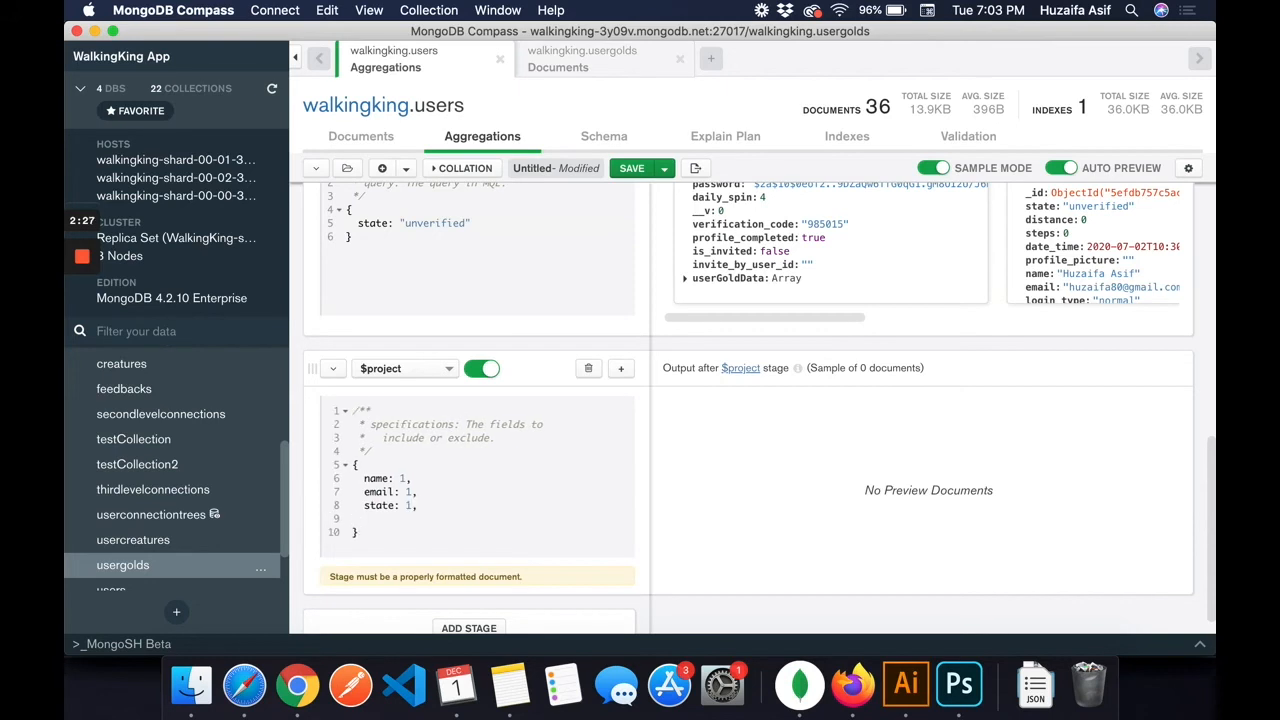
type("userG")
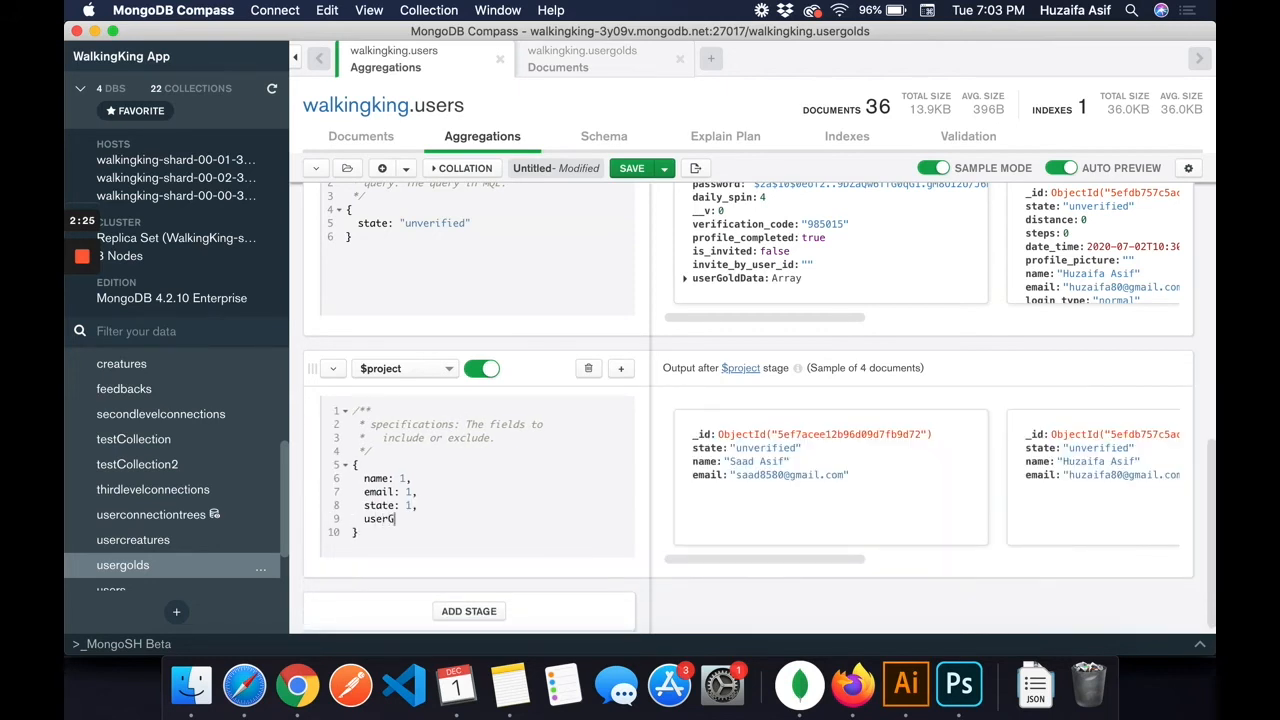
type("oldData")
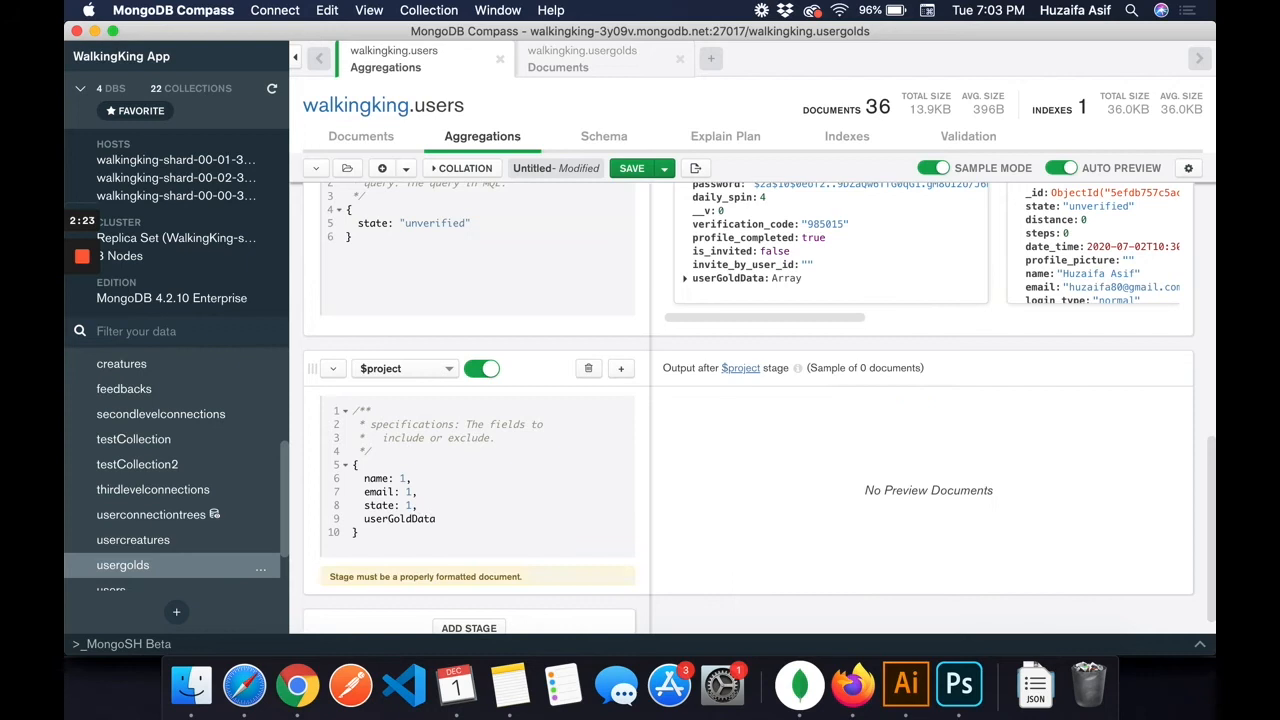
type(": 1,")
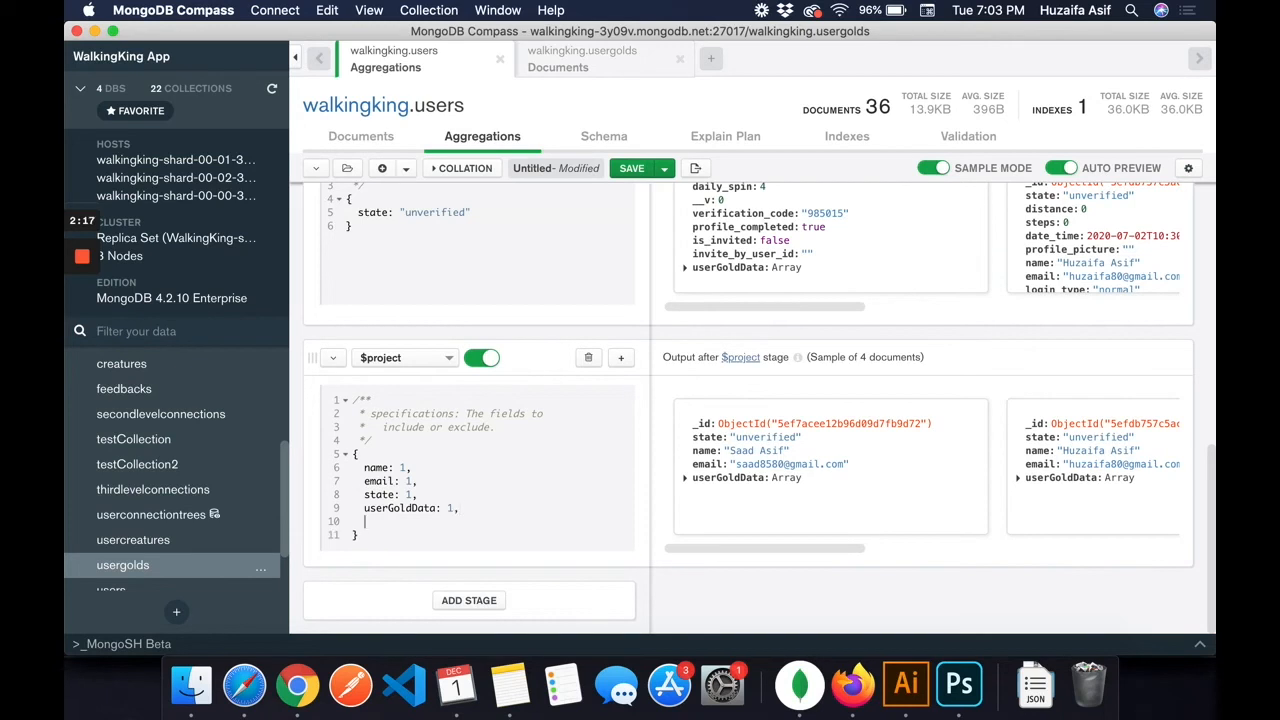
type("date_time: 1")
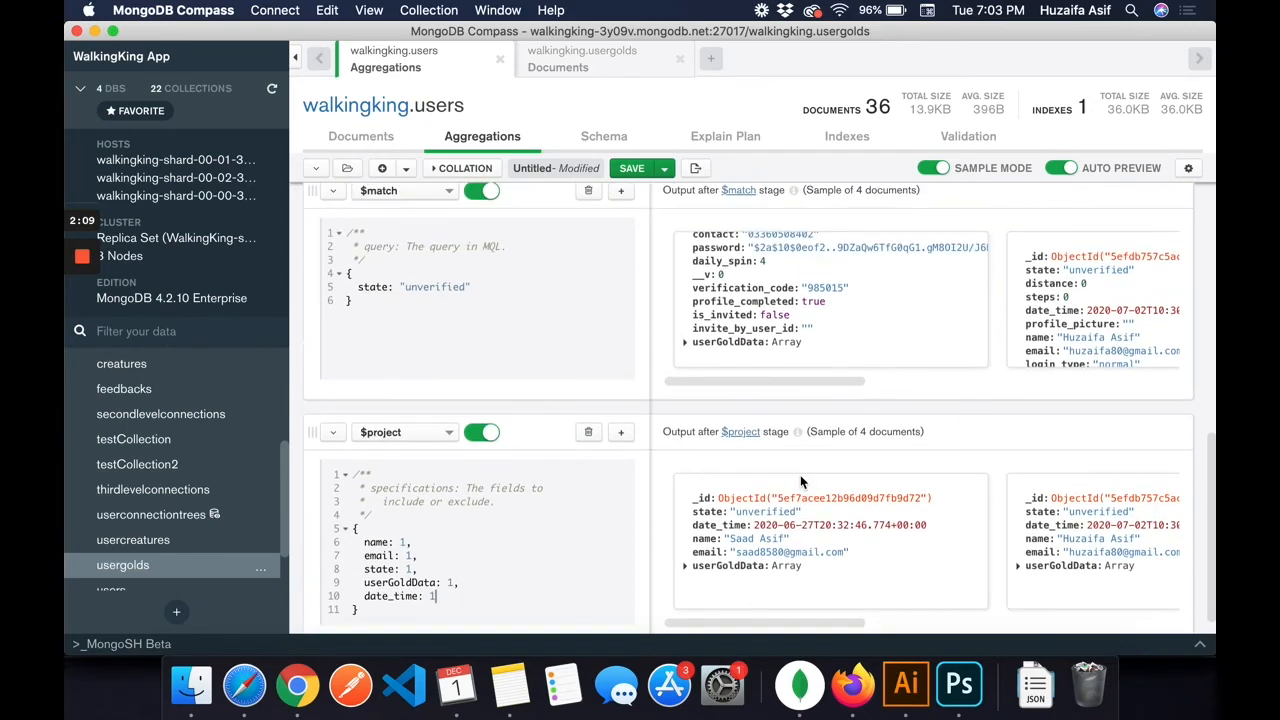
scroll("down", 3)
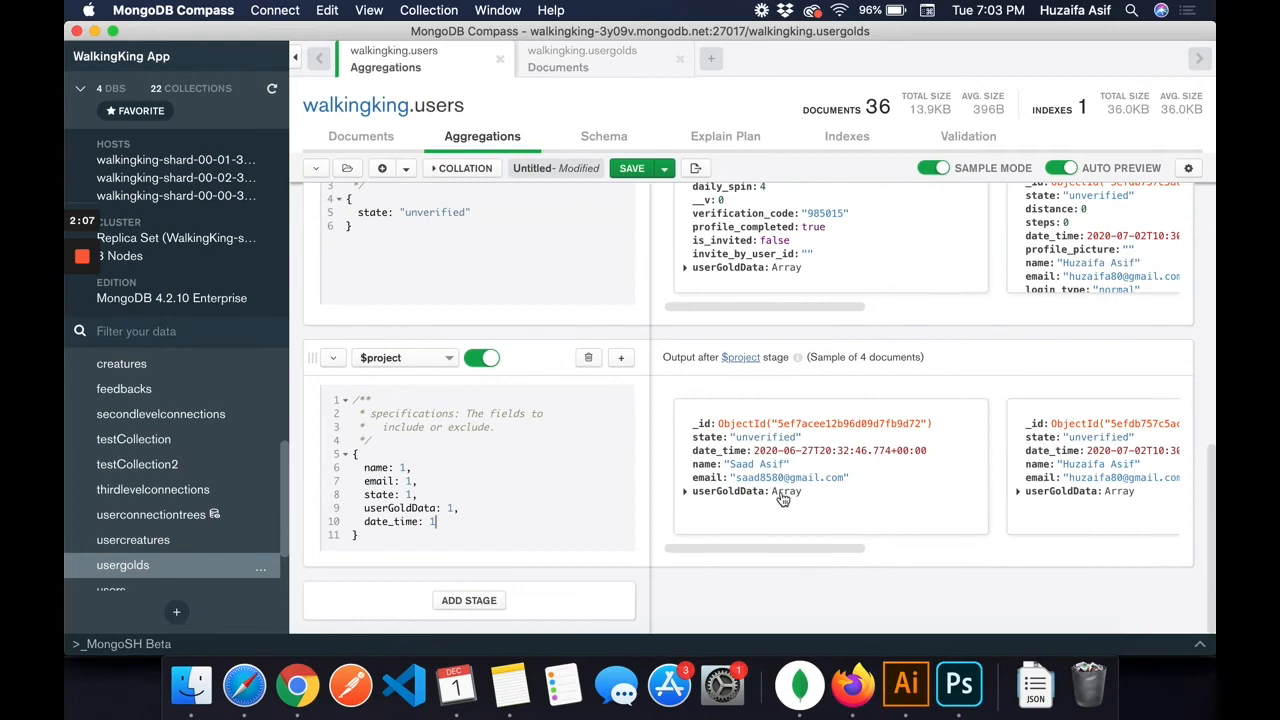
mouse_move(528, 453)
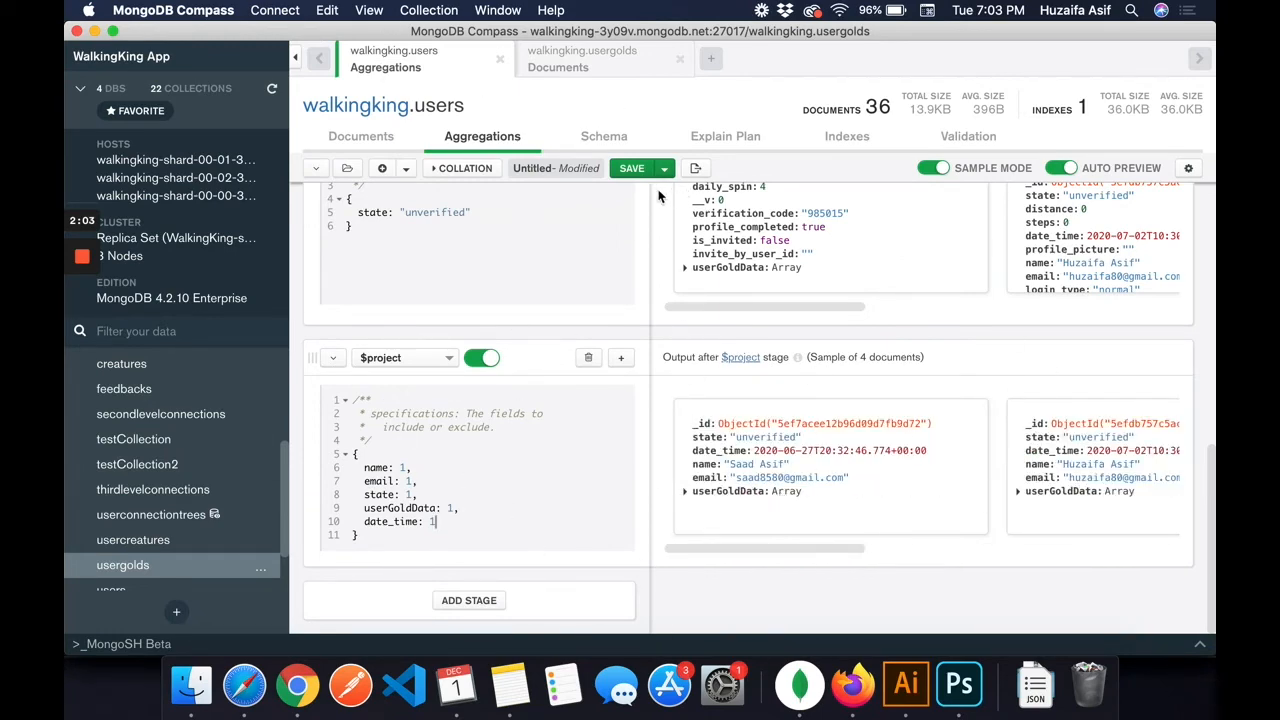
left_click(632, 167)
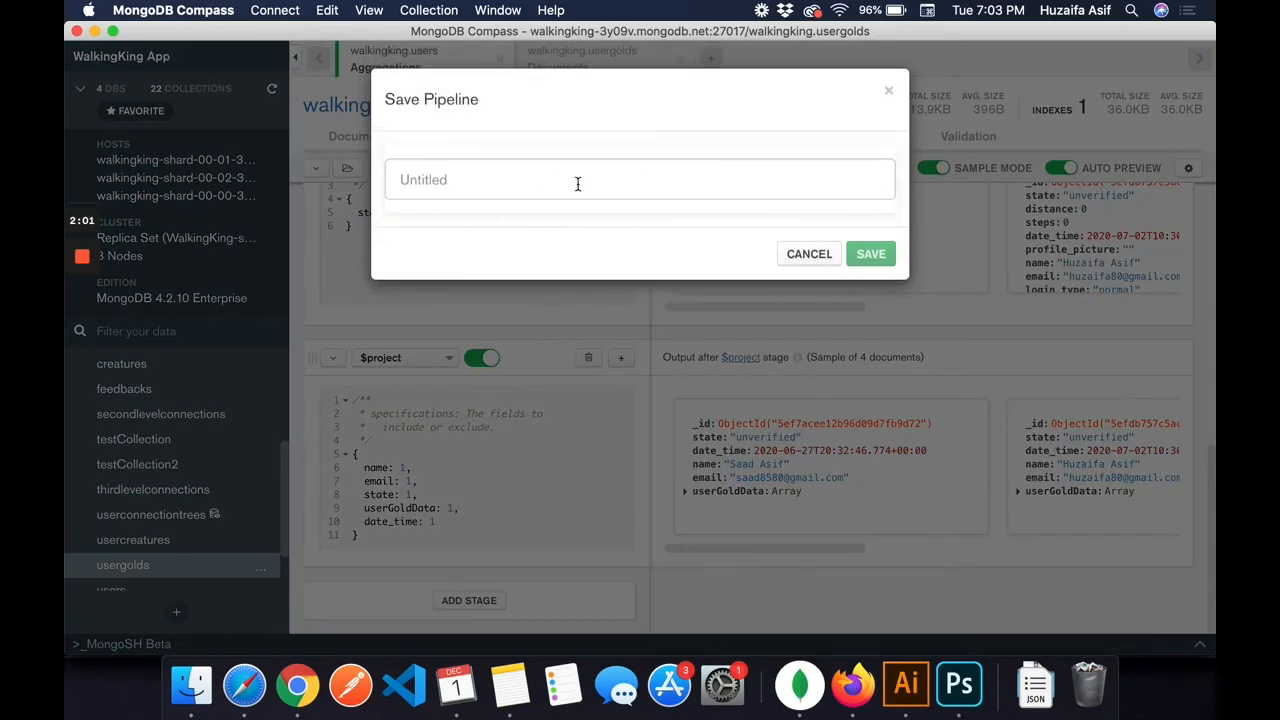
type("t")
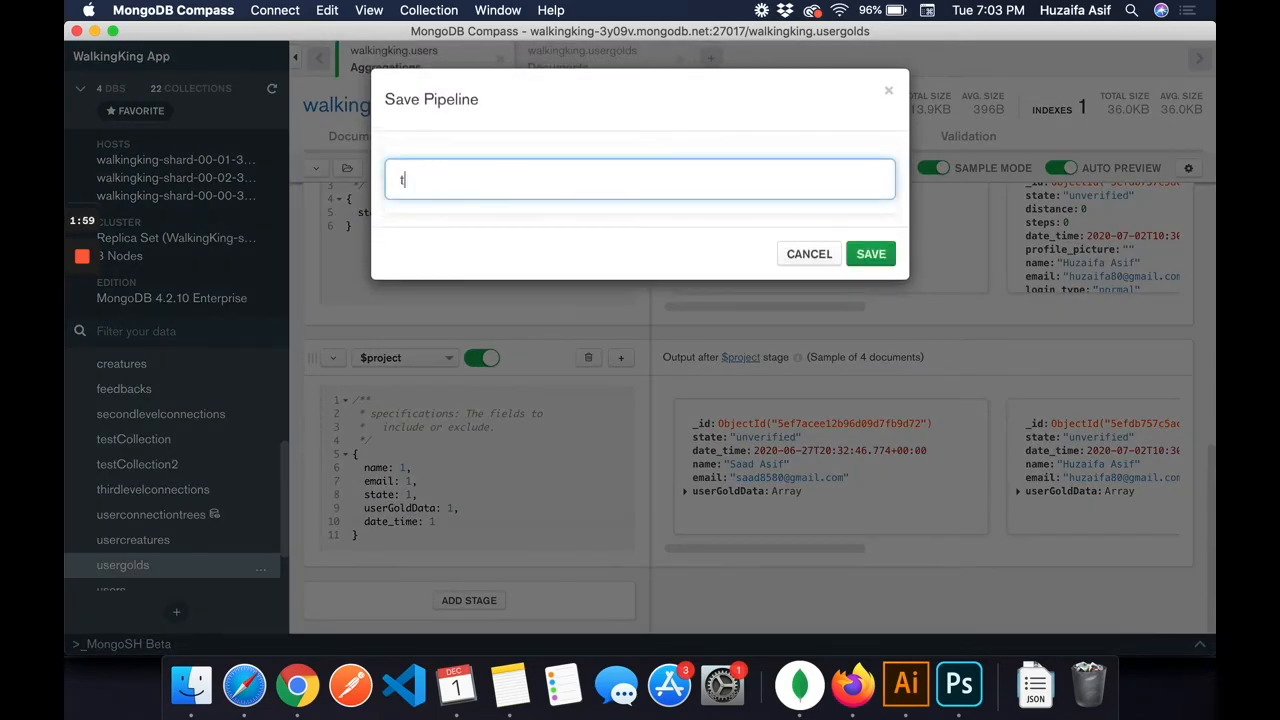
type("estPipeline")
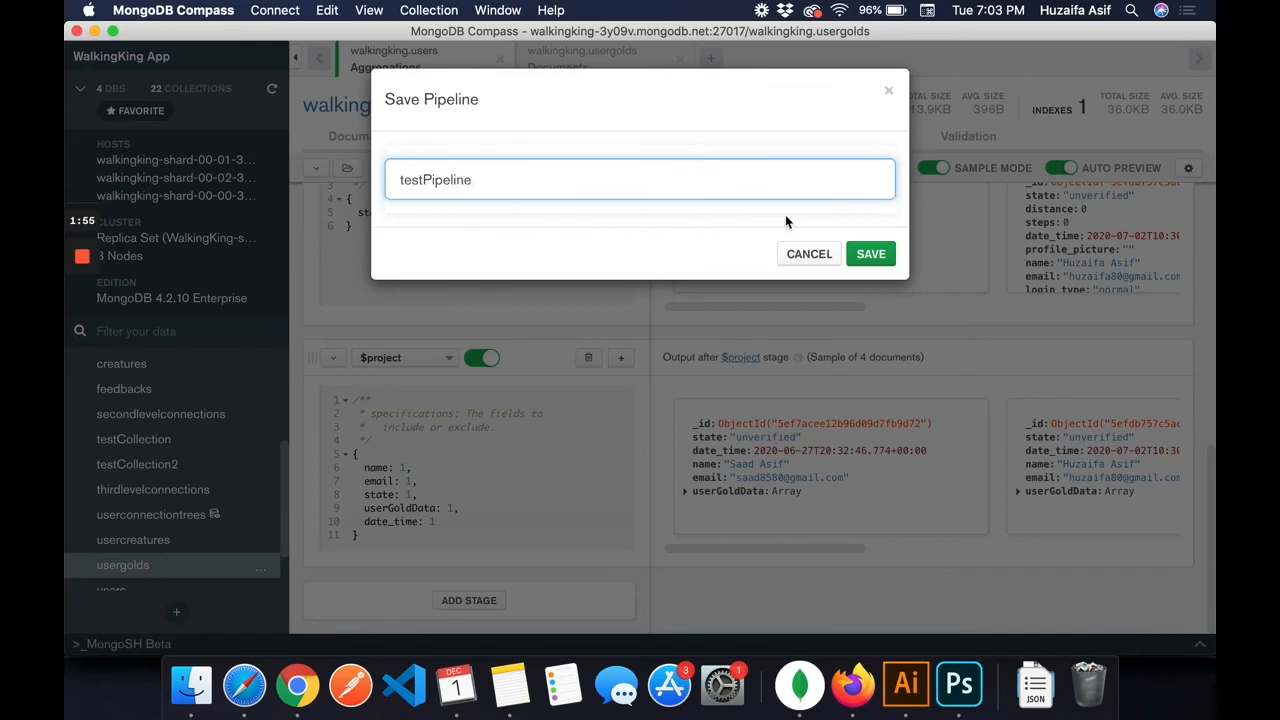
left_click(870, 253)
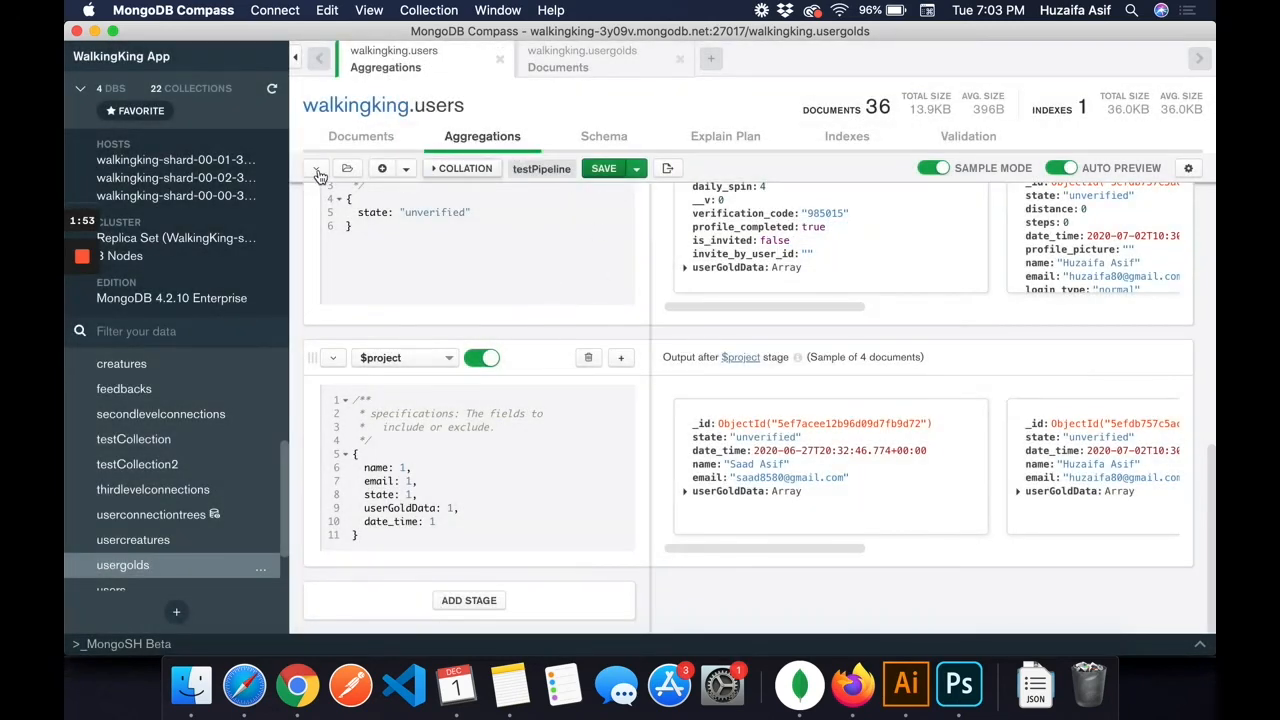
left_click(347, 168)
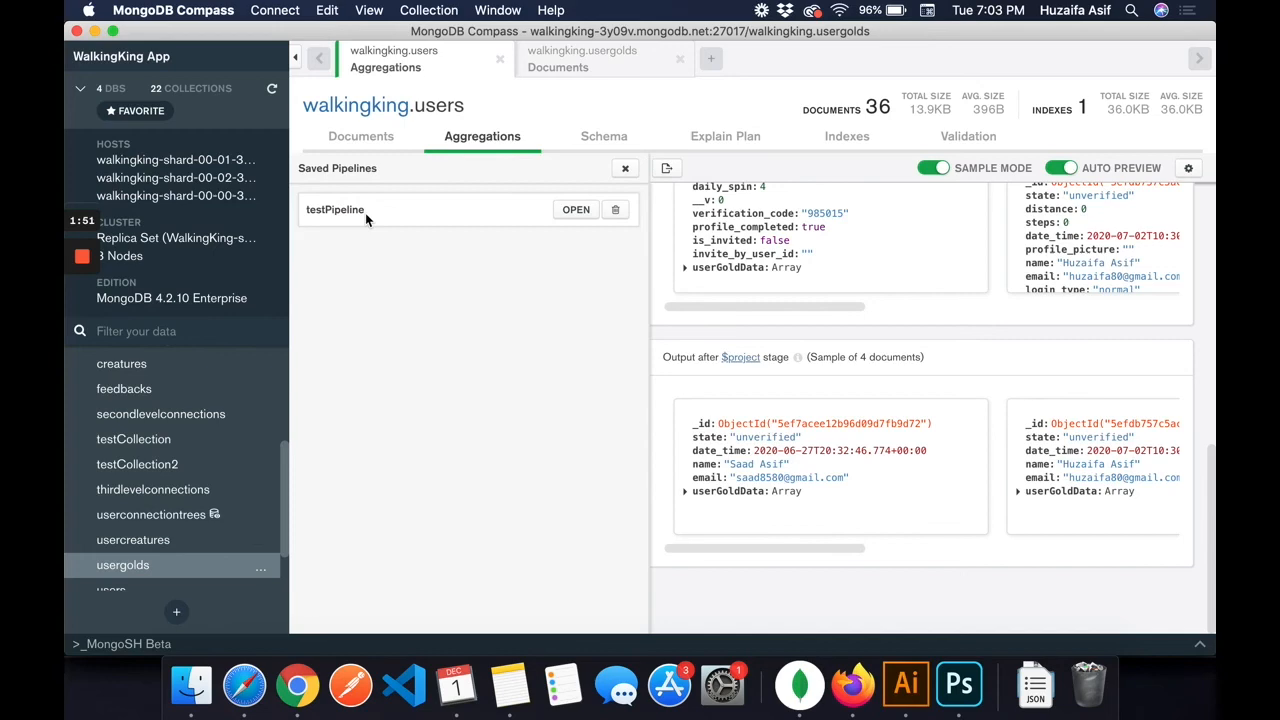
left_click(575, 209)
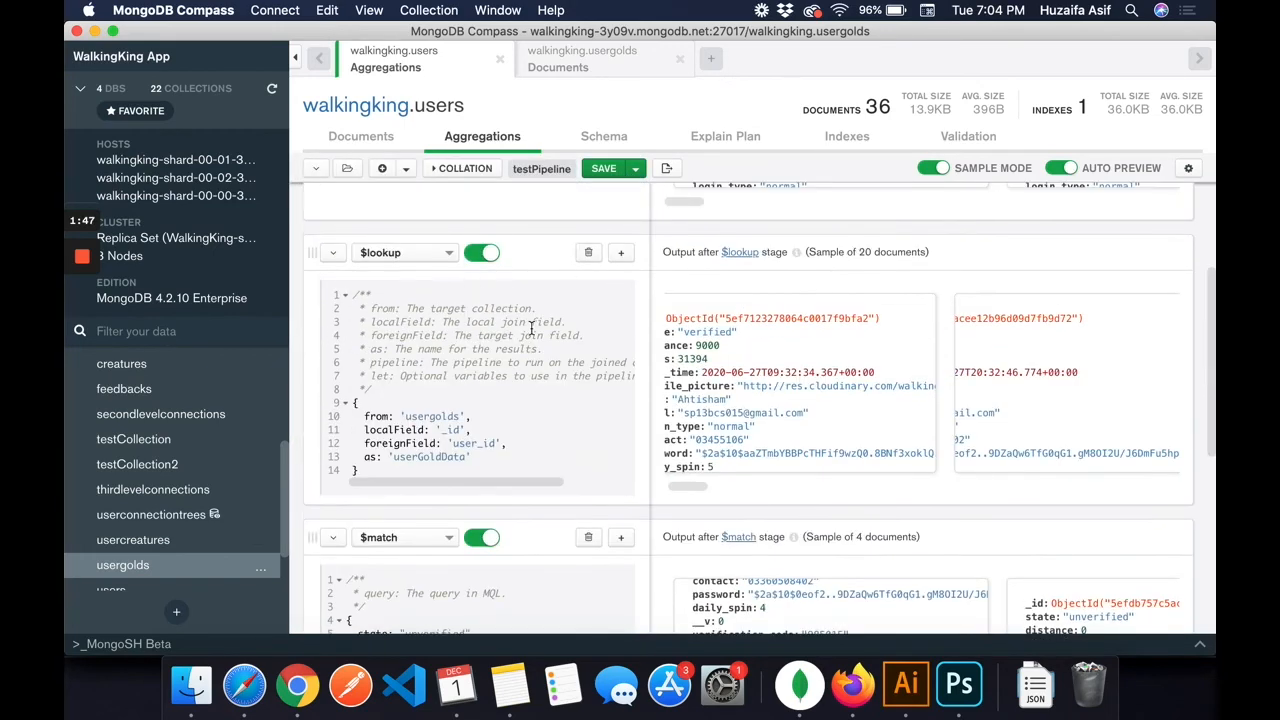
scroll("down", 3)
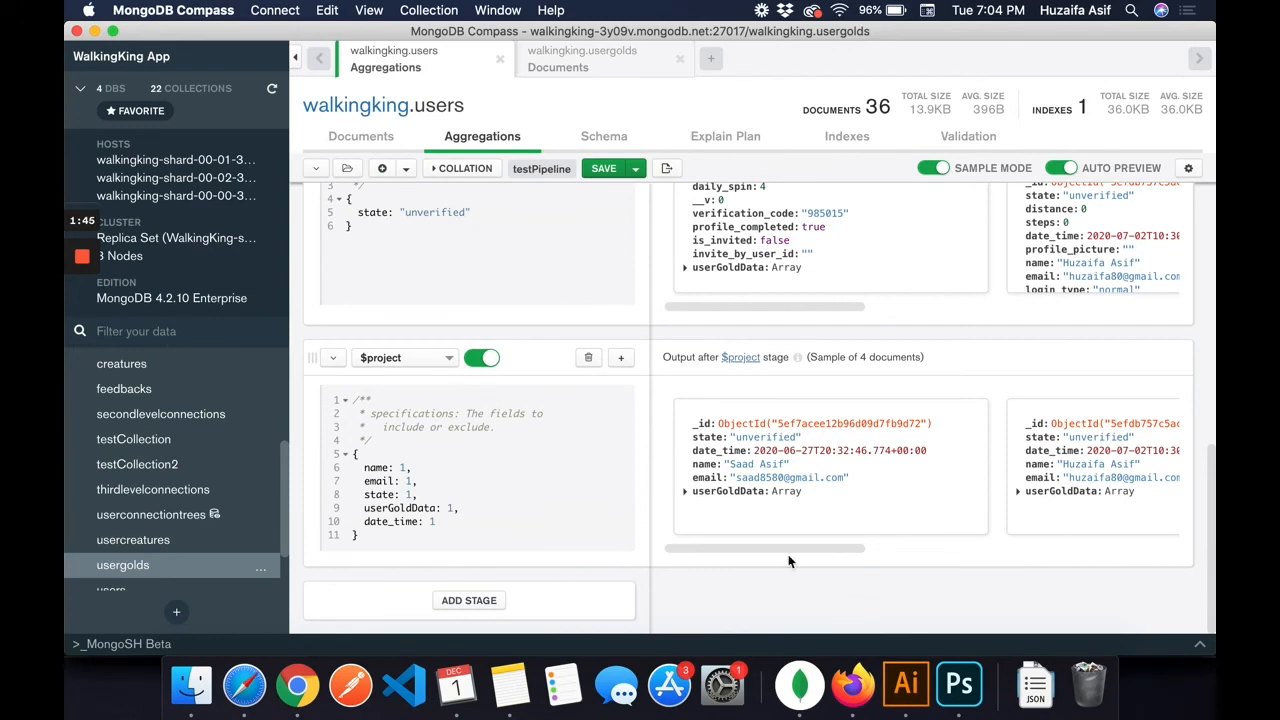
mouse_move(1110, 338)
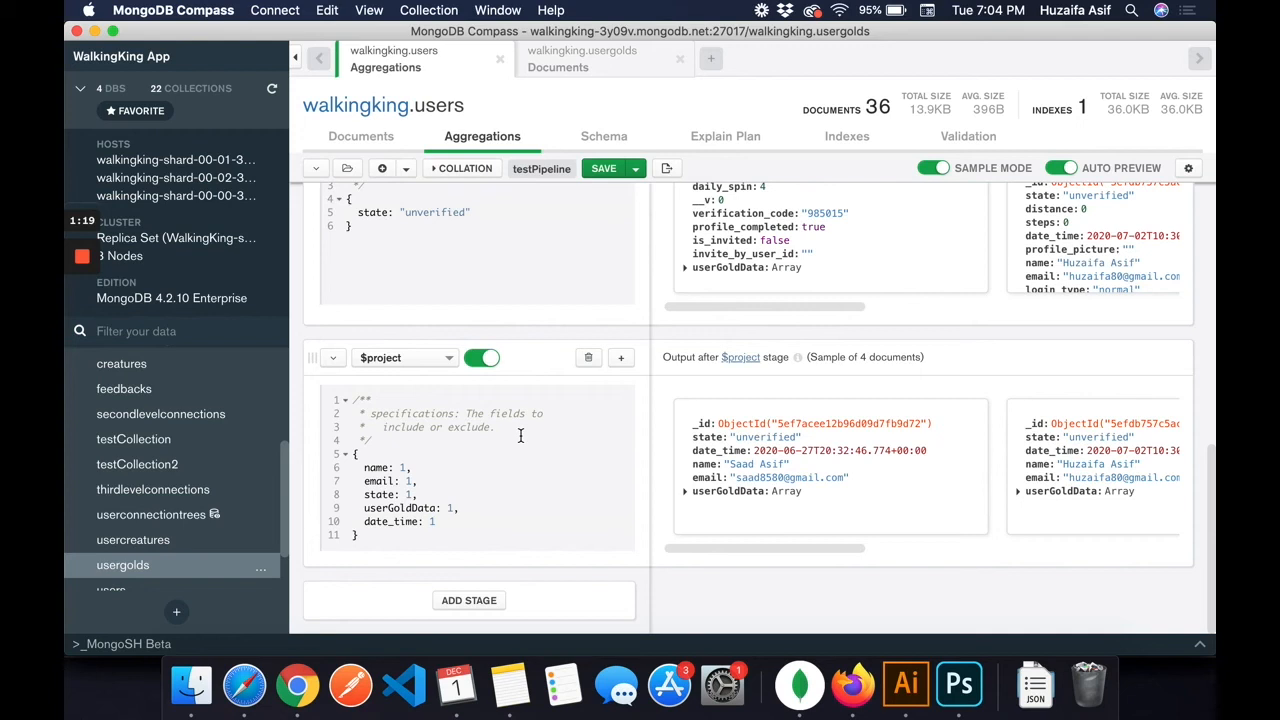
mouse_move(638, 201)
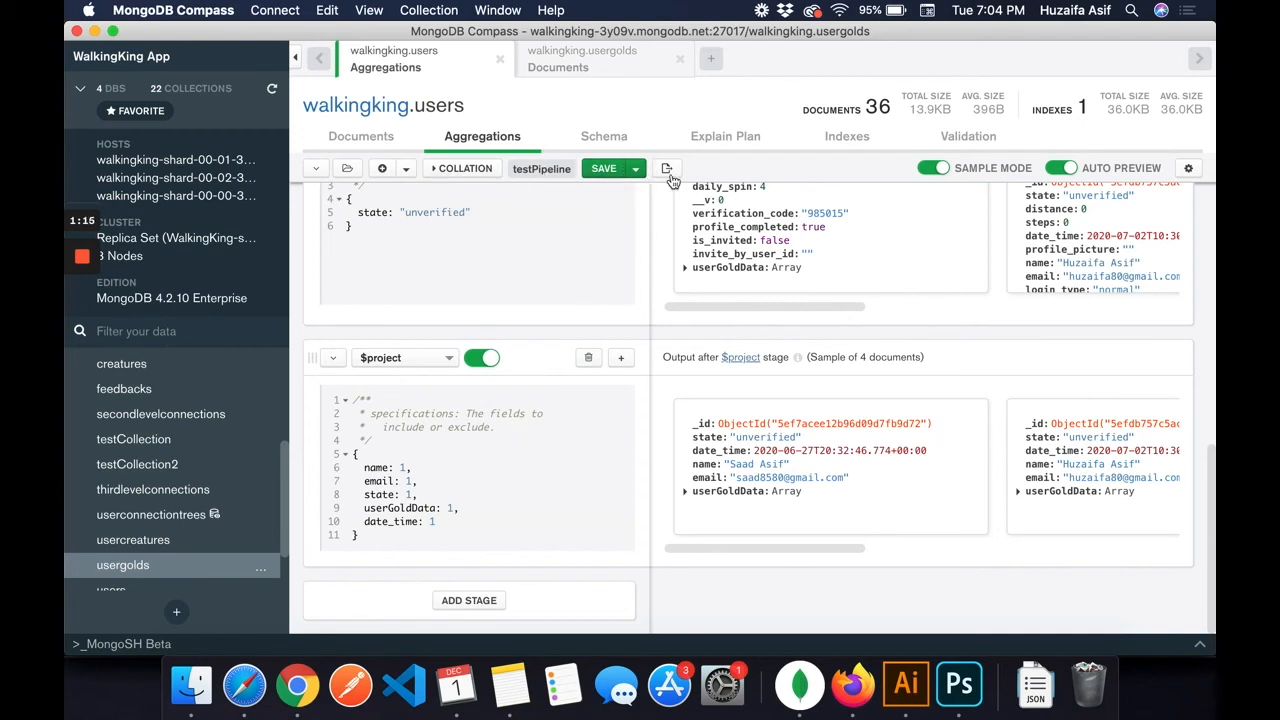
Step: Create a read-only view named testView from the users pipeline
left_click(636, 168)
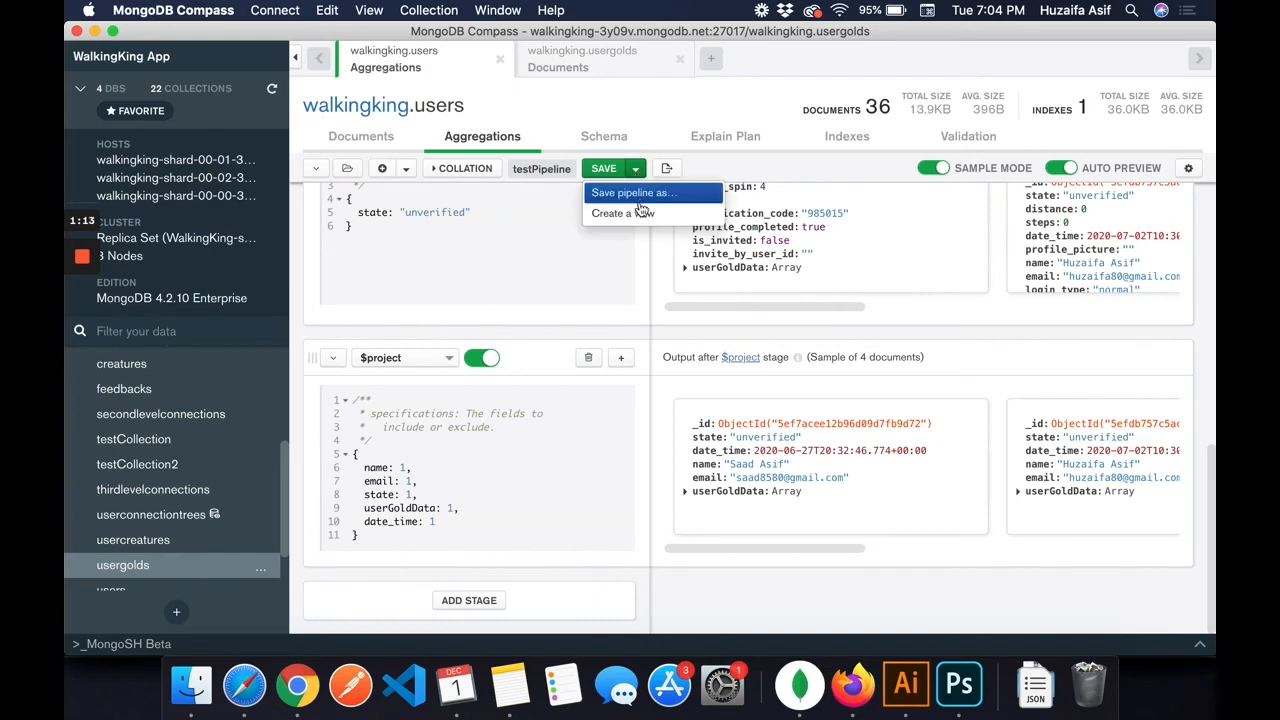
mouse_move(623, 213)
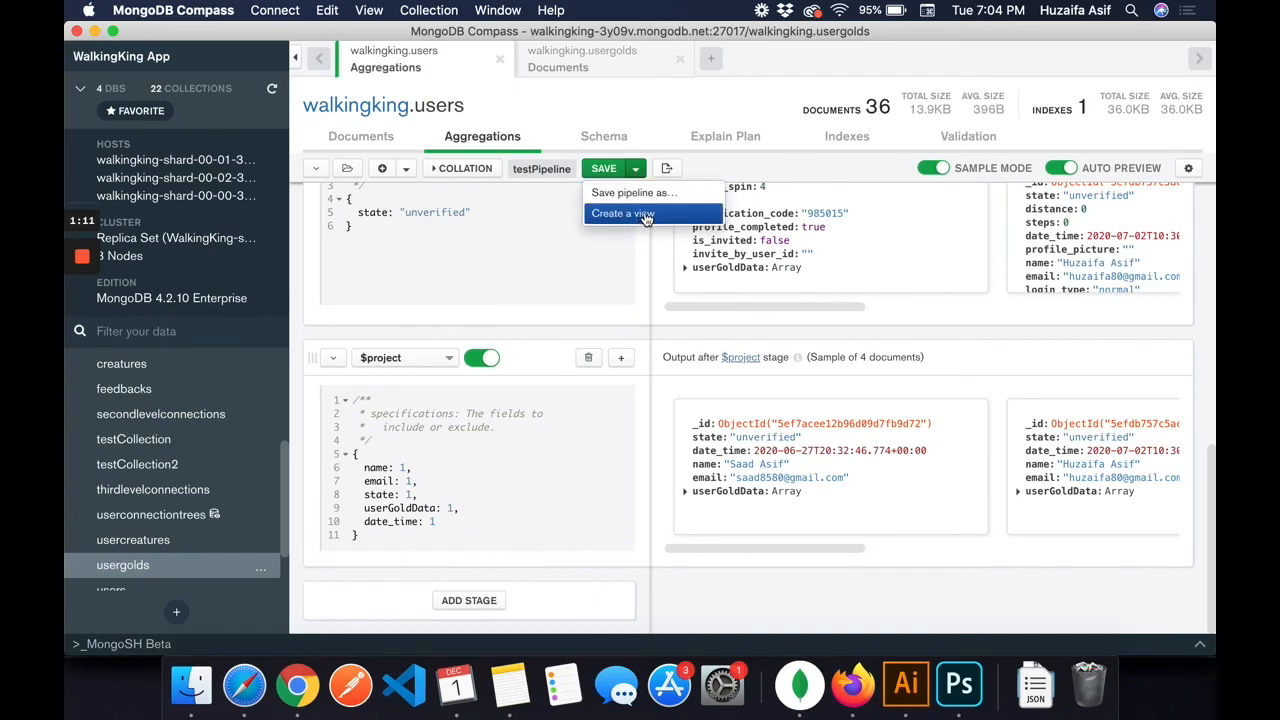
left_click(622, 213)
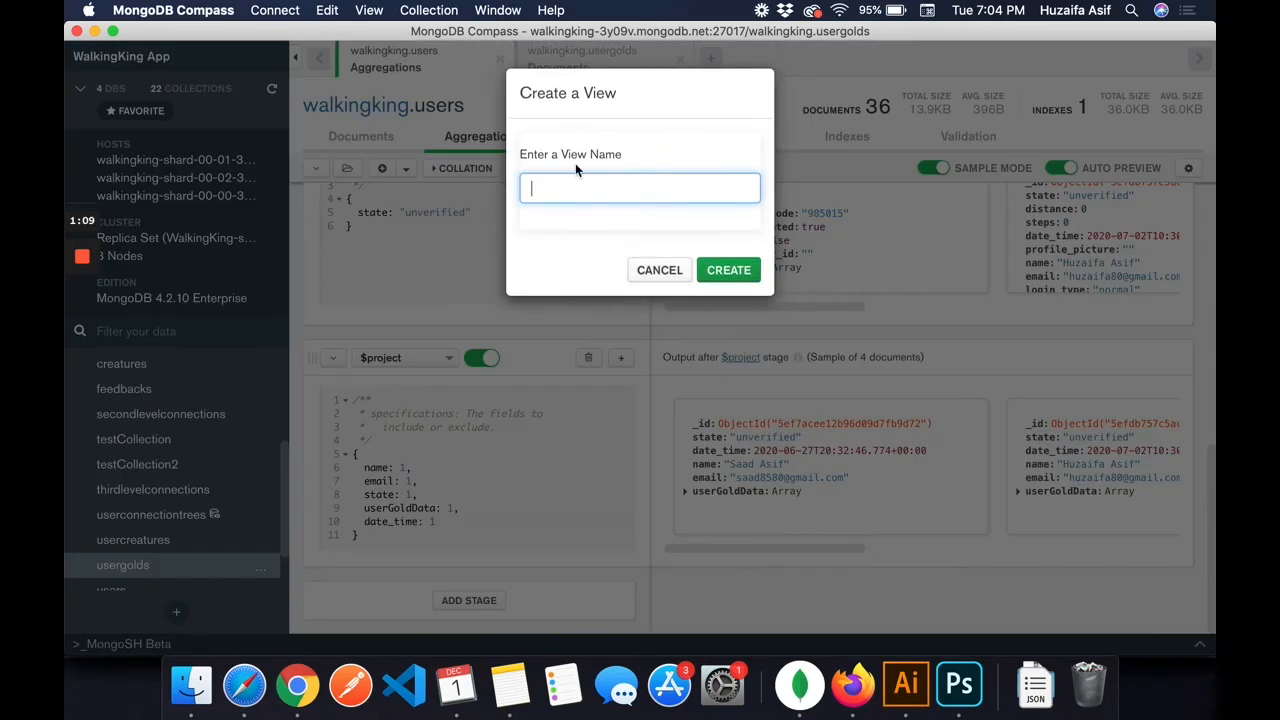
type("te")
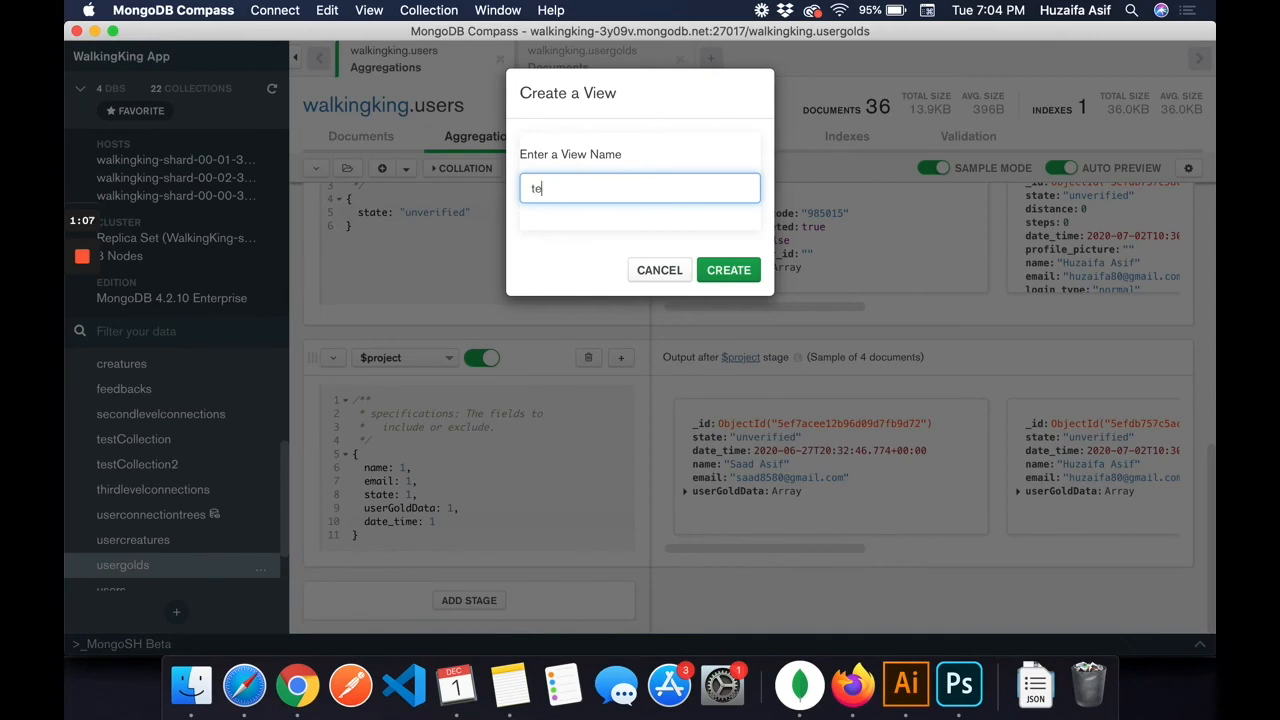
type("stView")
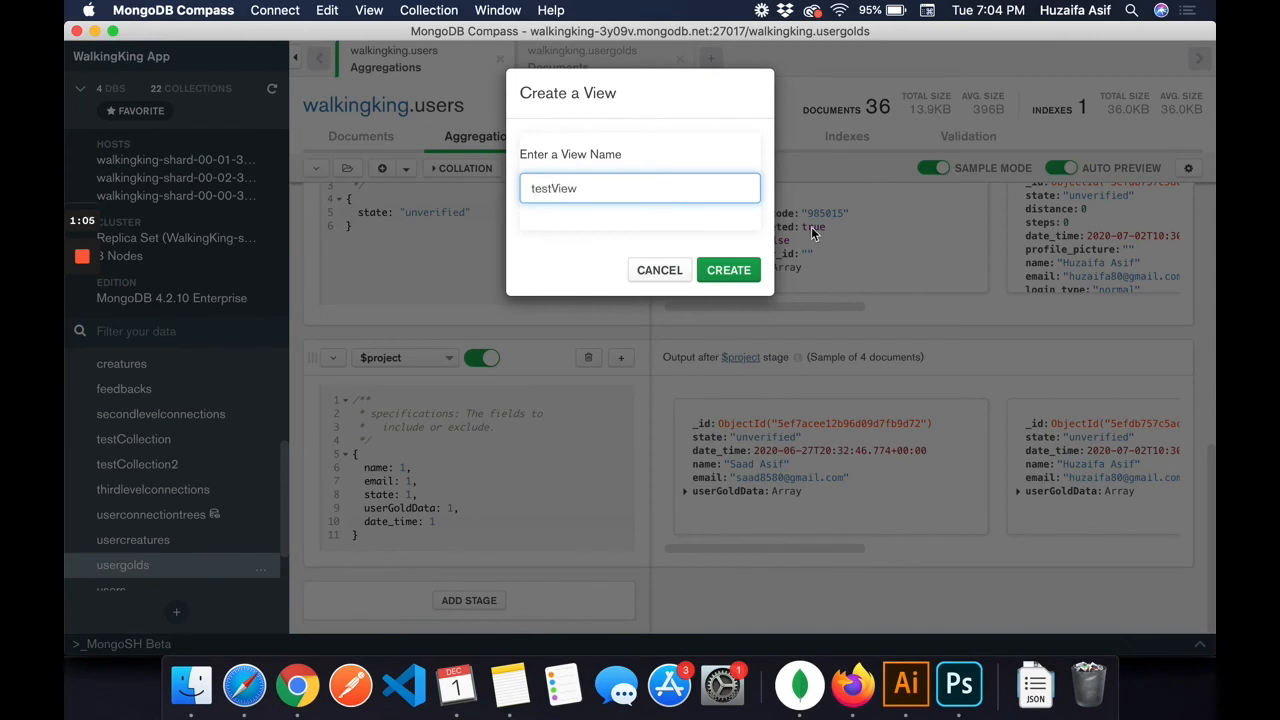
left_click(728, 270)
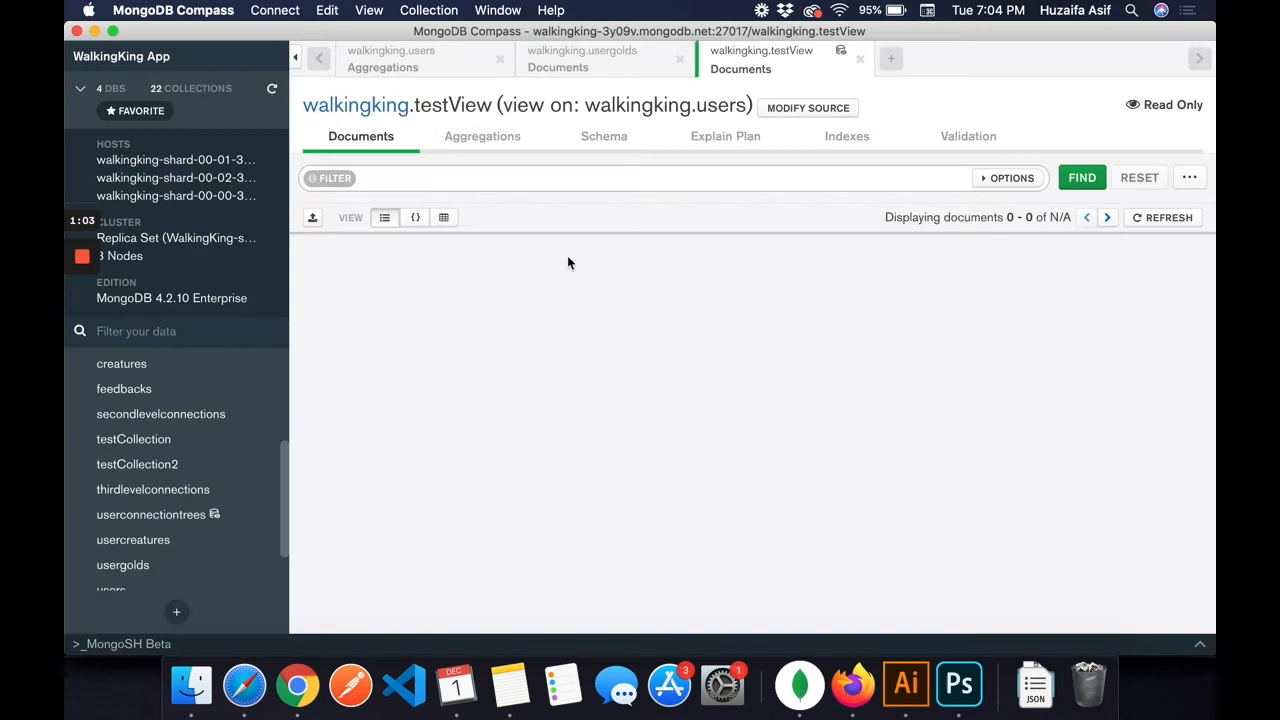
Step: Browse testView's 4 unverified users and expand the first user's userGoldData array
scroll("down", 3)
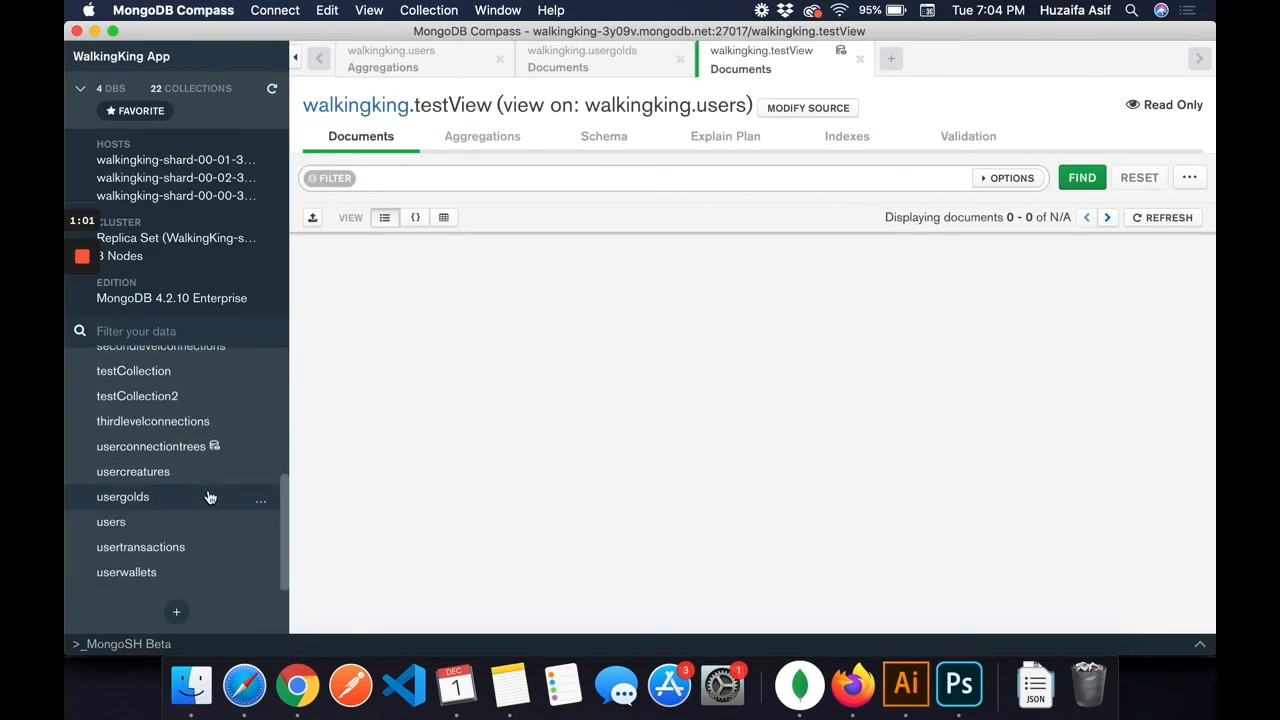
left_click(1081, 177)
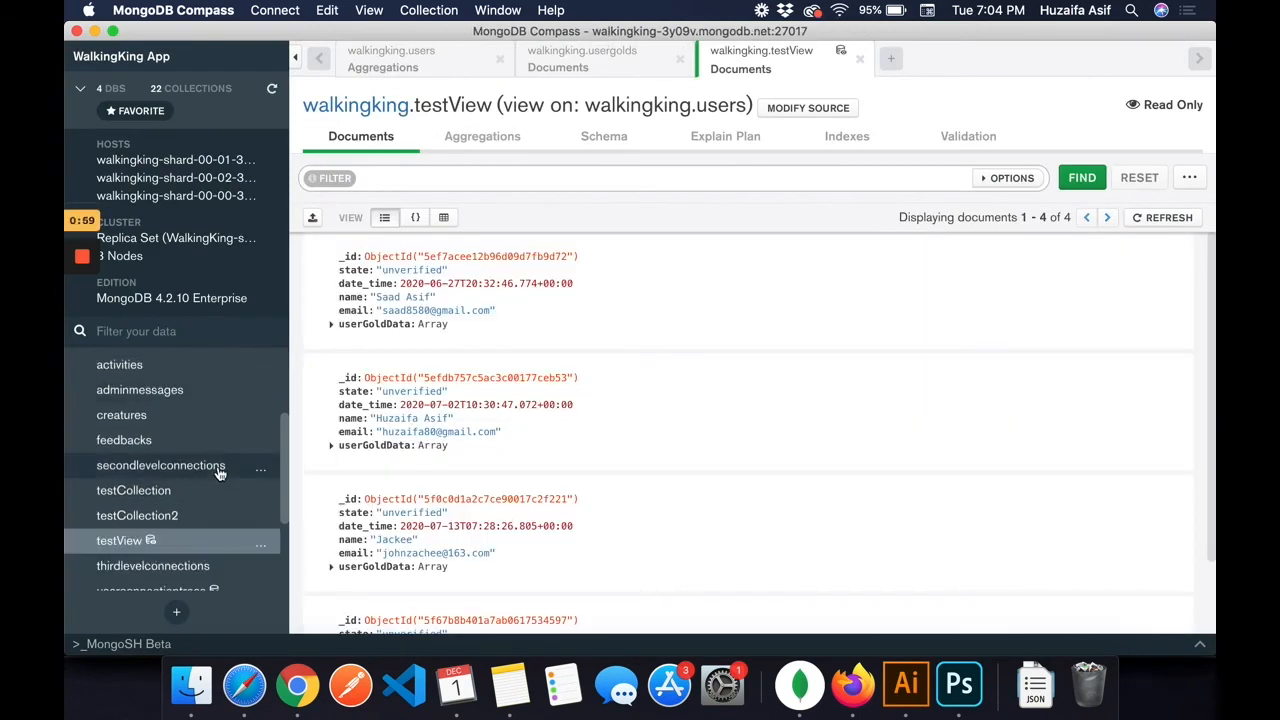
scroll("down", 3)
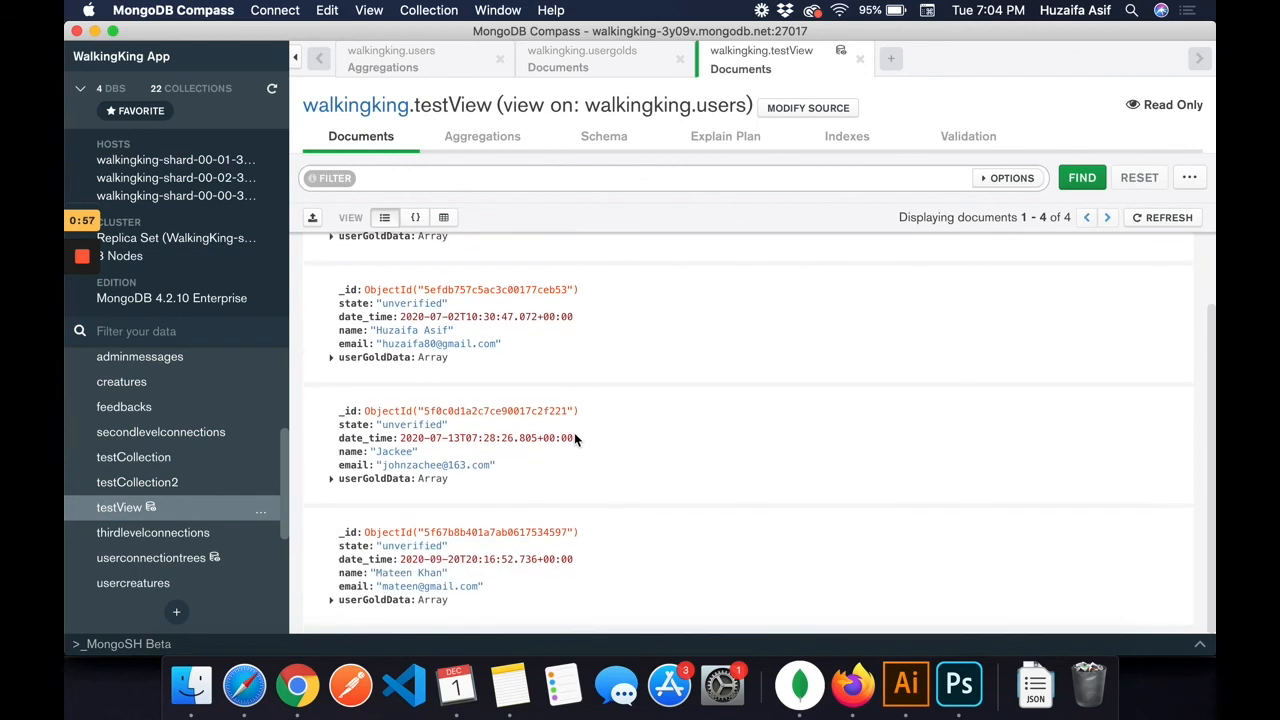
scroll("up", 3)
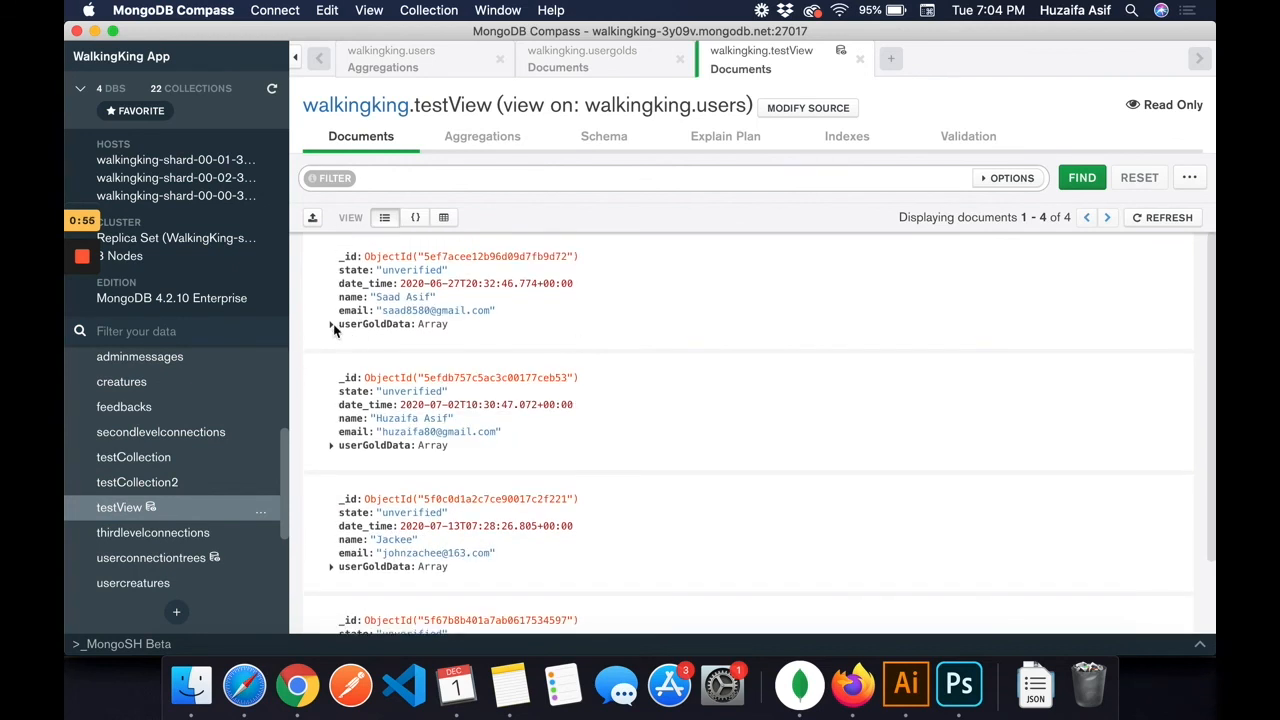
left_click(331, 324)
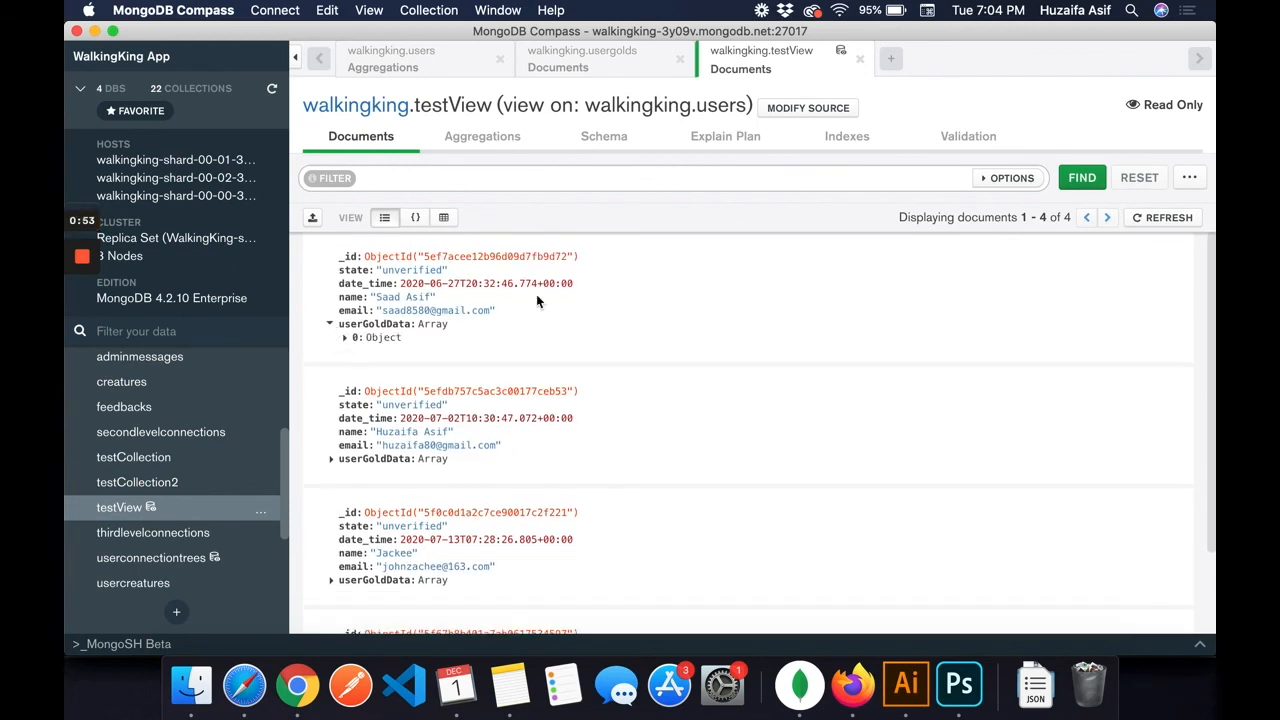
mouse_move(517, 388)
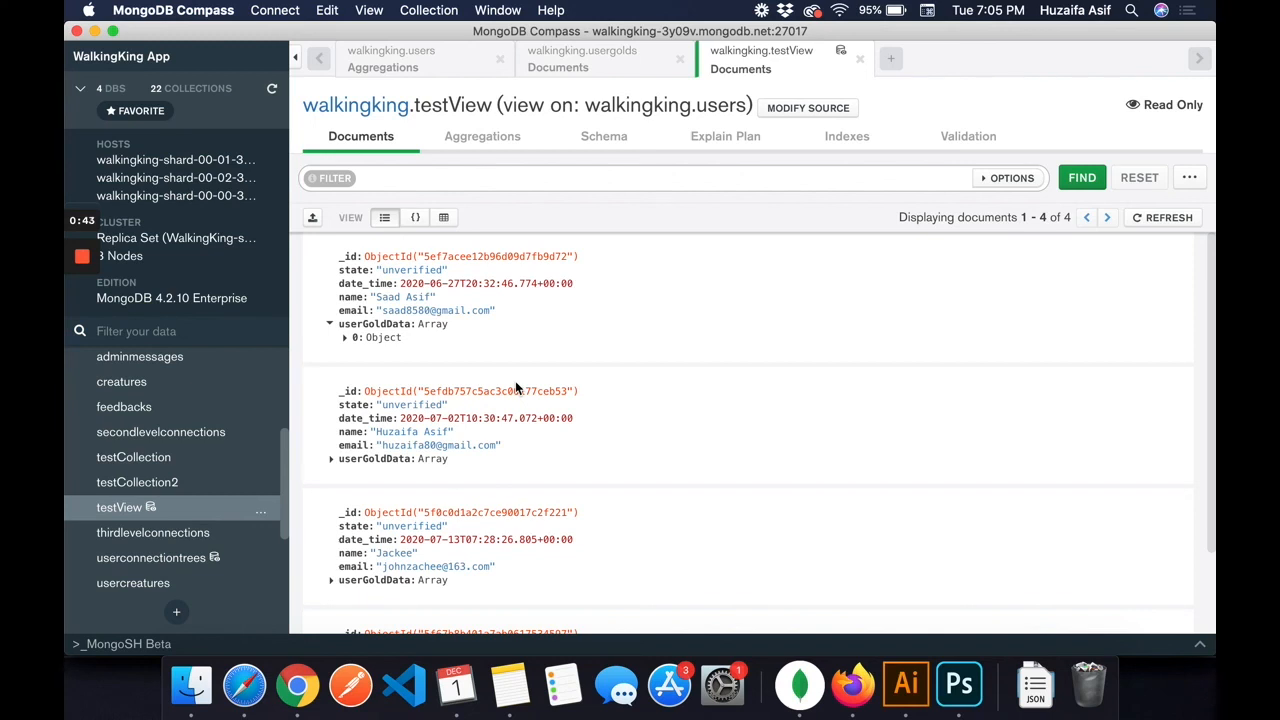
mouse_move(328, 392)
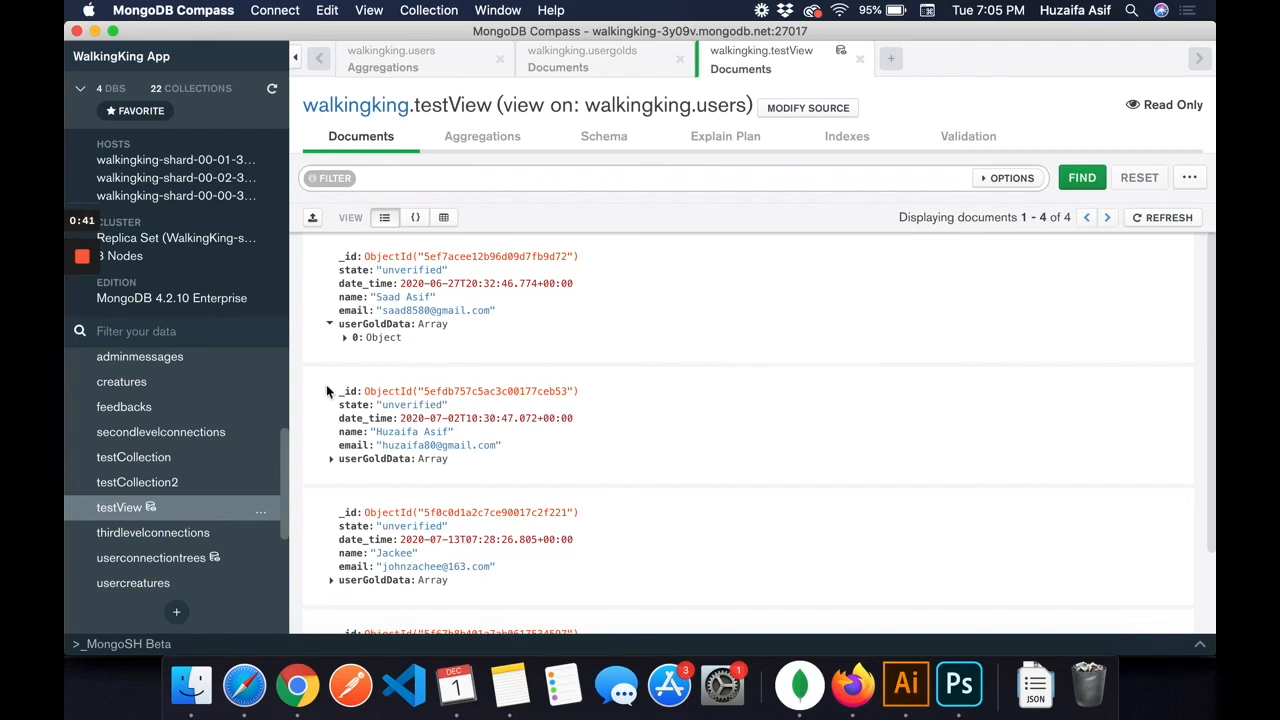
mouse_move(409, 494)
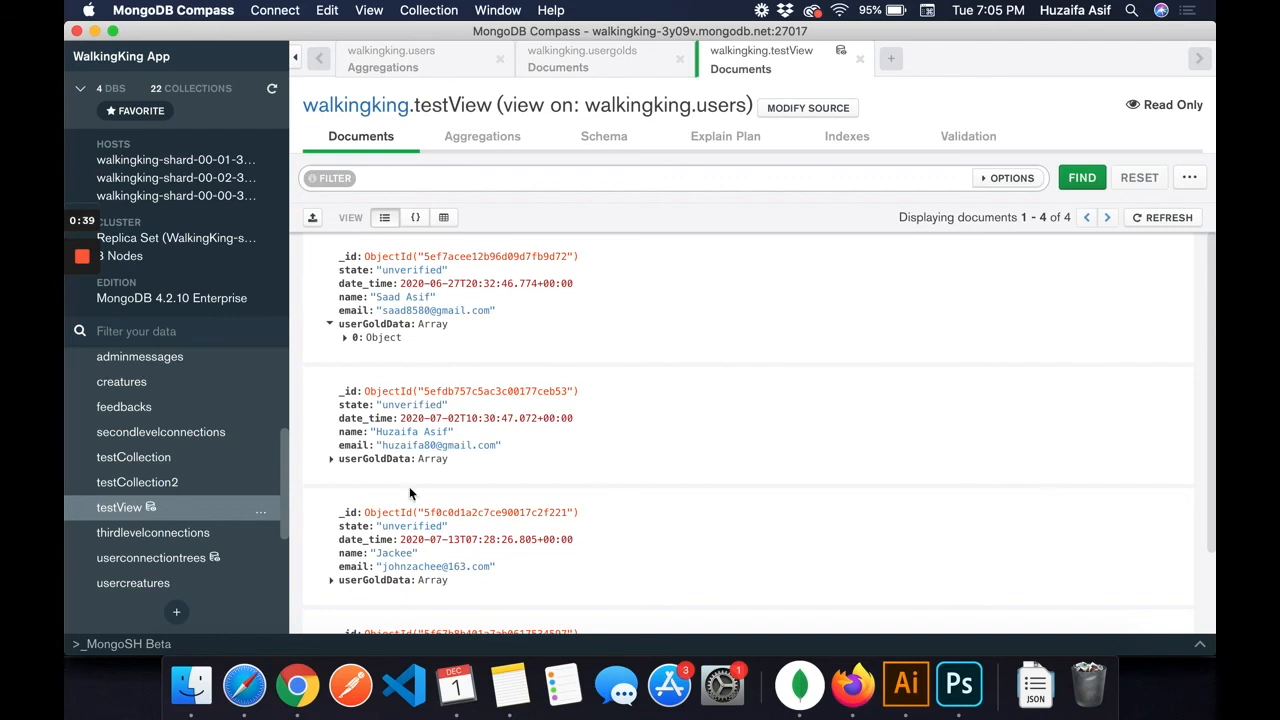
mouse_move(508, 372)
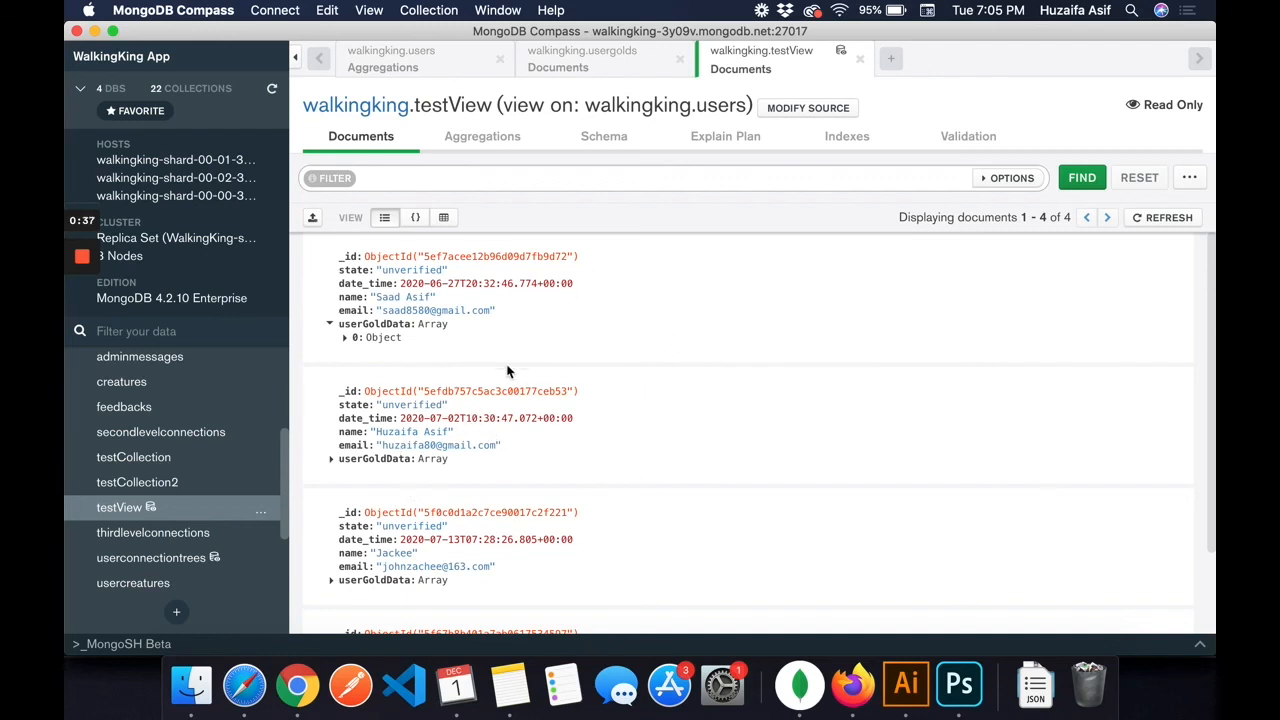
mouse_move(614, 487)
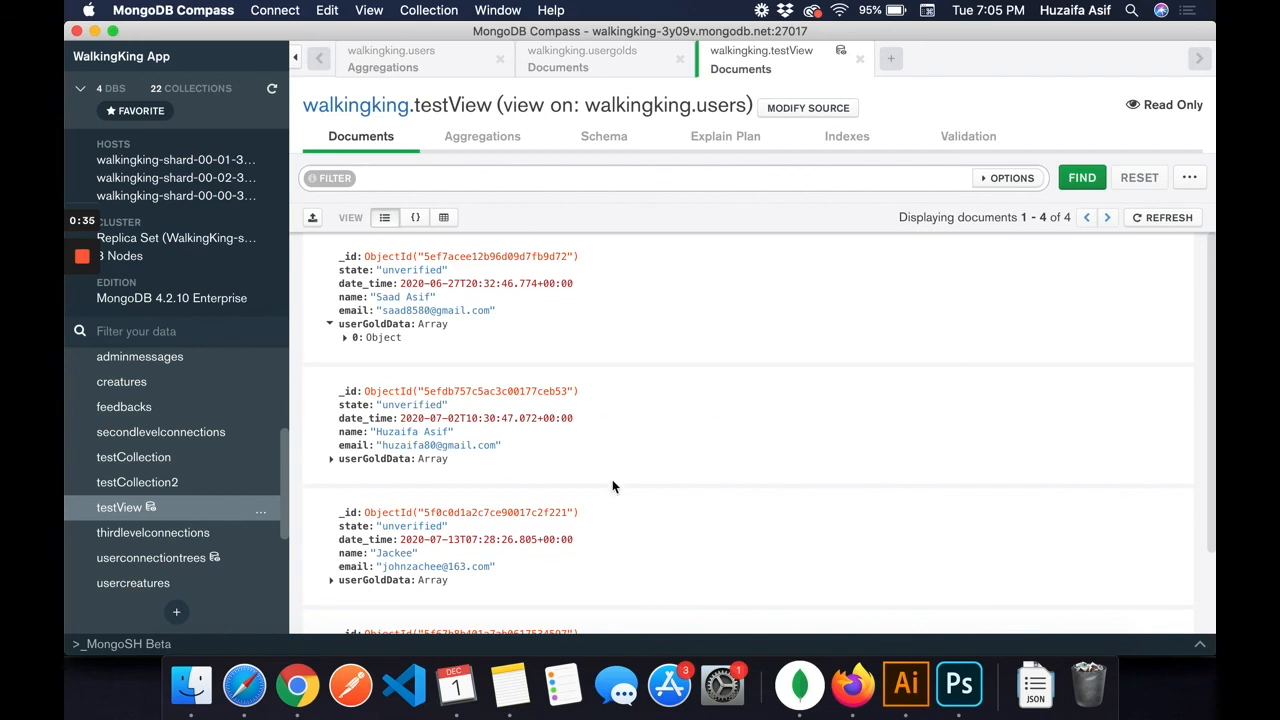
scroll("down", 3)
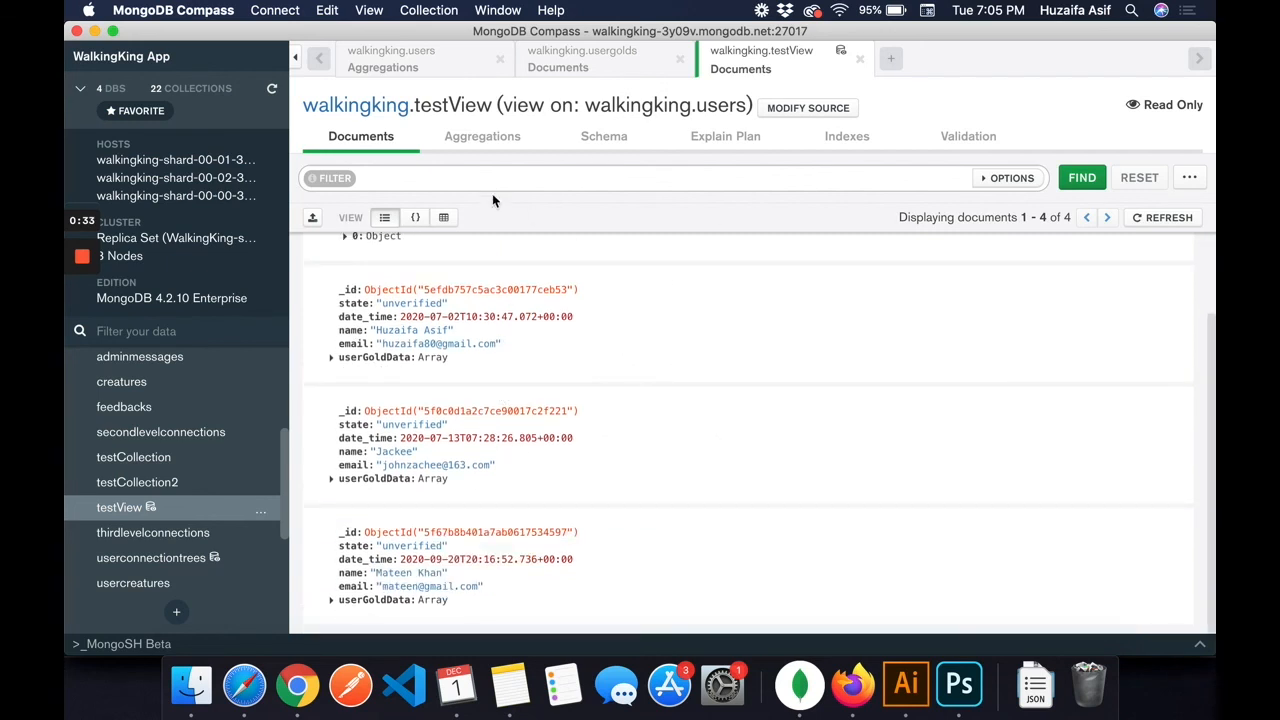
mouse_move(406, 390)
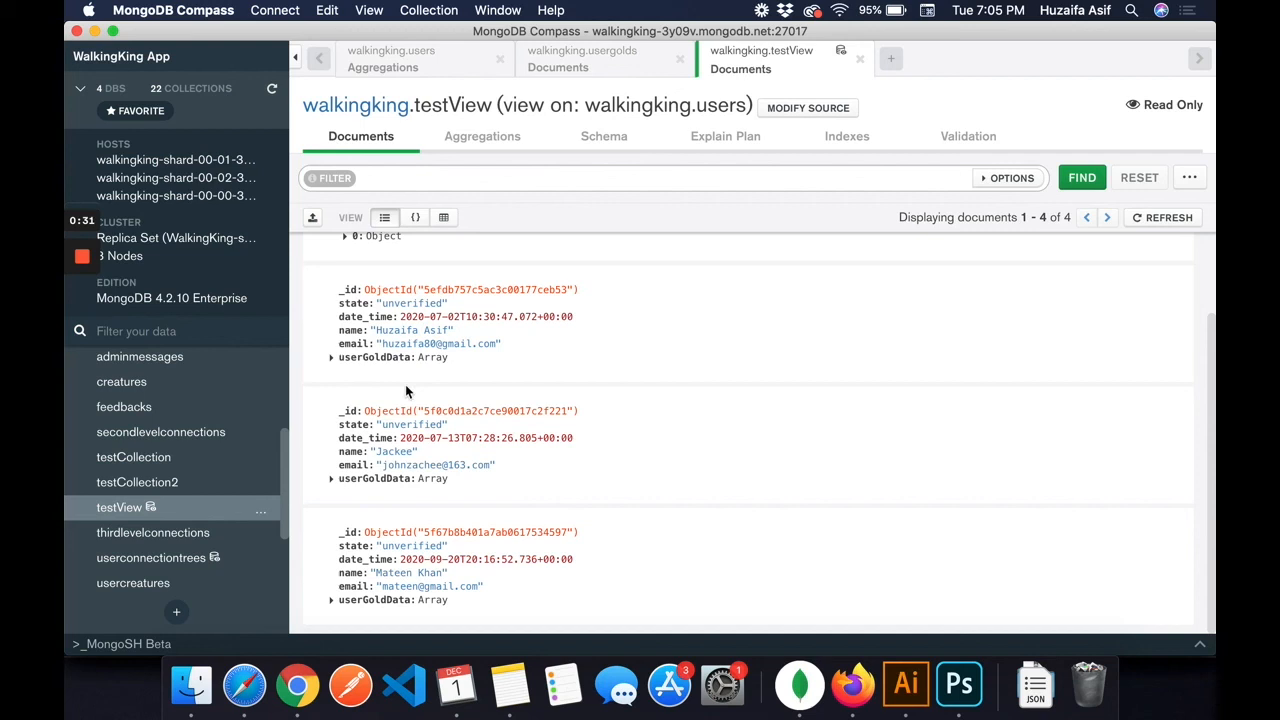
mouse_move(483, 384)
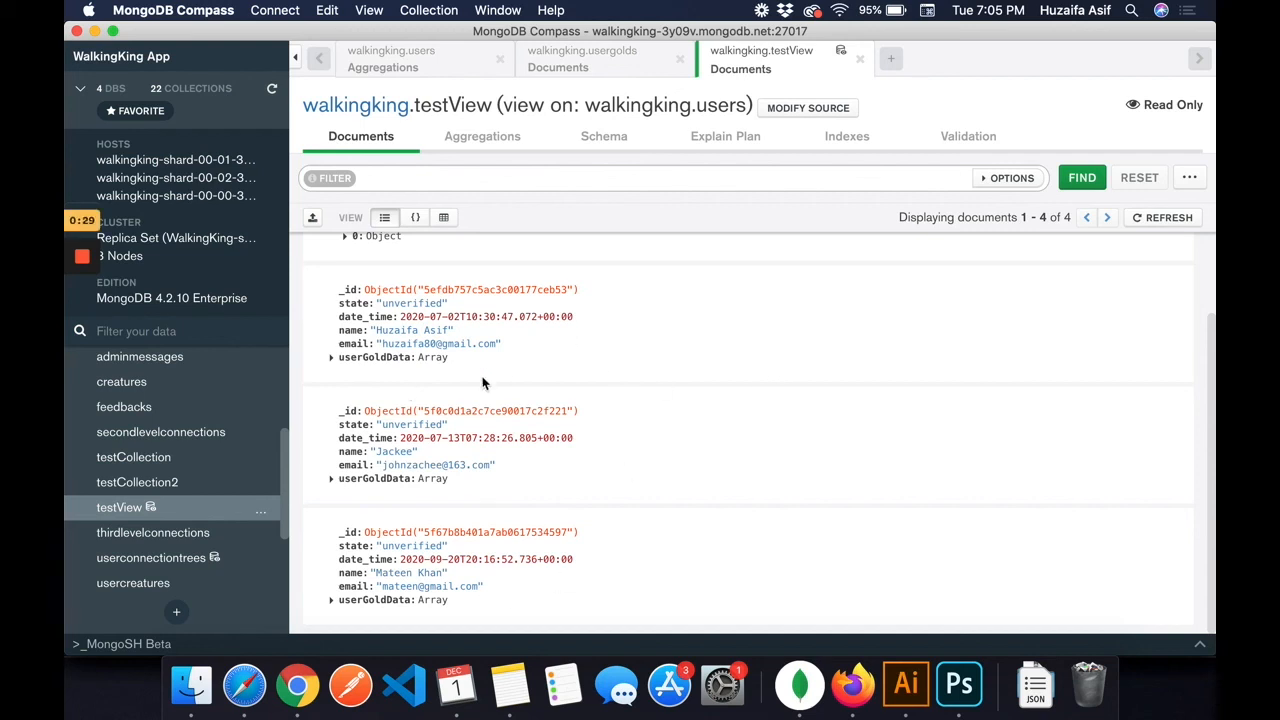
scroll("up", 3)
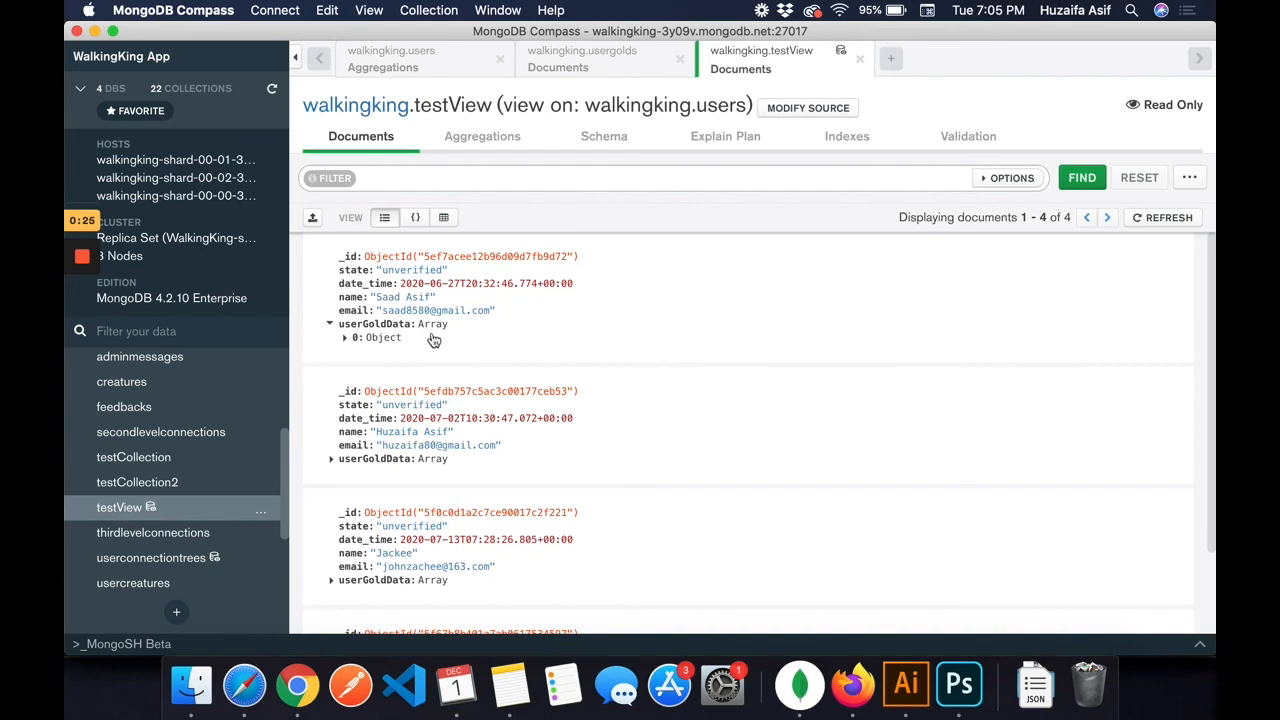
scroll("down", 3)
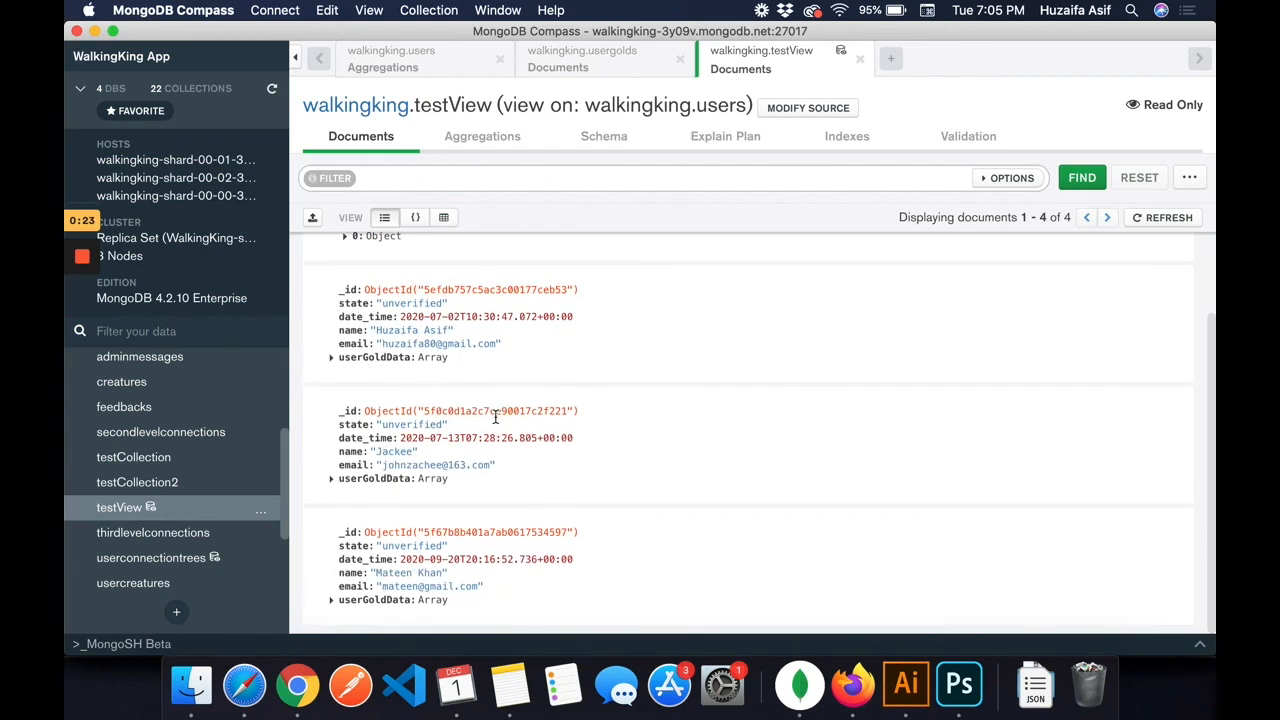